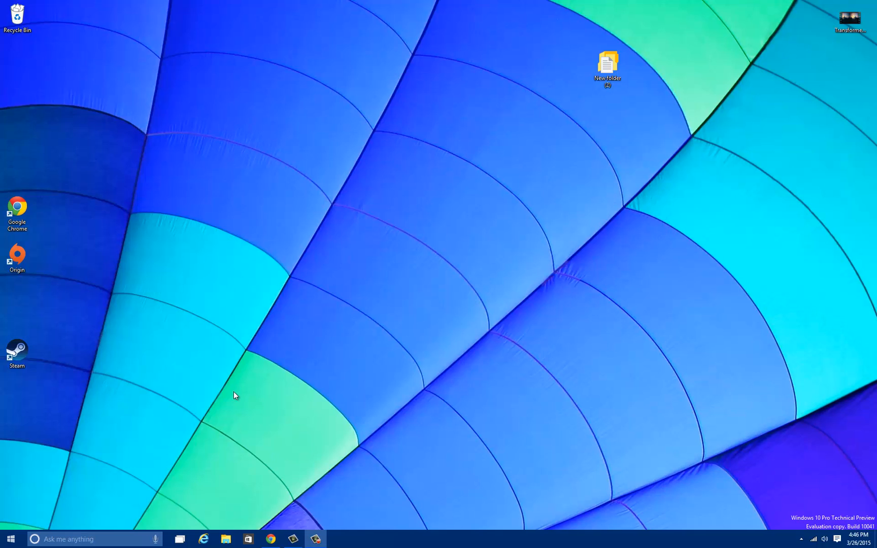
mouse_move(159, 462)
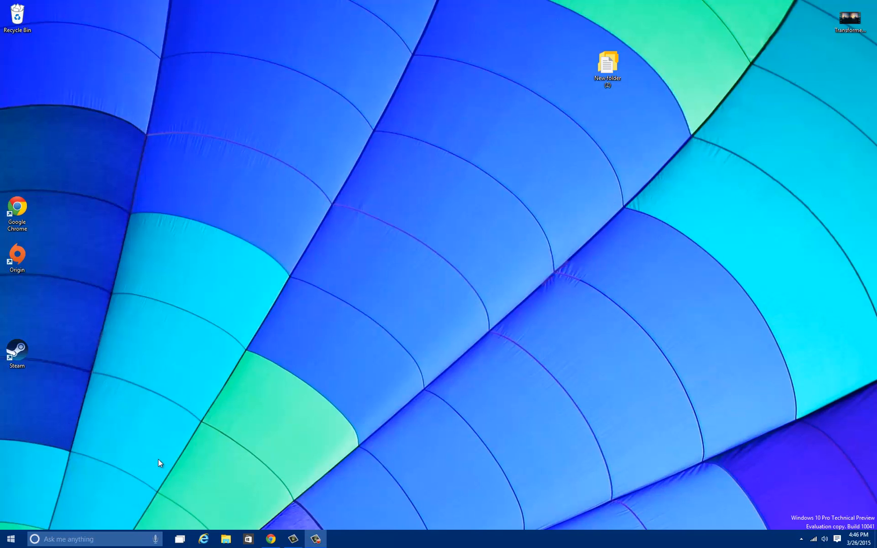
mouse_move(160, 470)
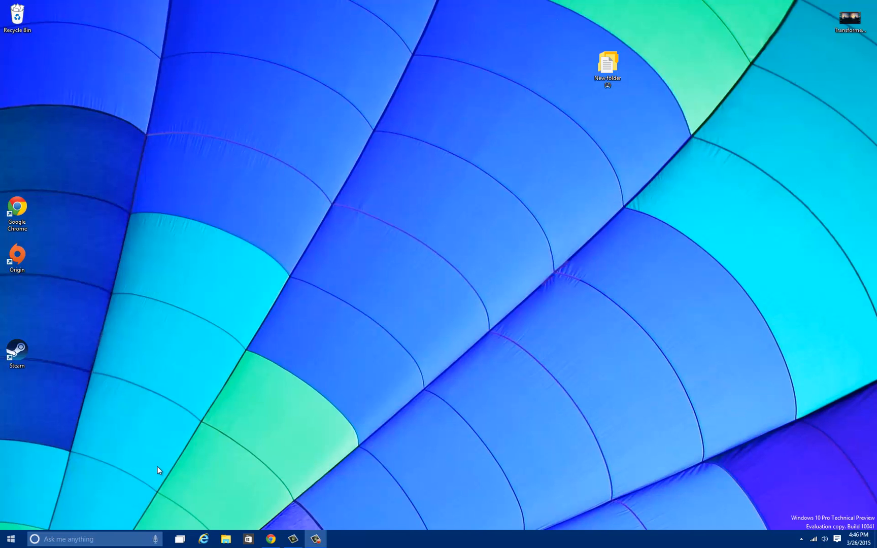
mouse_move(10, 462)
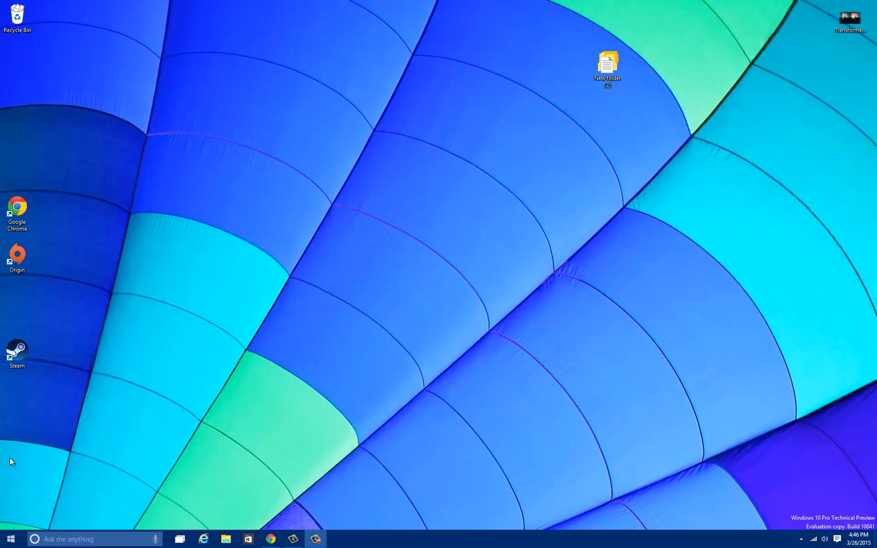
mouse_move(143, 403)
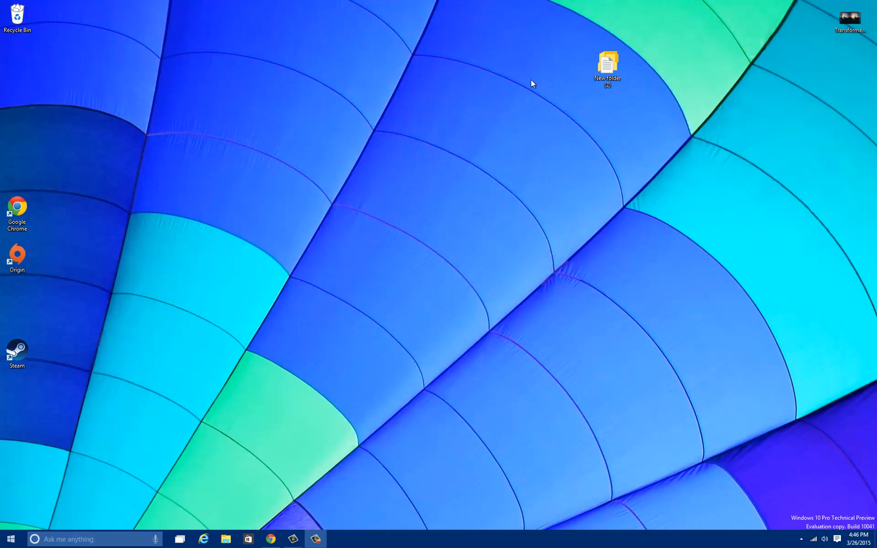
- Show hidden tray icons, then open Action Center with all quick actions expanded and scroll the notifications
click(607, 67)
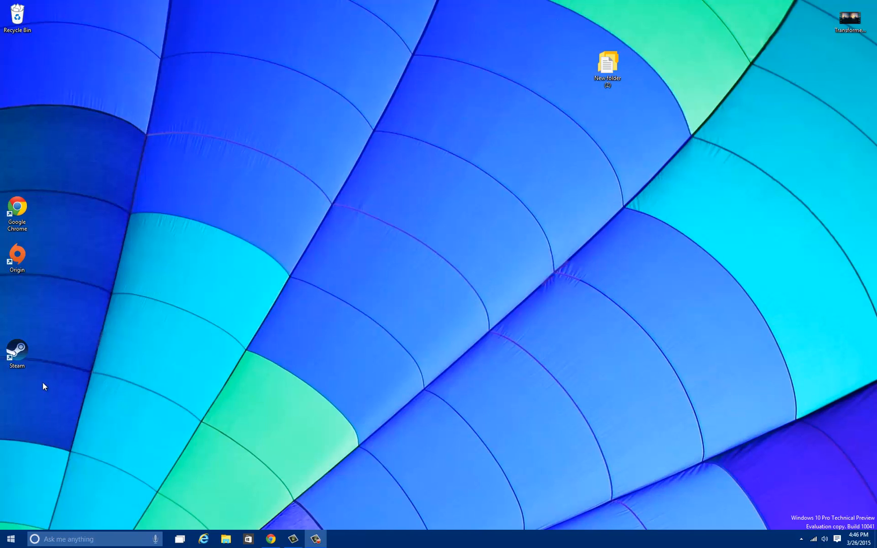
mouse_move(165, 501)
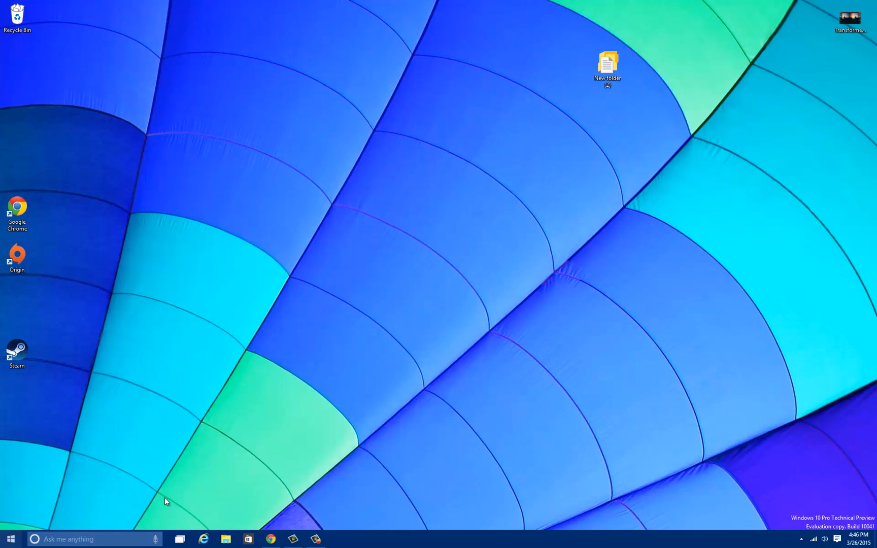
mouse_move(72, 539)
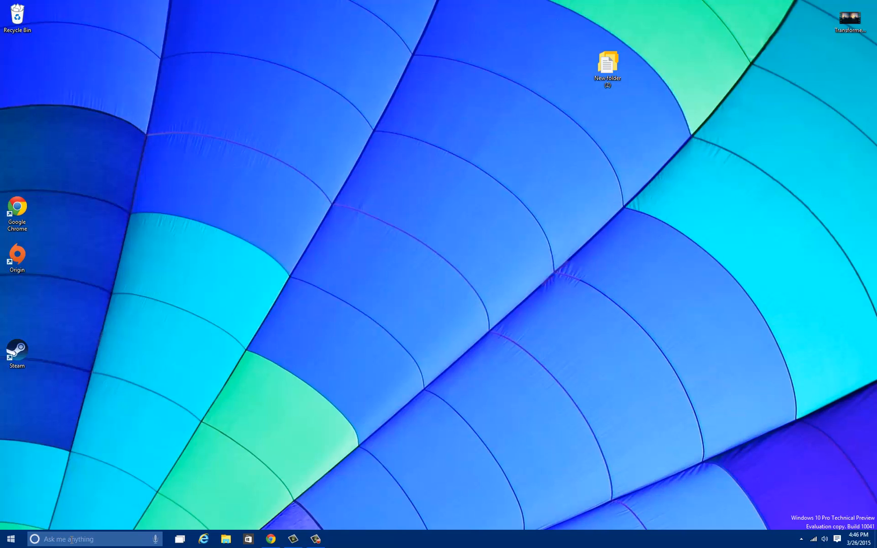
mouse_move(764, 540)
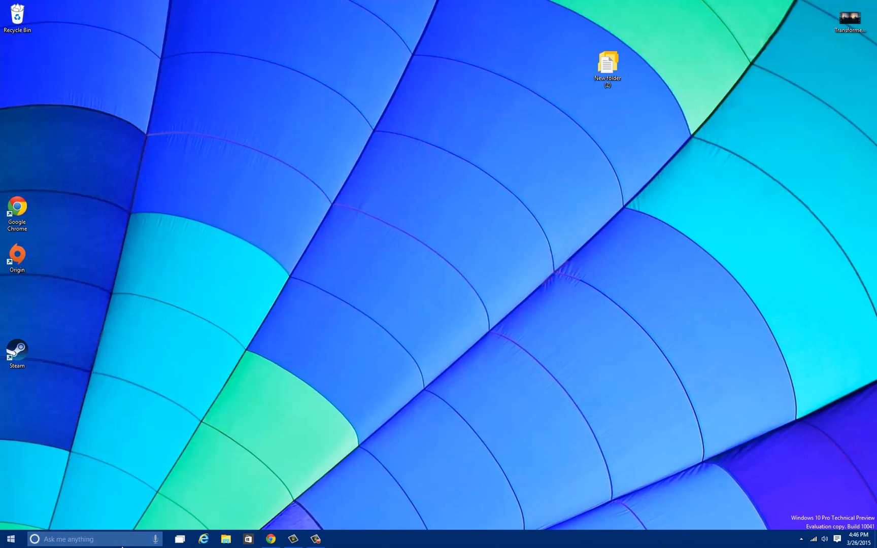
mouse_move(864, 537)
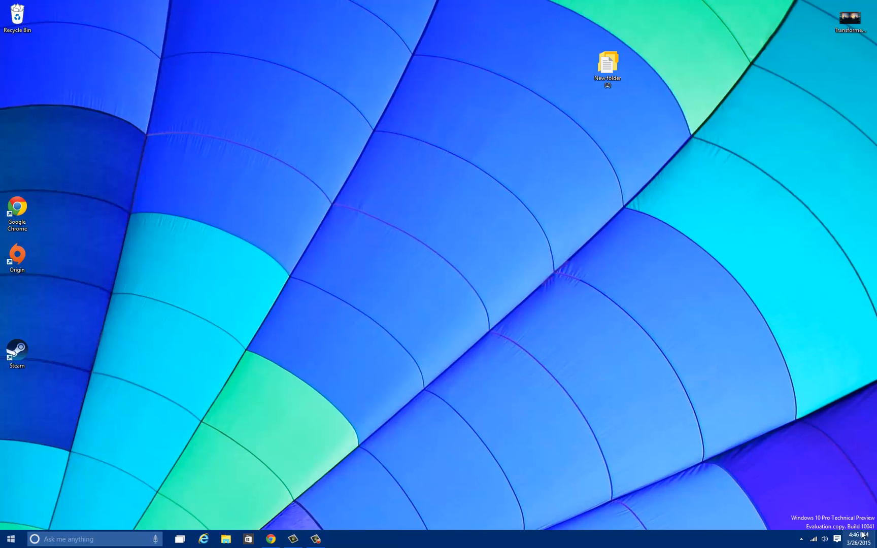
click(801, 538)
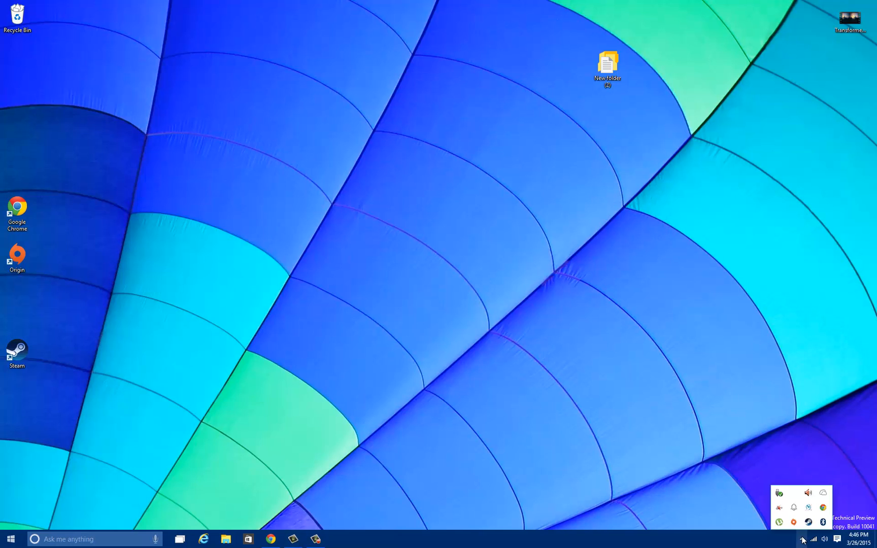
mouse_move(779, 492)
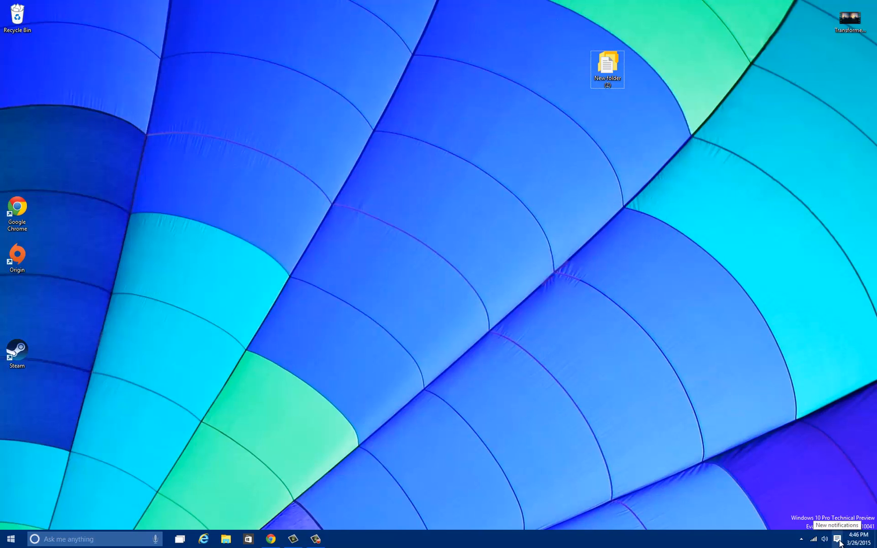
click(841, 539)
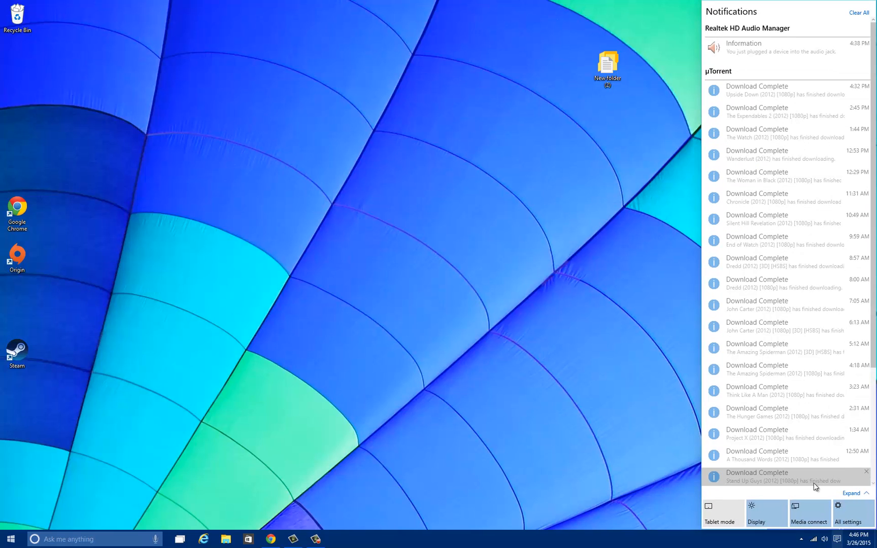
click(850, 492)
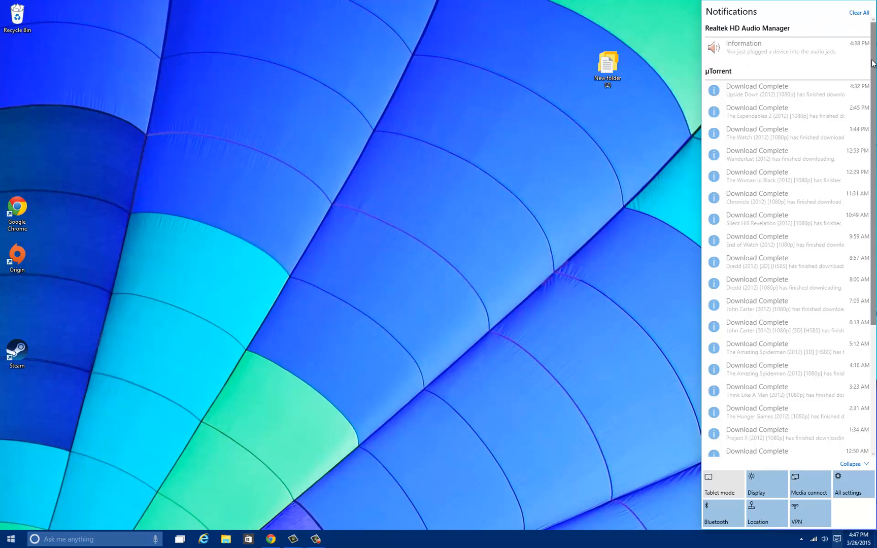
scroll(down, 3)
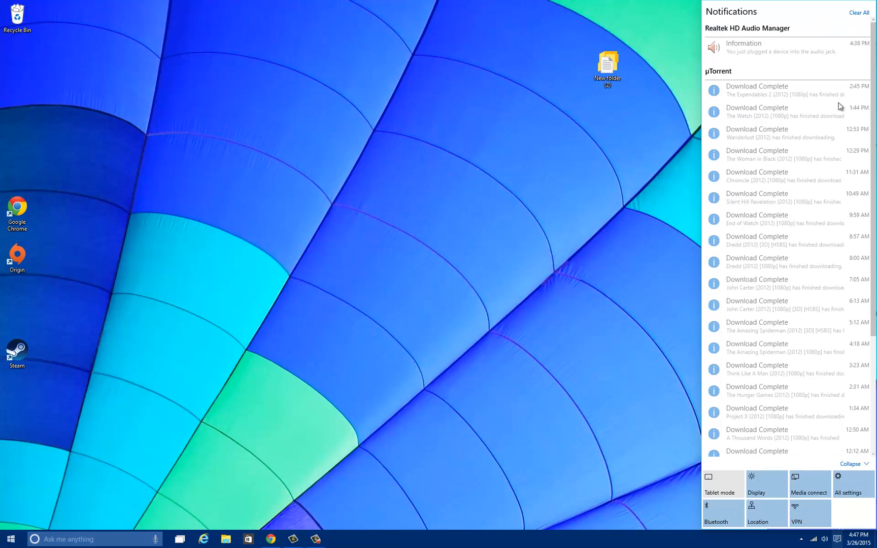
mouse_move(671, 454)
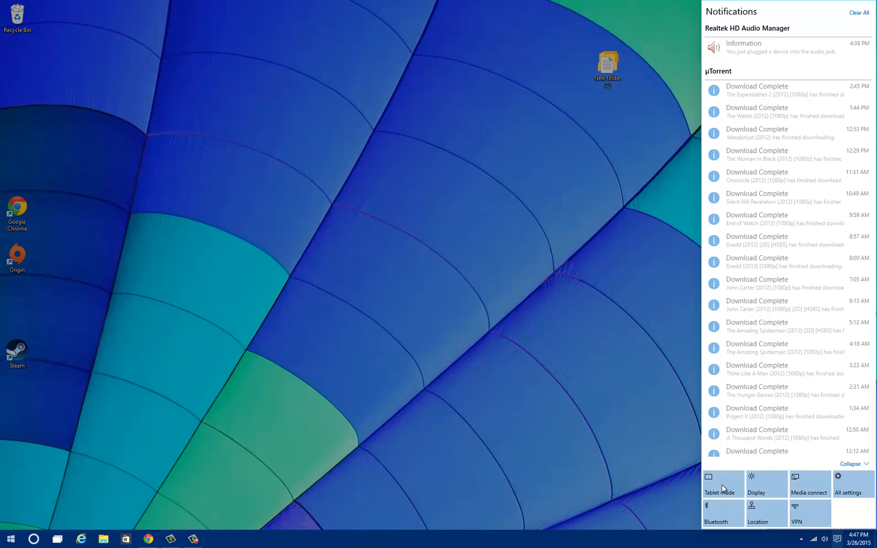
mouse_move(787, 350)
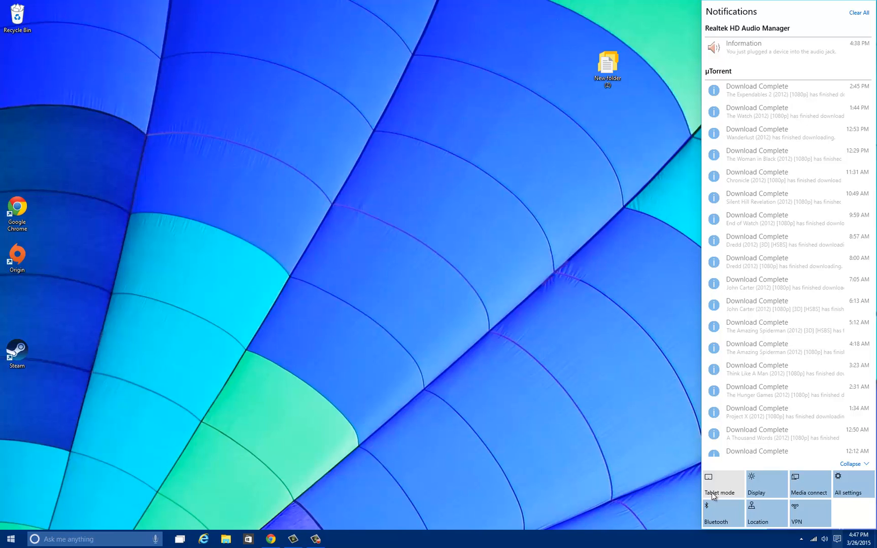
mouse_move(720, 493)
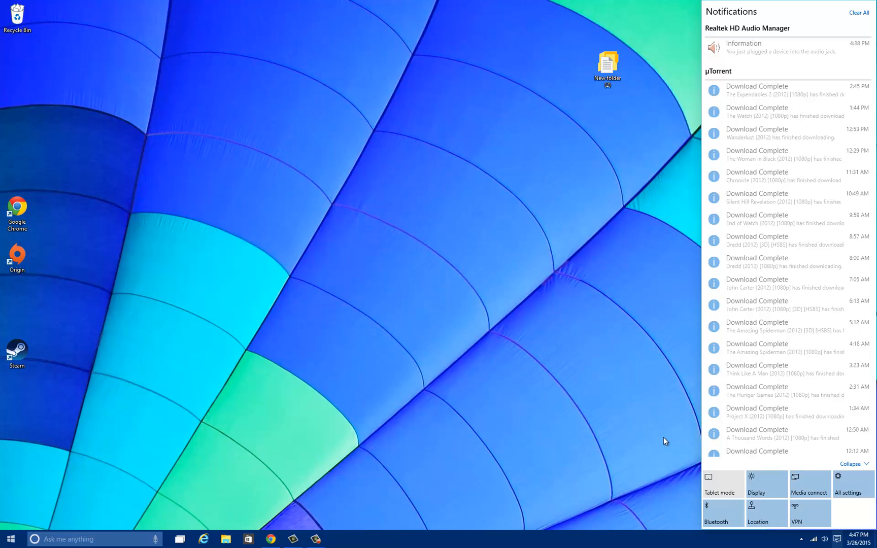
mouse_move(651, 444)
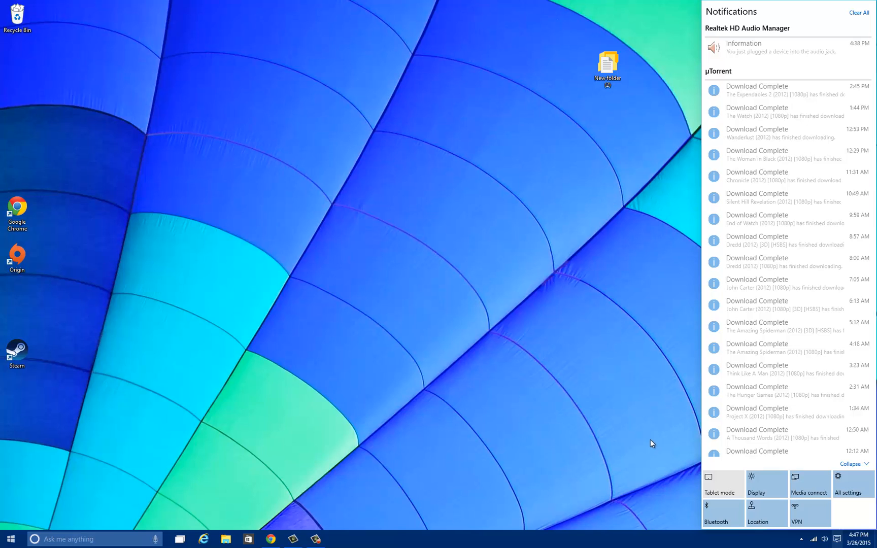
mouse_move(855, 515)
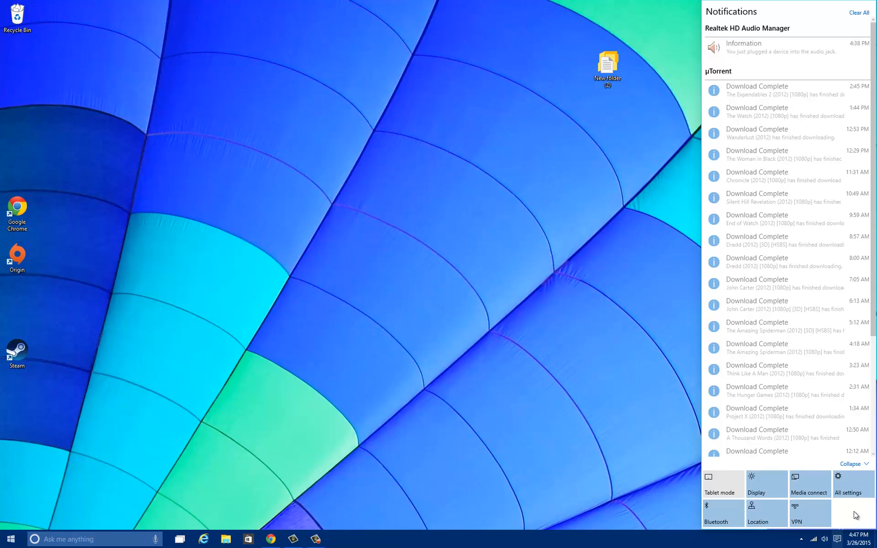
mouse_move(825, 494)
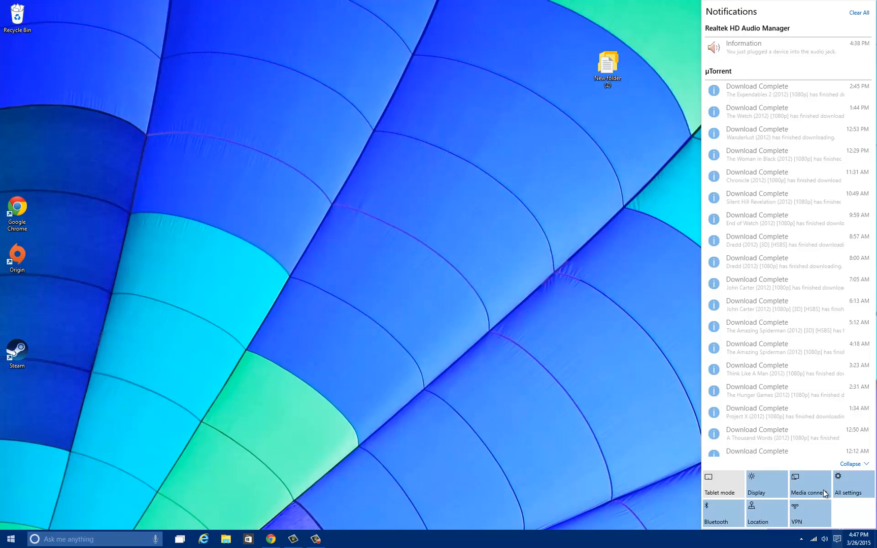
- Pick another projection mode from Media Connect, then dismiss the explorer.exe Application Error
click(808, 483)
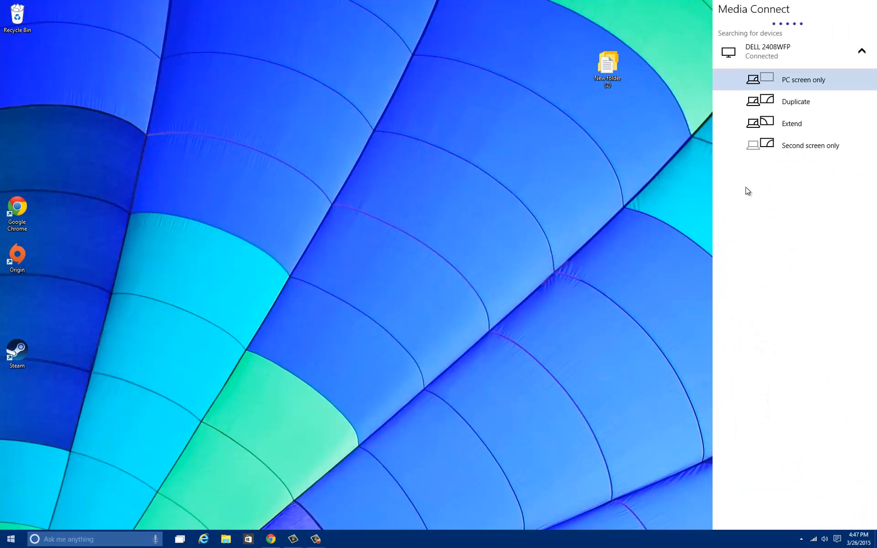
mouse_move(810, 74)
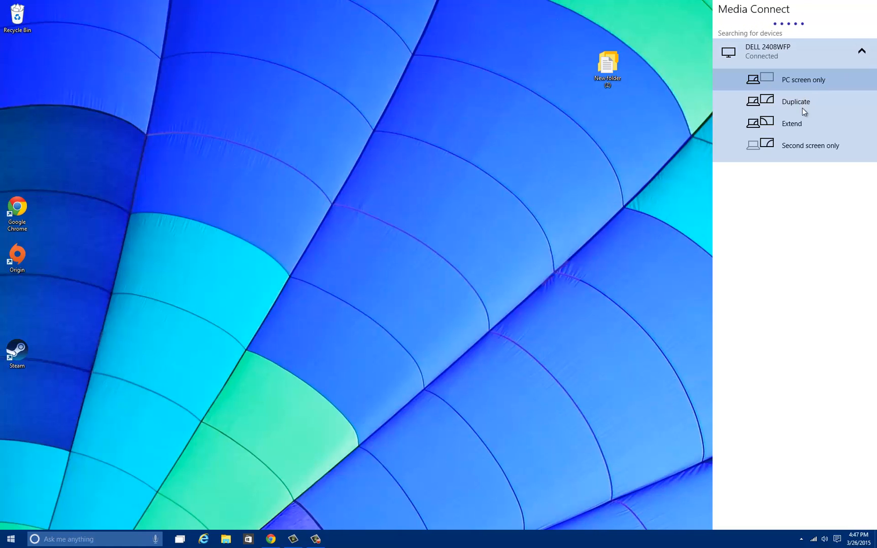
click(792, 123)
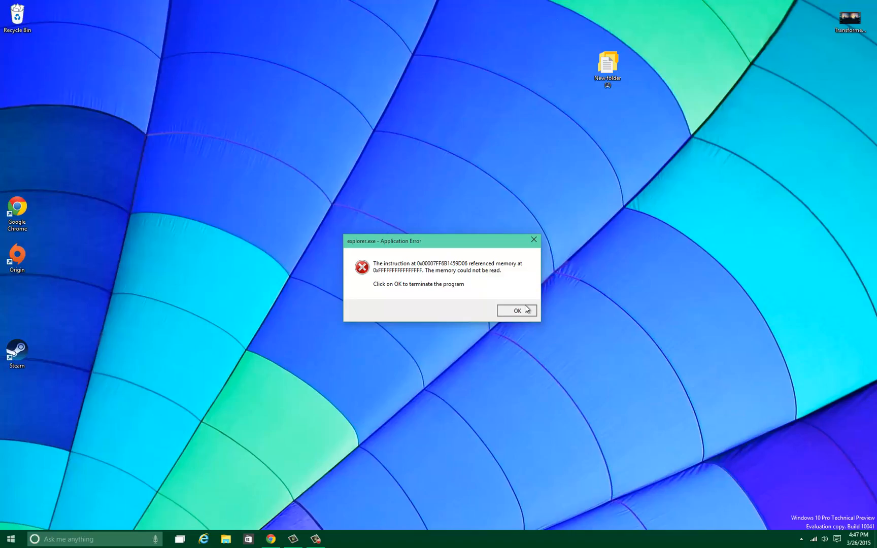
click(516, 311)
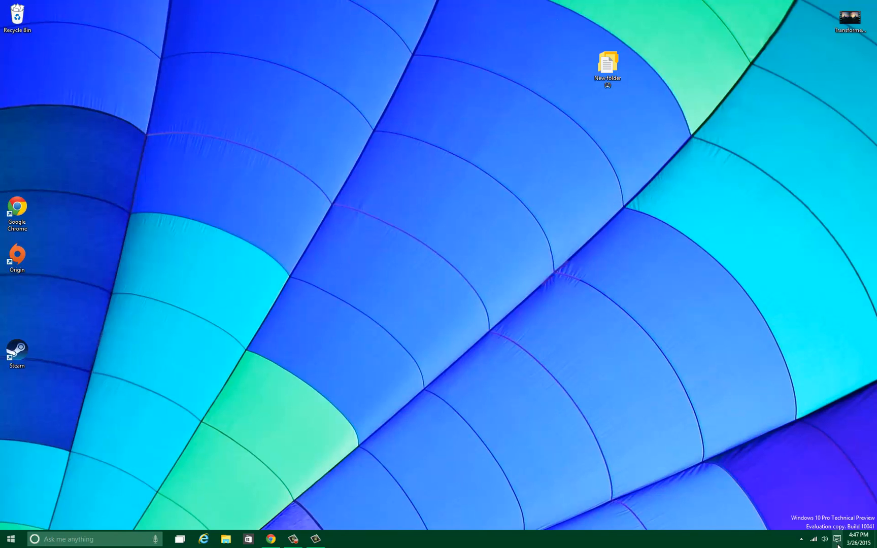
- Launch the Settings app from Action Center's All settings to its home page of categories
click(837, 539)
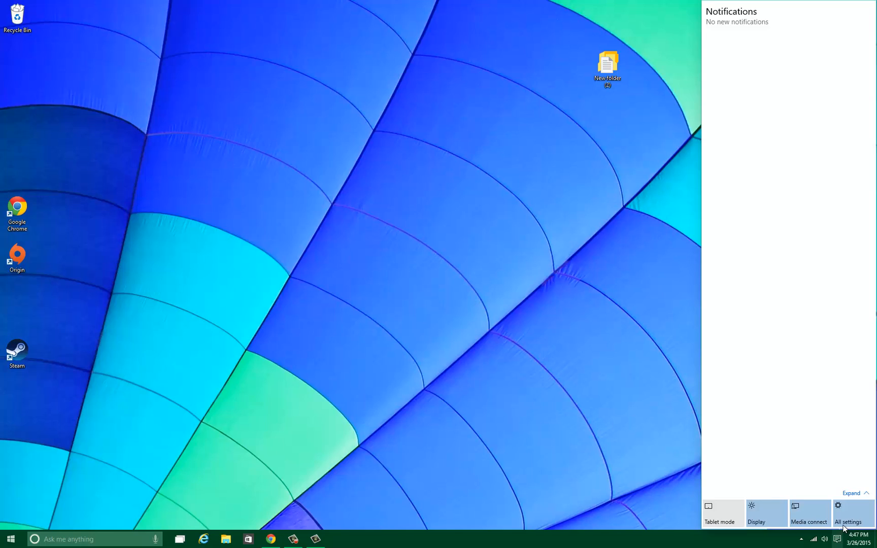
click(847, 508)
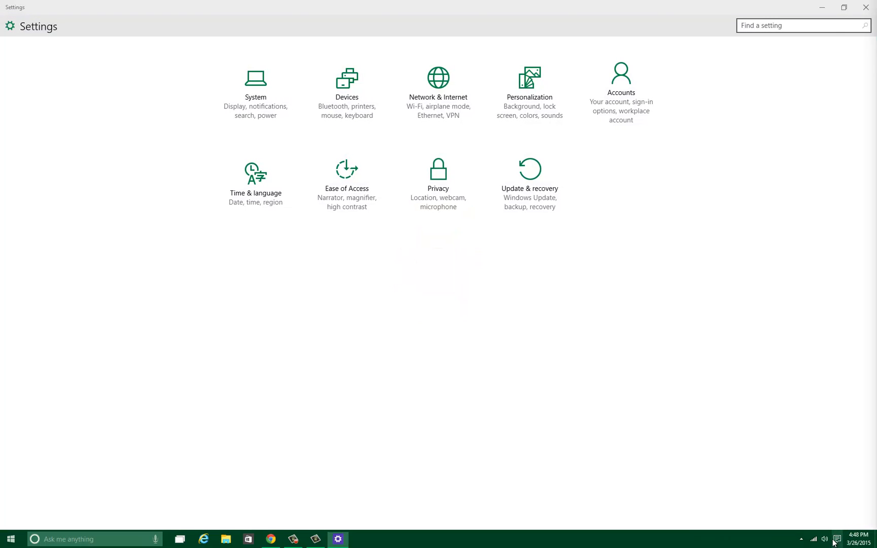
click(837, 539)
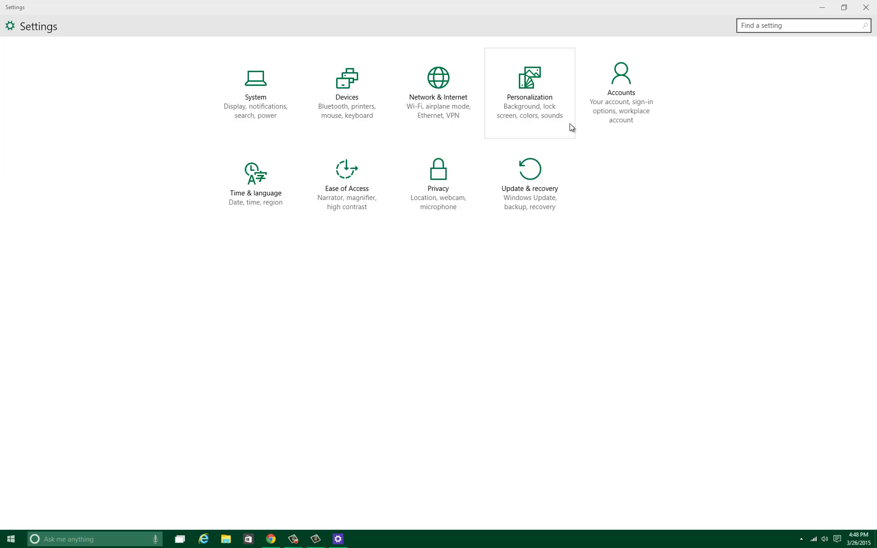
mouse_move(528, 184)
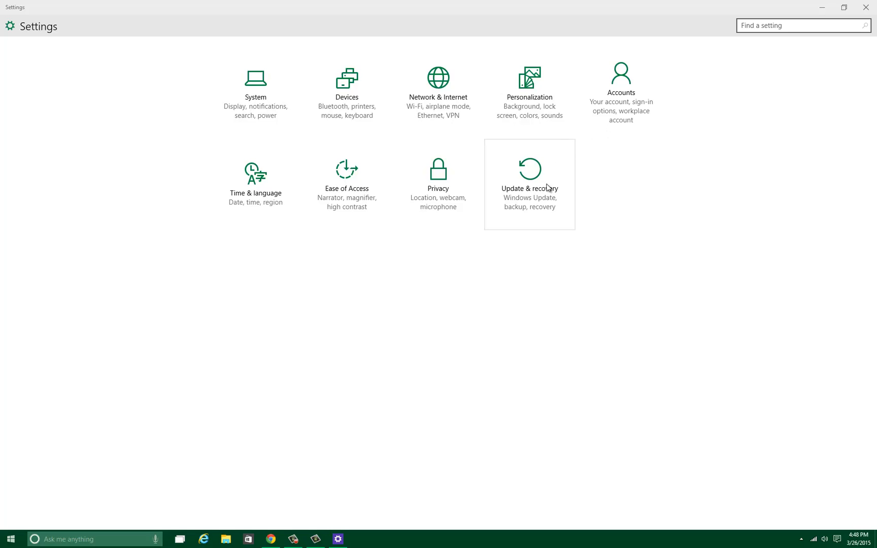
mouse_move(501, 253)
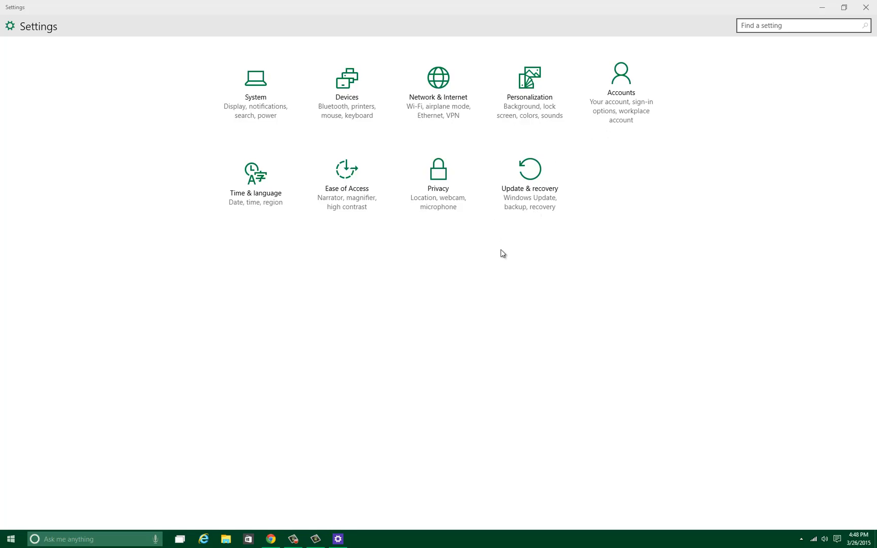
- View Update & recovery details for the two Technical Preview March updates, then leave Settings
click(529, 170)
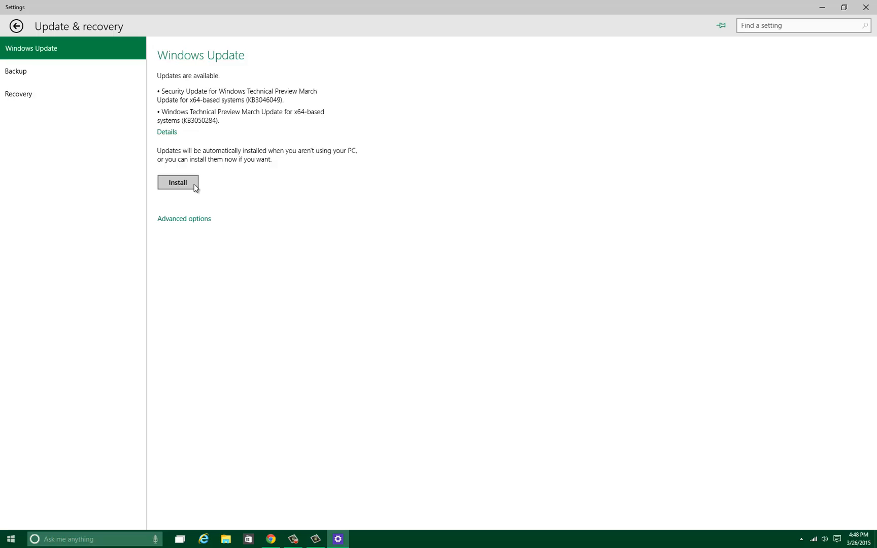
mouse_move(166, 131)
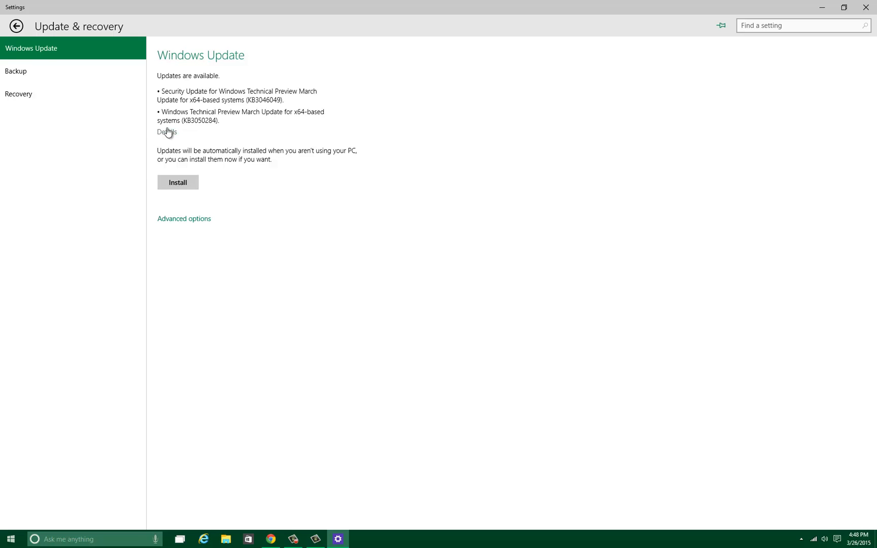
click(167, 132)
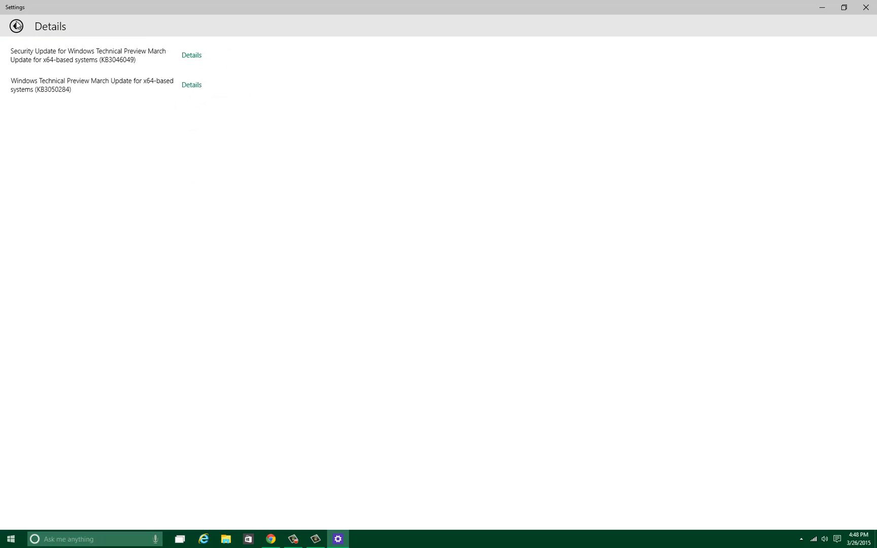
click(15, 25)
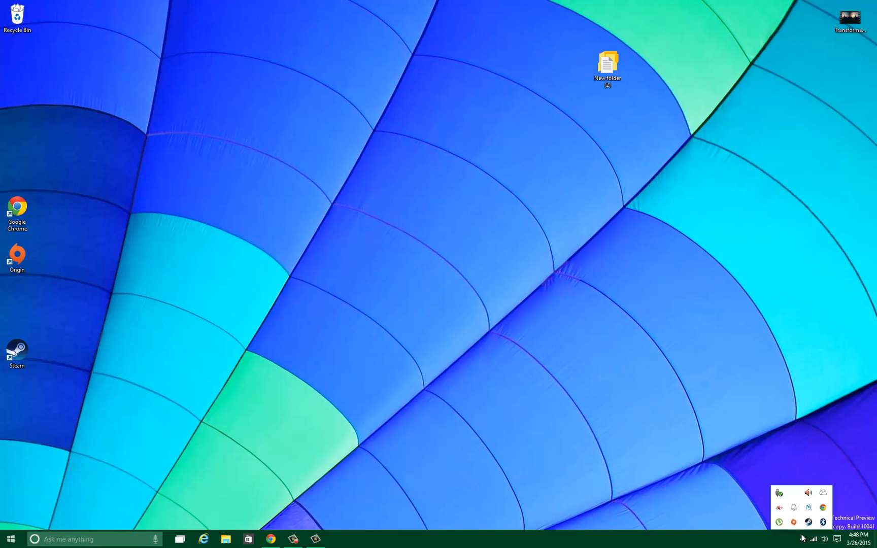
mouse_move(825, 490)
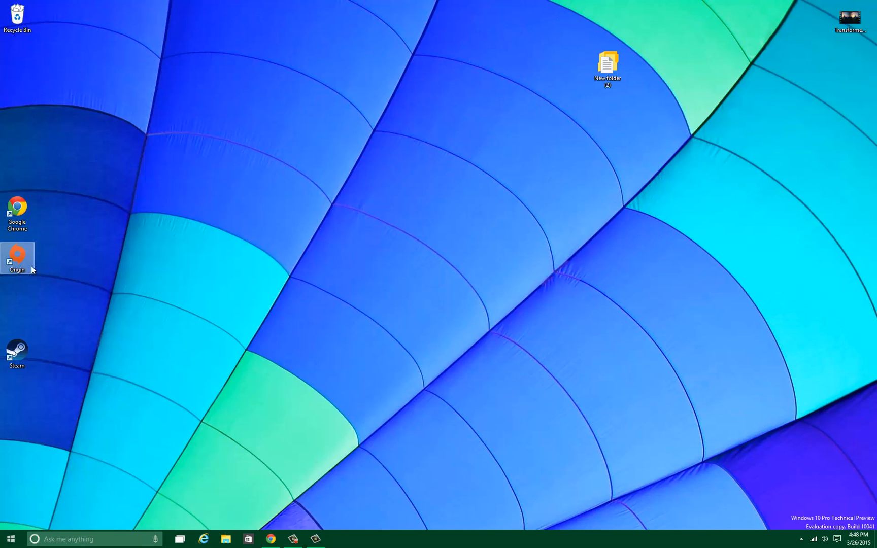
- Drag the Origin shortcut from the left edge to the desktop's right side
drag(17, 257, 712, 260)
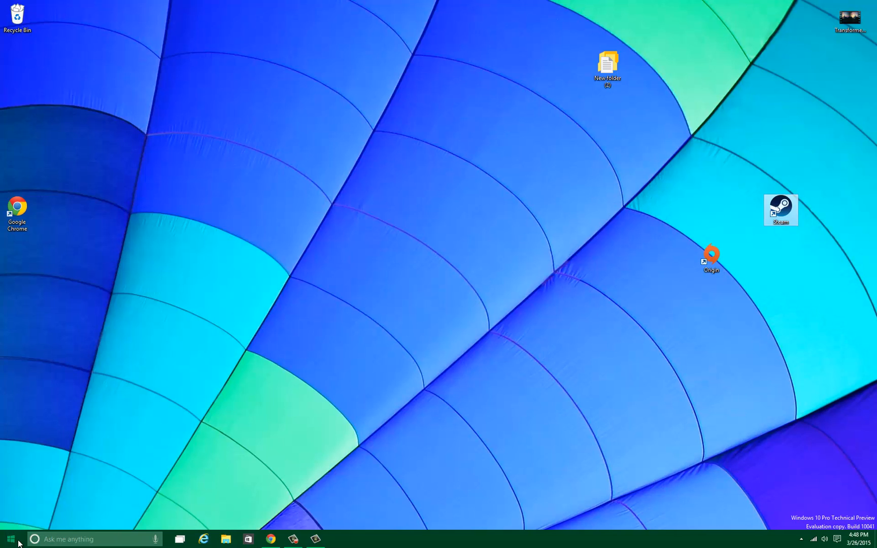
- Open Start to show most-used apps and live tiles
click(8, 539)
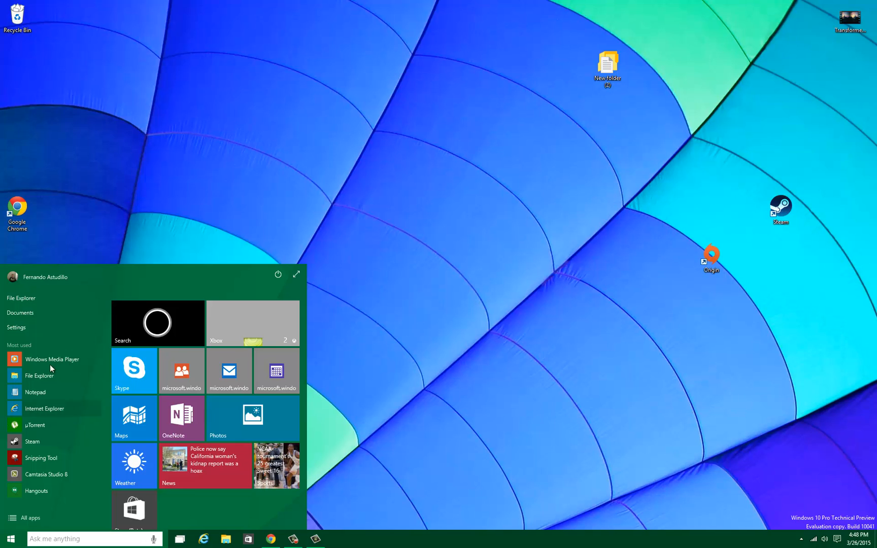
mouse_move(228, 364)
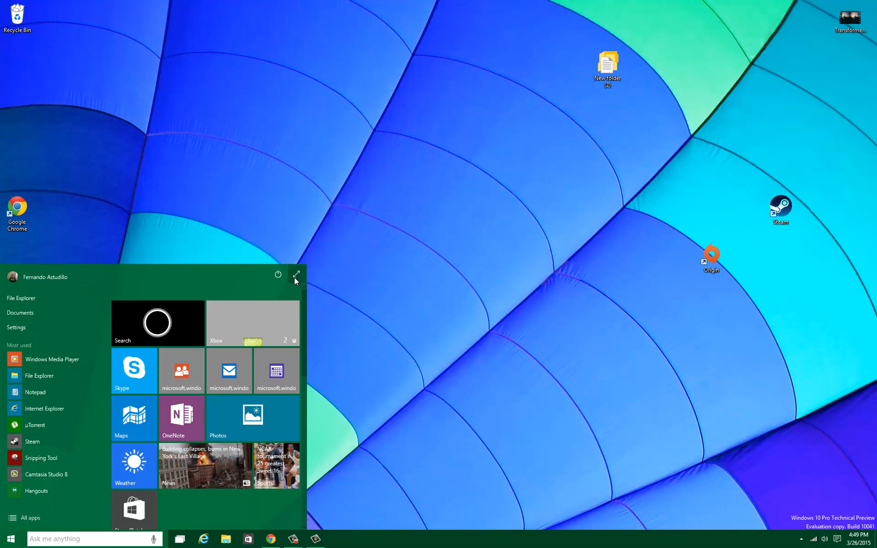
- Expand Start to full screen and name the Hulu/Netflix/Steam/Origin group 'Entertainment'
click(295, 275)
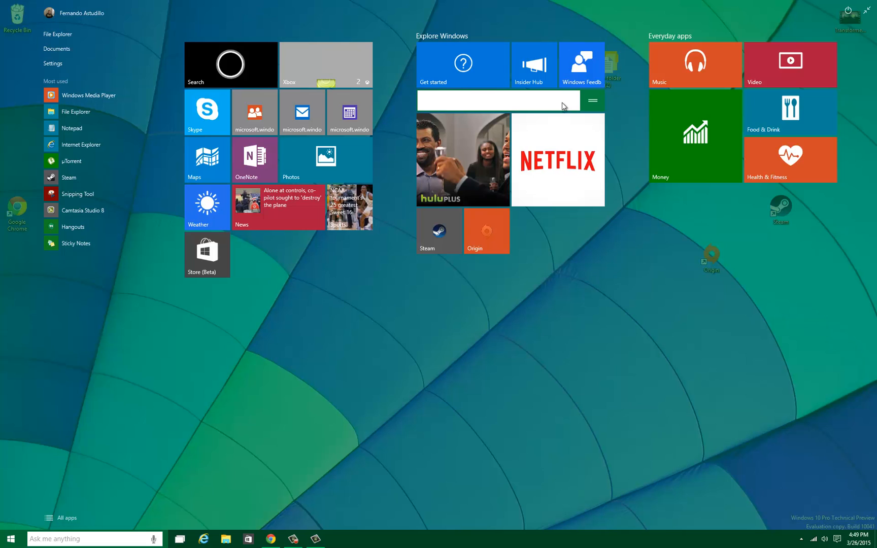
text(Entw)
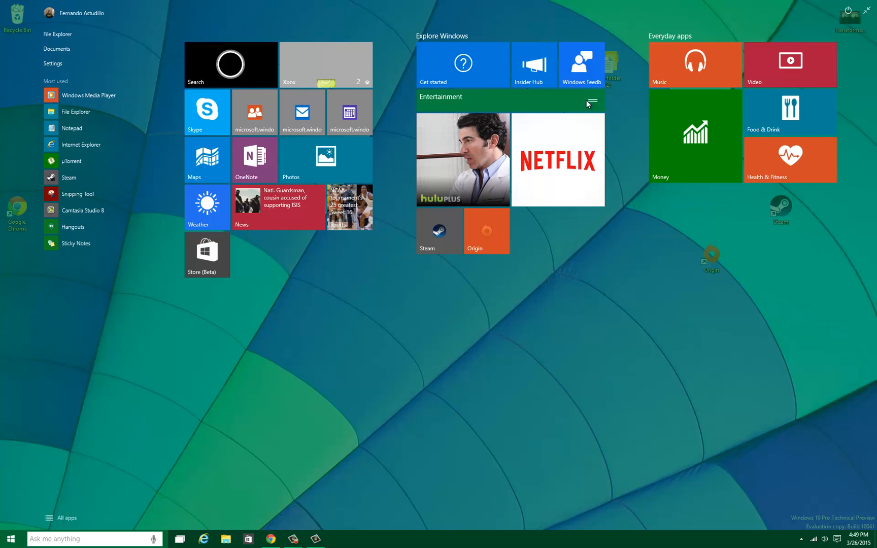
mouse_move(551, 133)
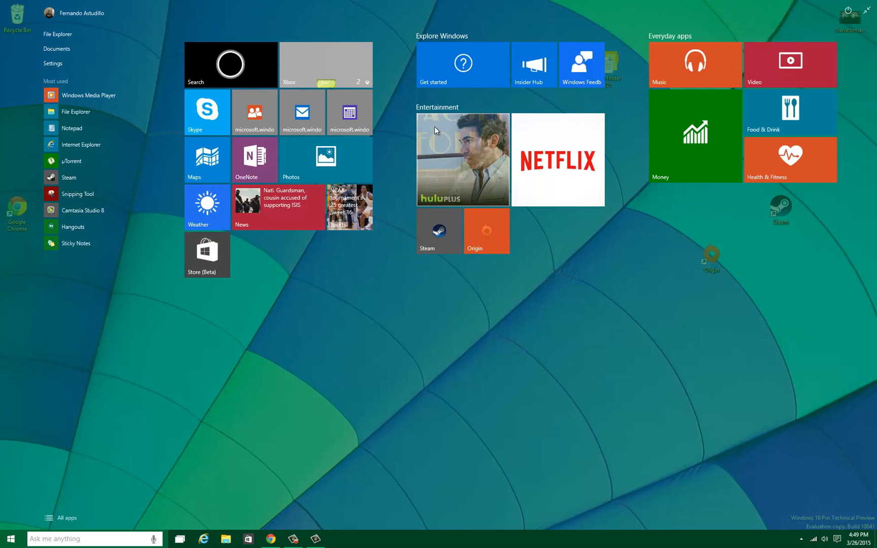
mouse_move(317, 305)
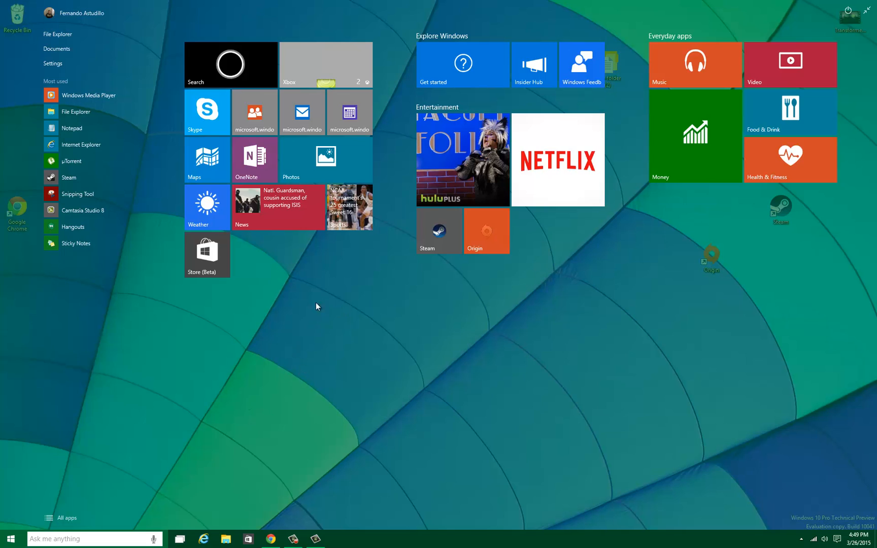
mouse_move(234, 250)
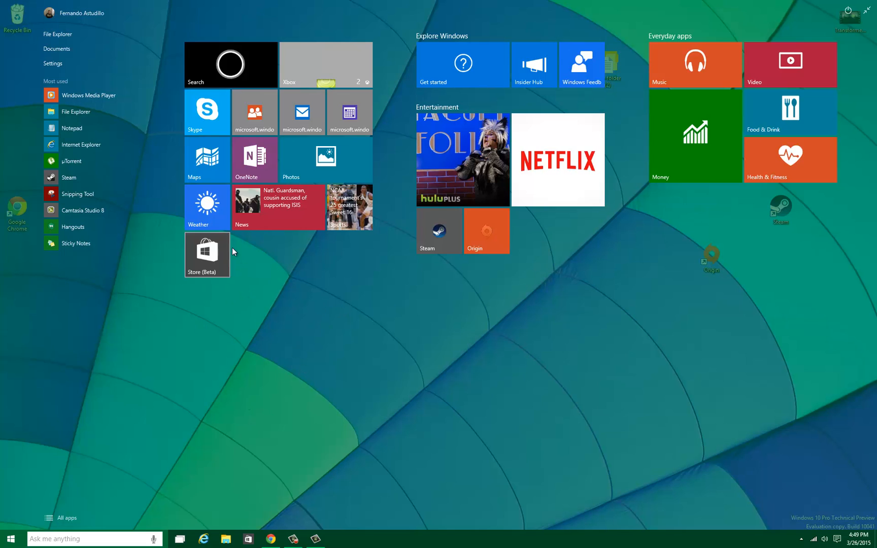
mouse_move(274, 133)
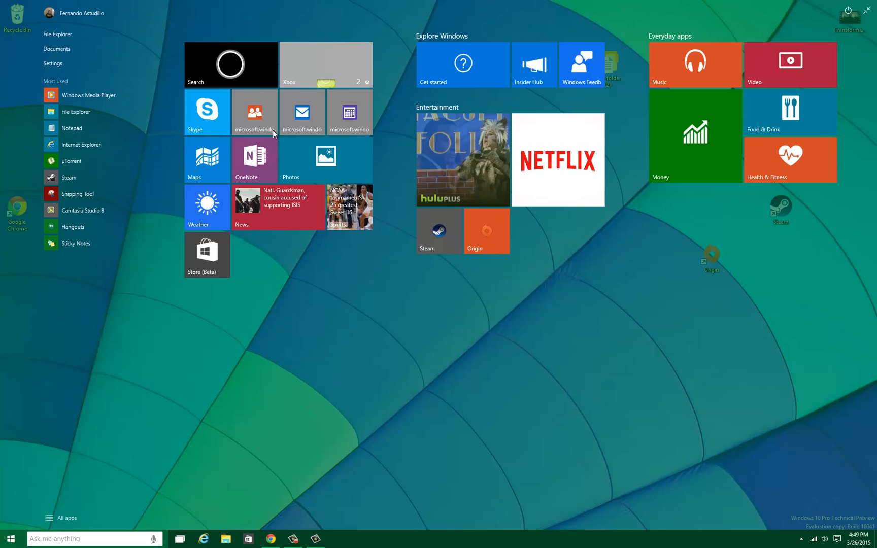
mouse_move(305, 122)
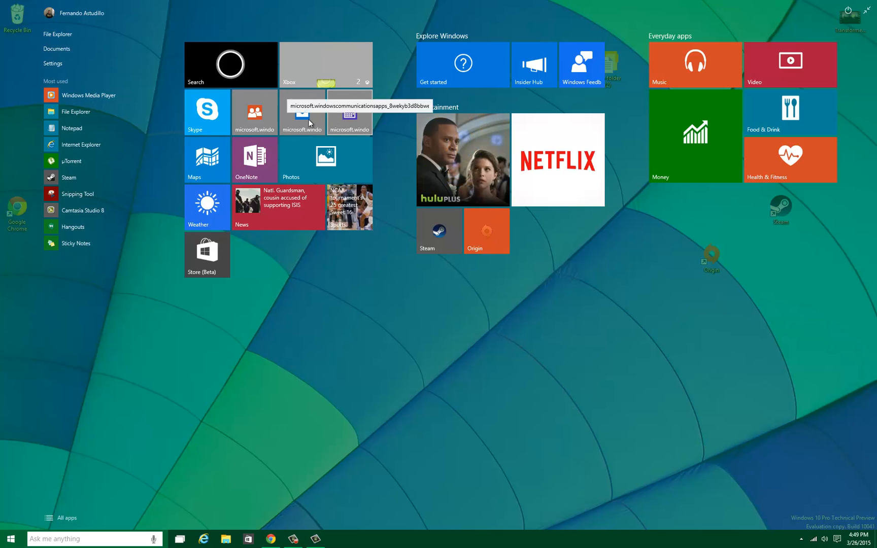
click(301, 112)
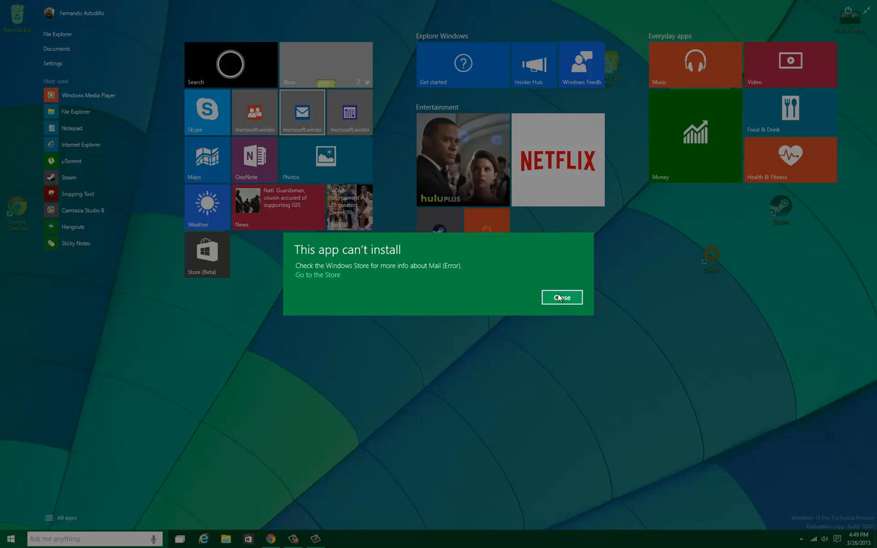
click(560, 297)
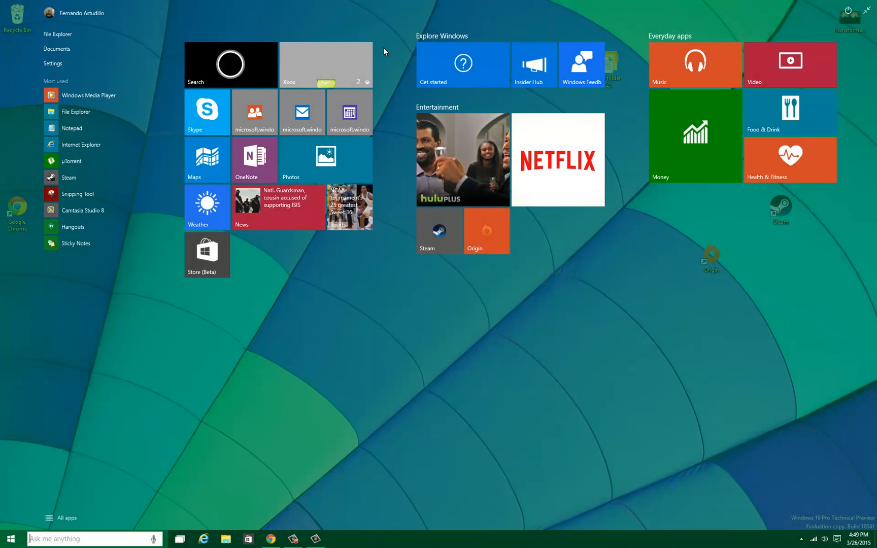
mouse_move(315, 70)
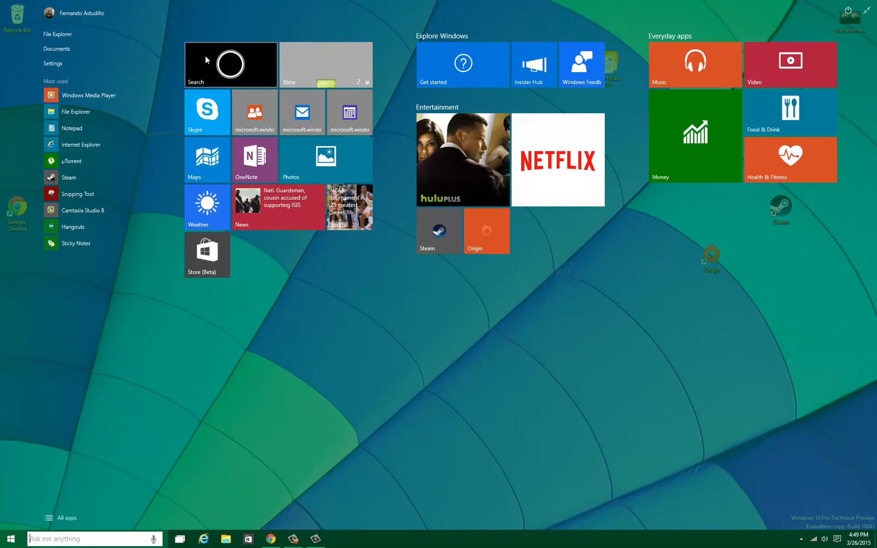
mouse_move(405, 351)
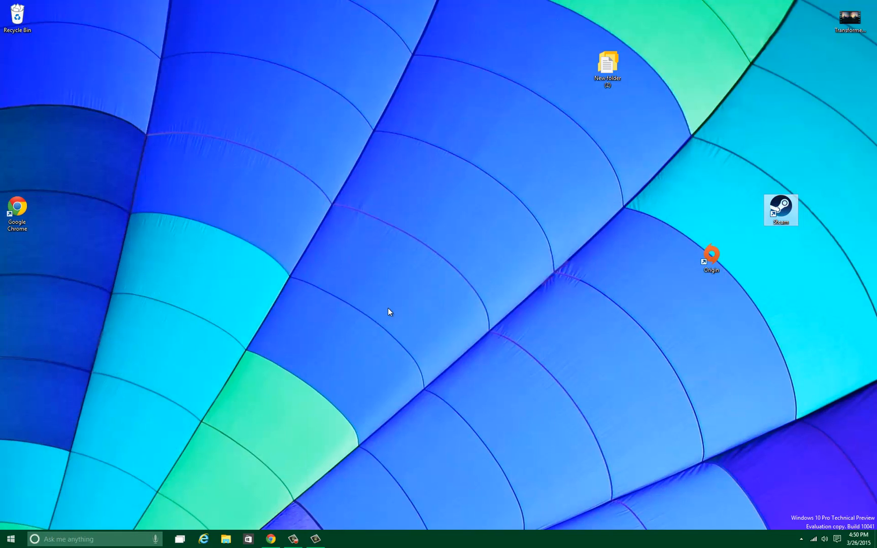
- After a 'hey cortana' prompt, skip forward three songs in the mini player and close it
text(hey cortana glawetgs)
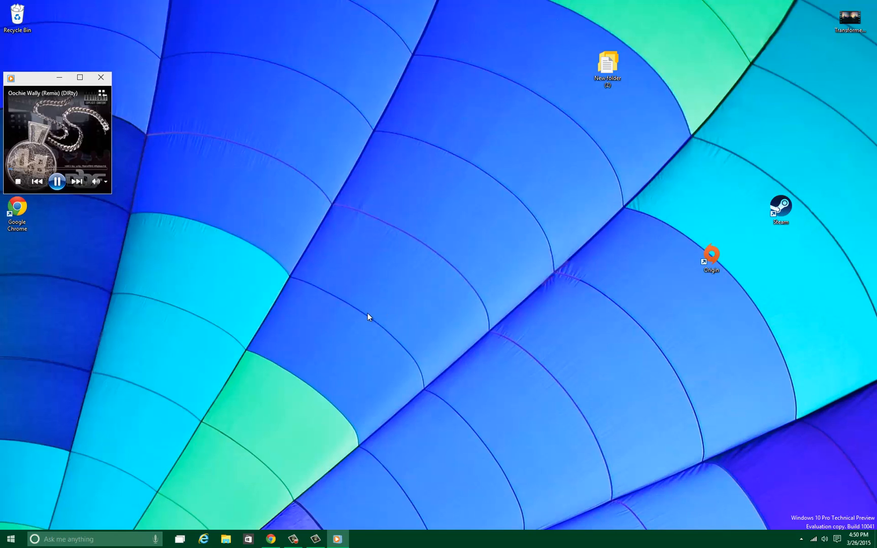
click(76, 182)
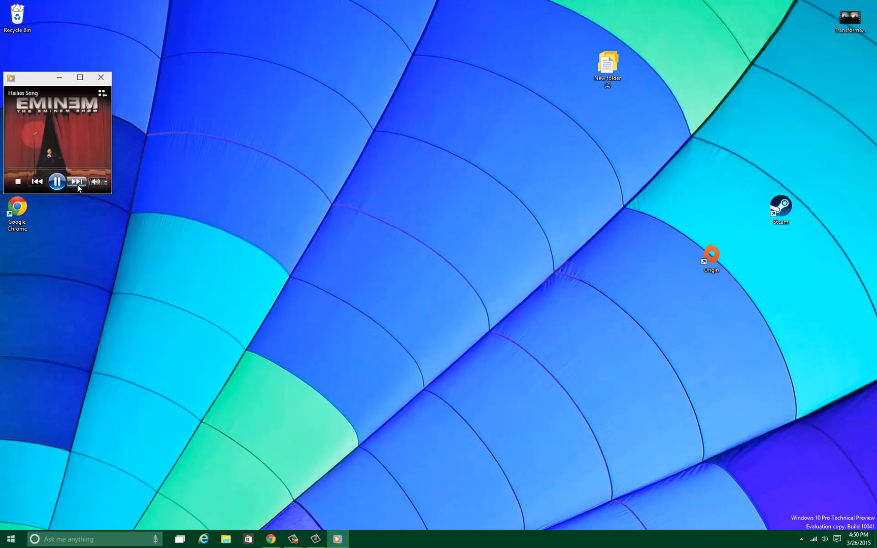
click(78, 181)
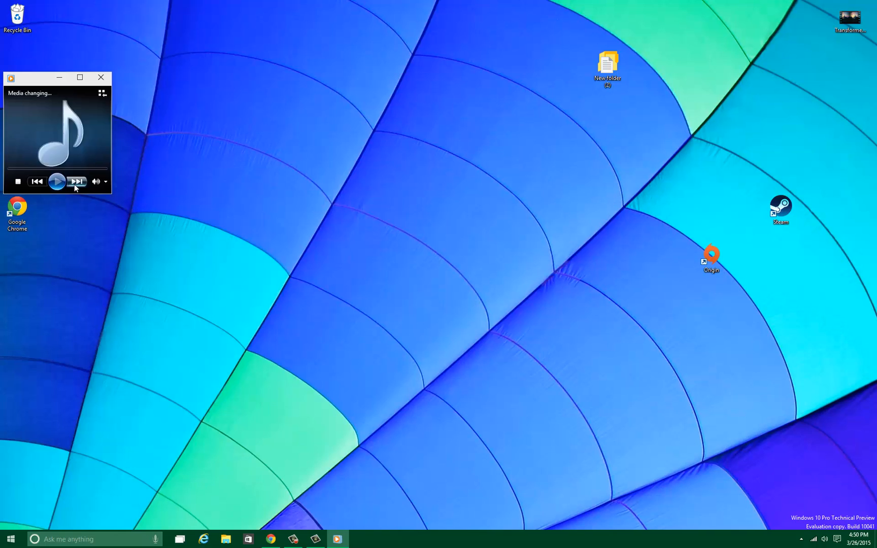
click(57, 182)
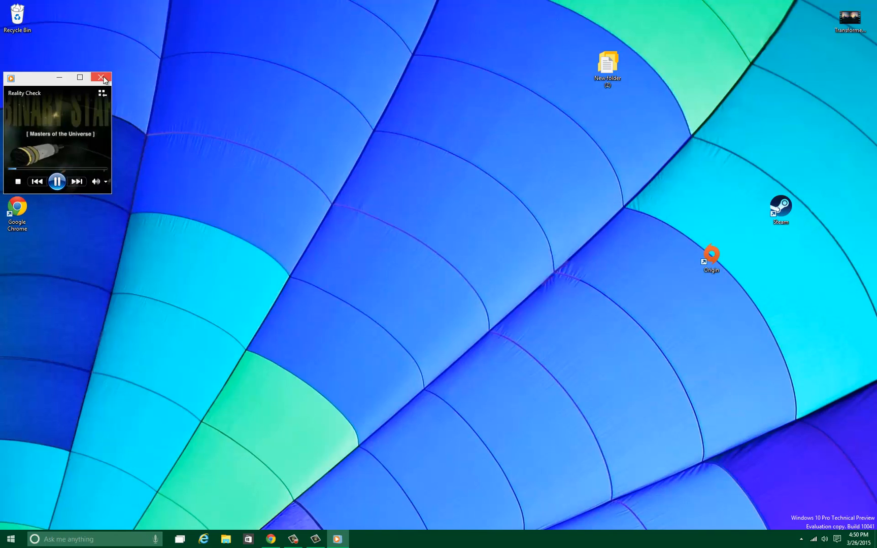
click(101, 77)
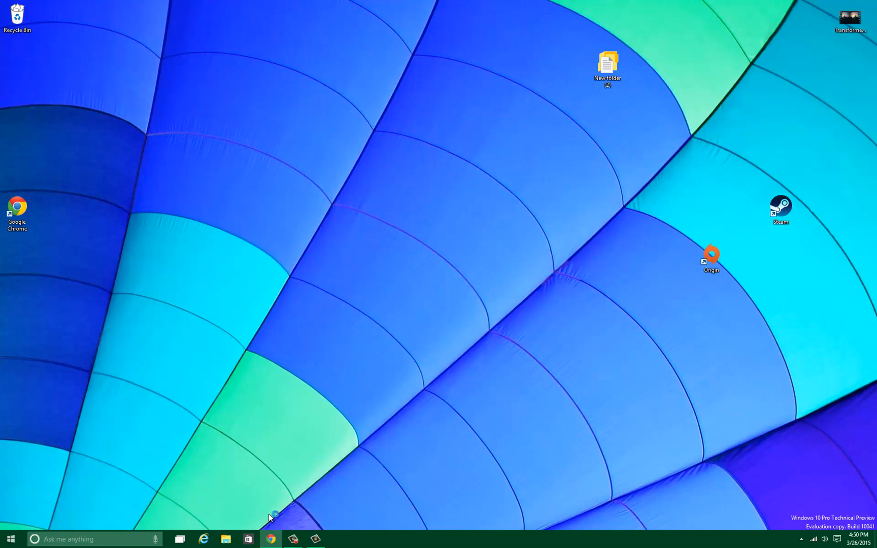
mouse_move(191, 475)
text(hey cortana nqmanfvl)
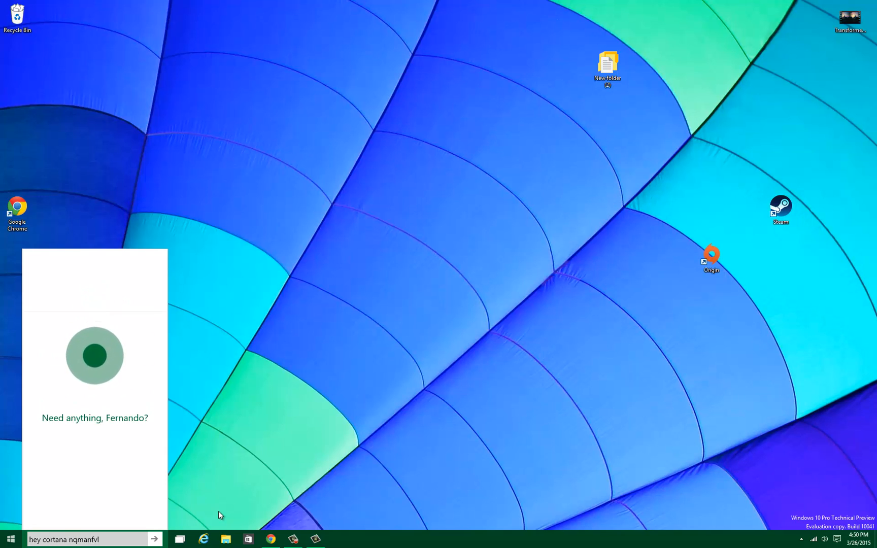
- Ask Cortana to play then stop music, and move the mini music player to the desktop centre
text(ptplyhaa)
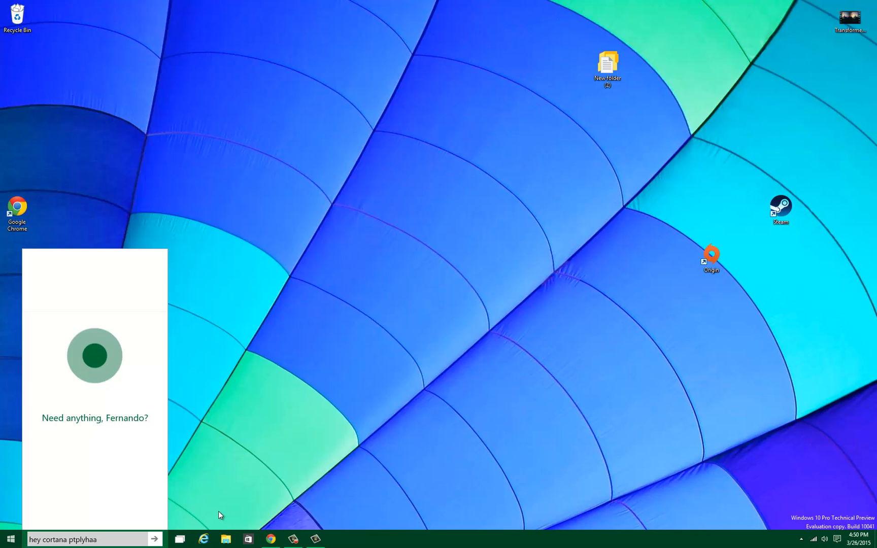
text(play music ukgpxpwv)
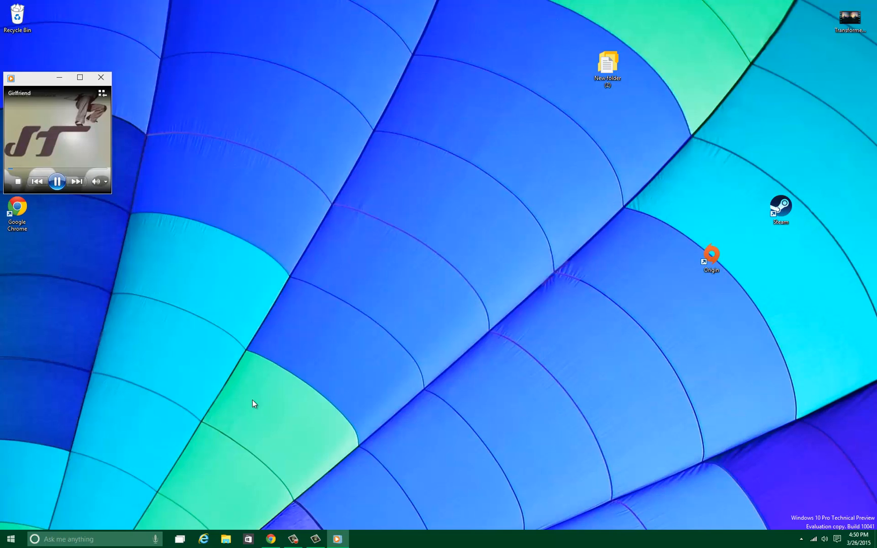
text(hey cortana utyrfqvx)
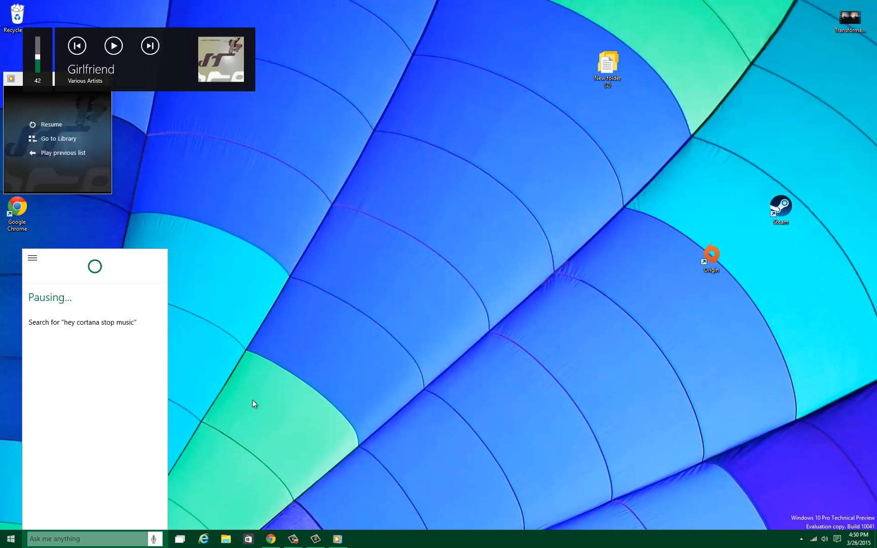
click(112, 46)
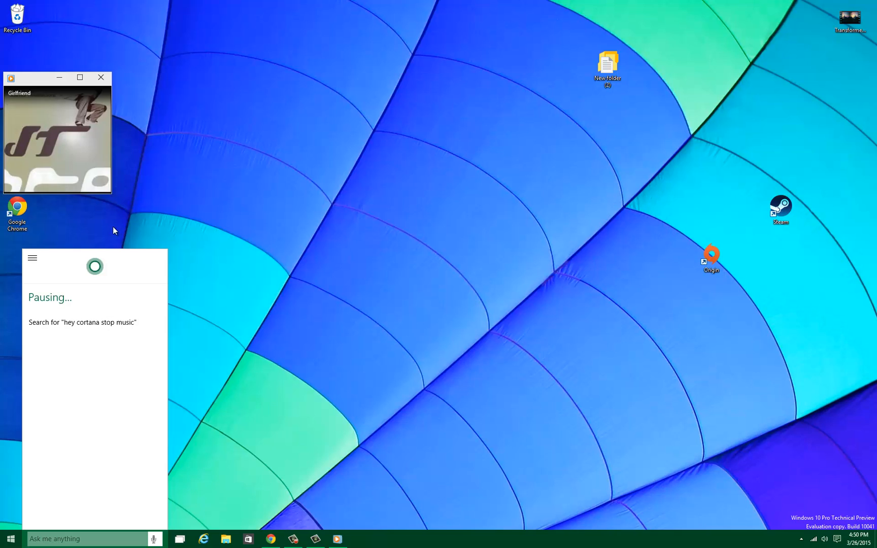
mouse_move(58, 180)
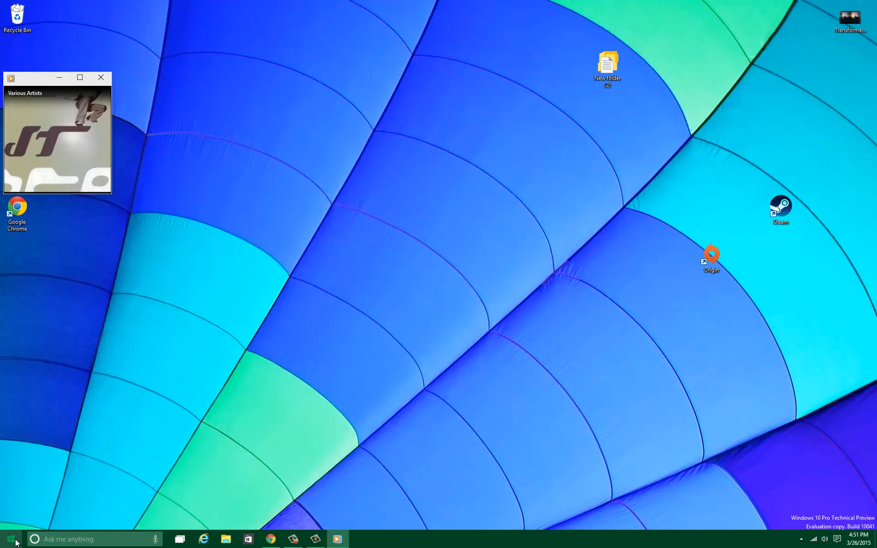
mouse_move(41, 90)
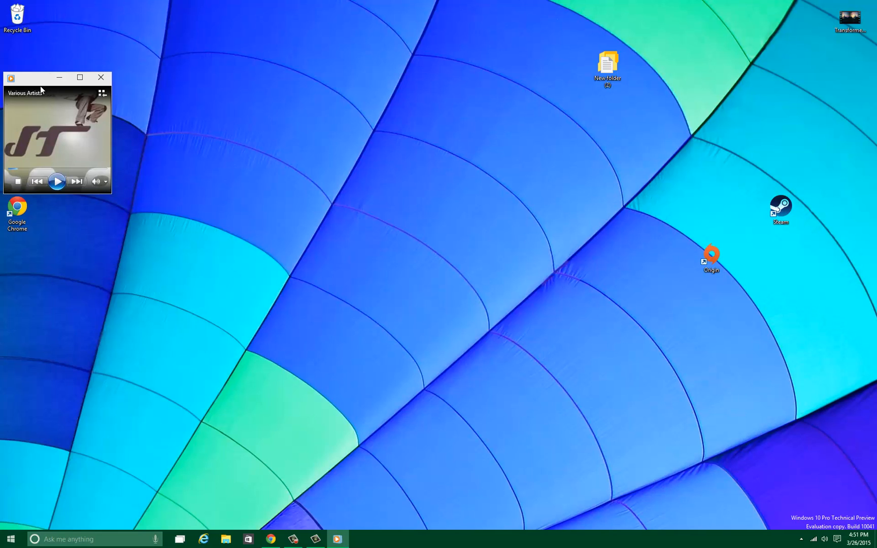
drag(26, 78, 523, 246)
text(hey)
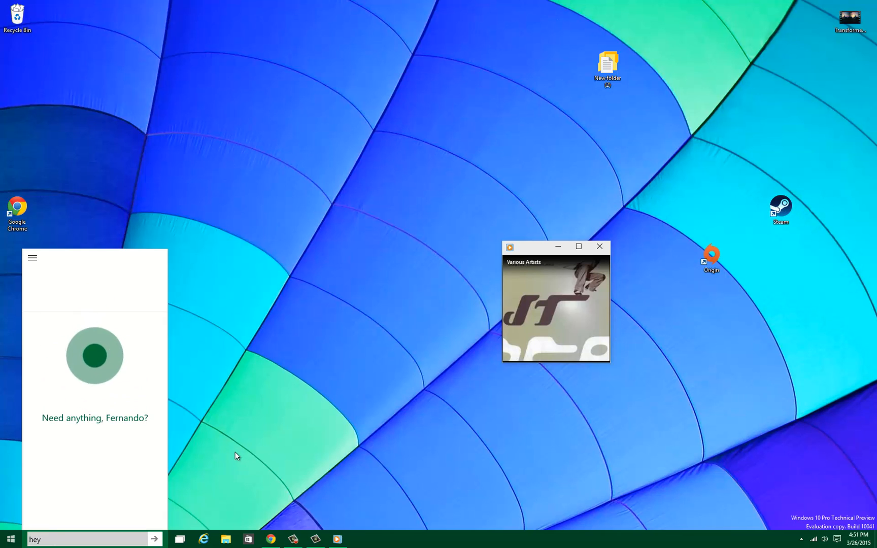
- Ask Cortana 'Who won?' so Bing results appear in Chrome
text(cortana mzmojhvi)
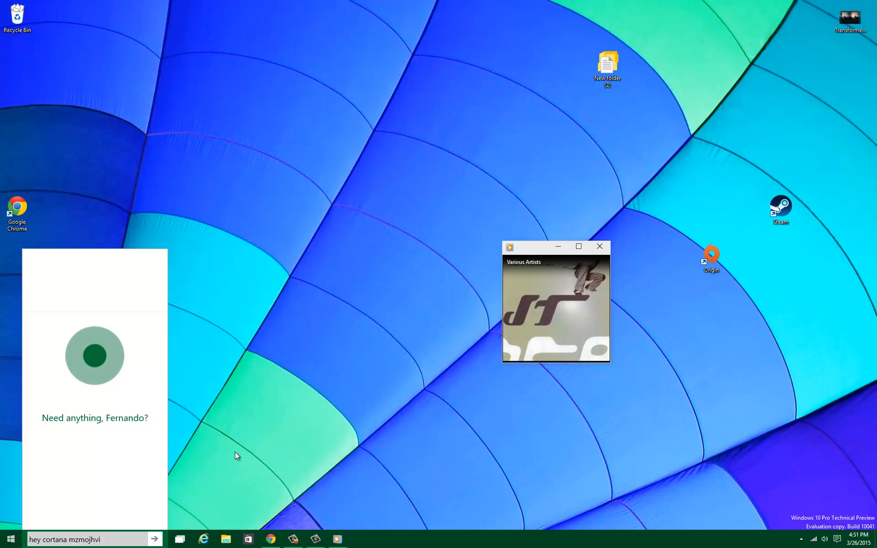
text(sqdsqprc)
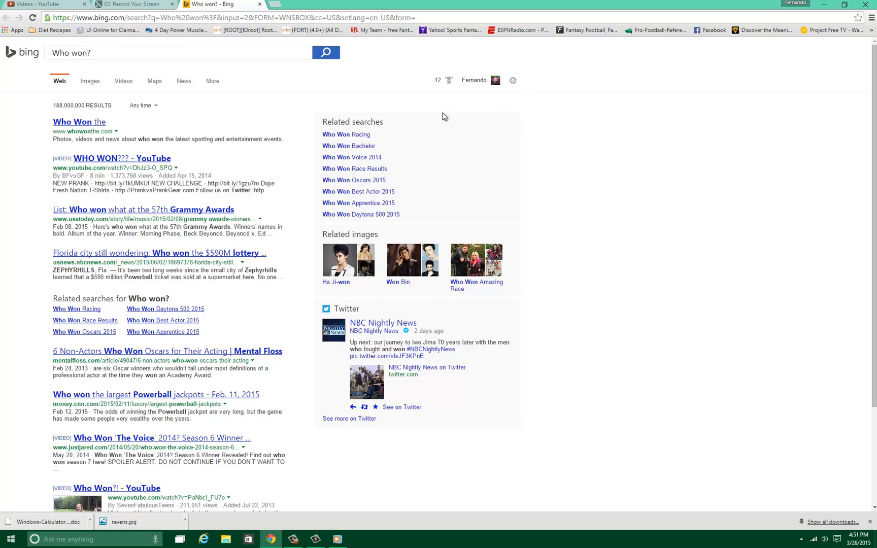
mouse_move(342, 136)
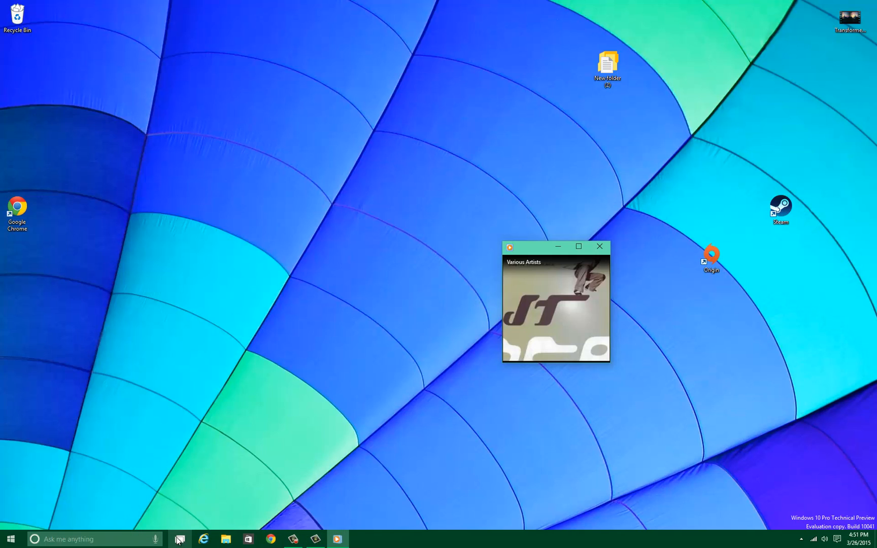
mouse_move(180, 539)
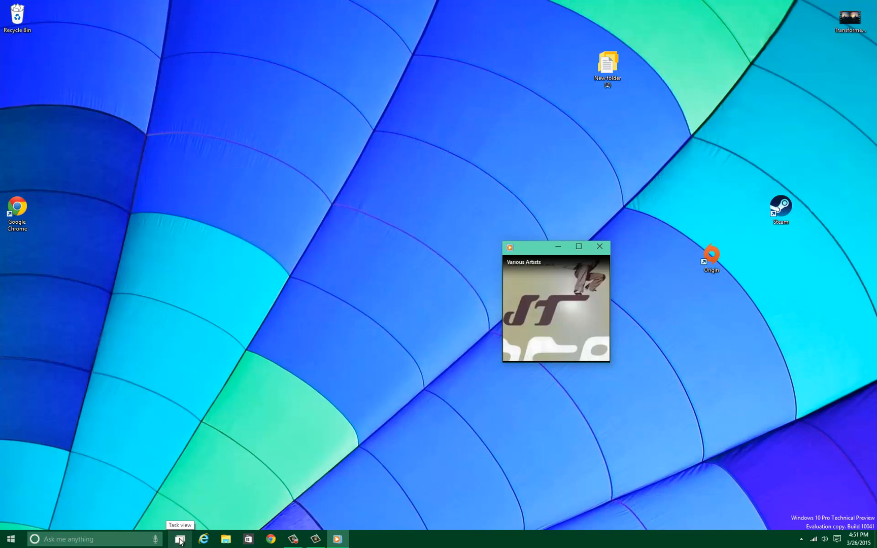
- Create a new virtual desktop from Task View and switch to it
click(180, 539)
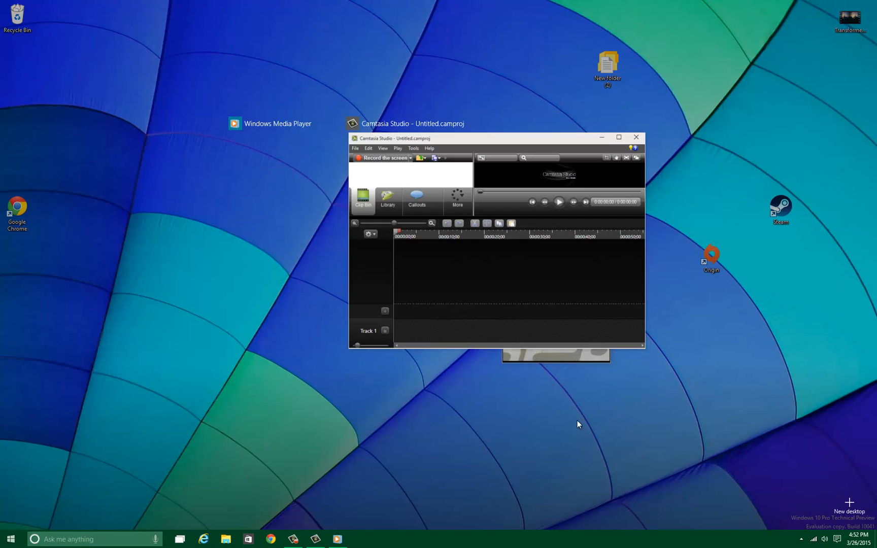
mouse_move(711, 472)
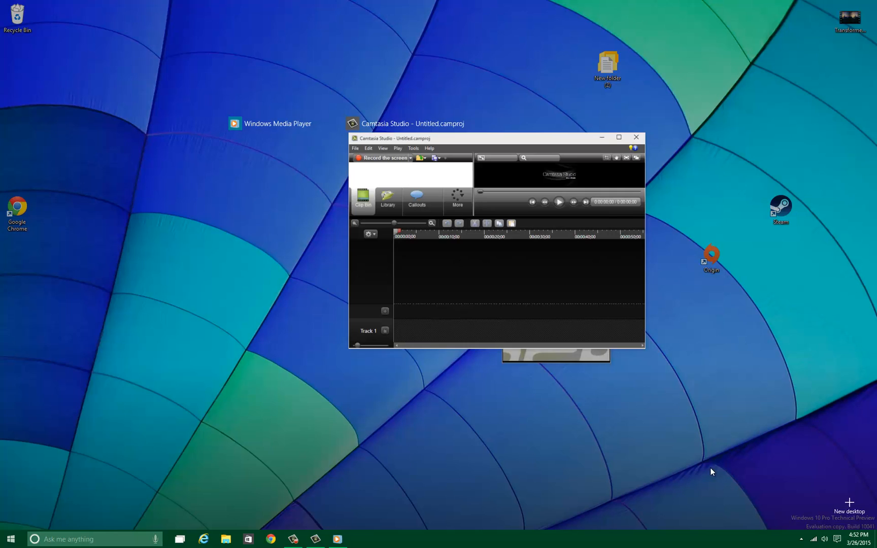
mouse_move(712, 318)
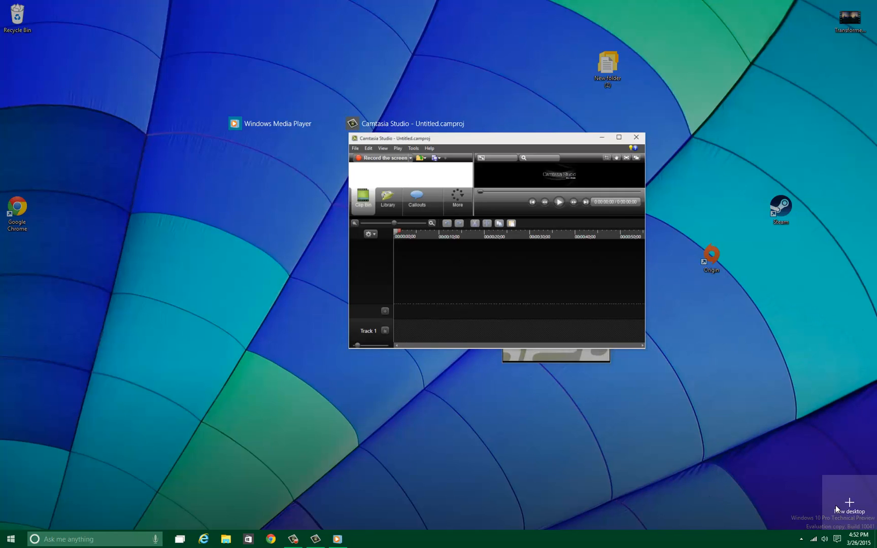
click(848, 502)
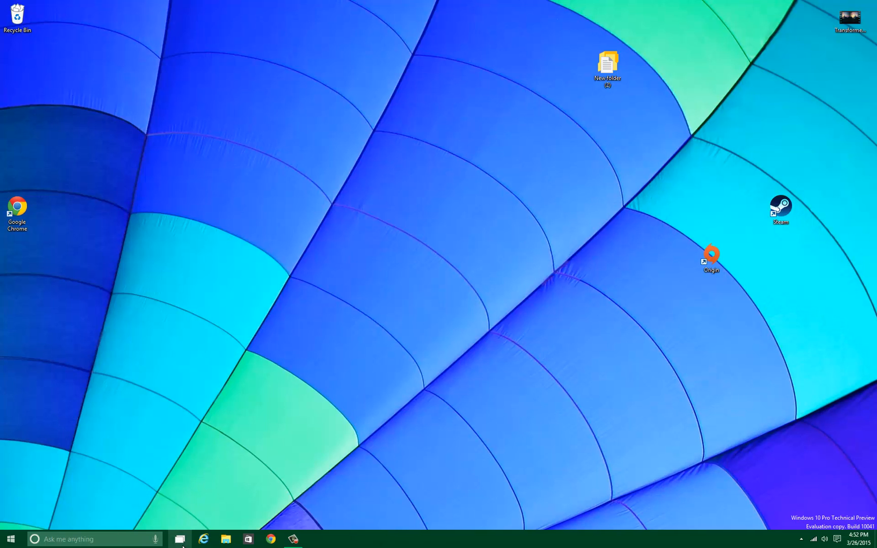
- Launch Origin maximized on the new desktop, then return to Desktop 1 via Task View
click(180, 539)
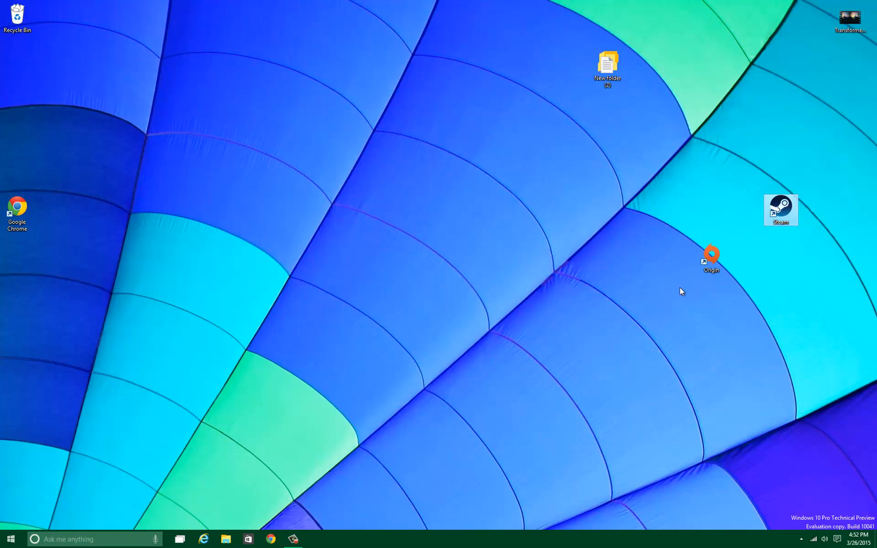
double_click(711, 257)
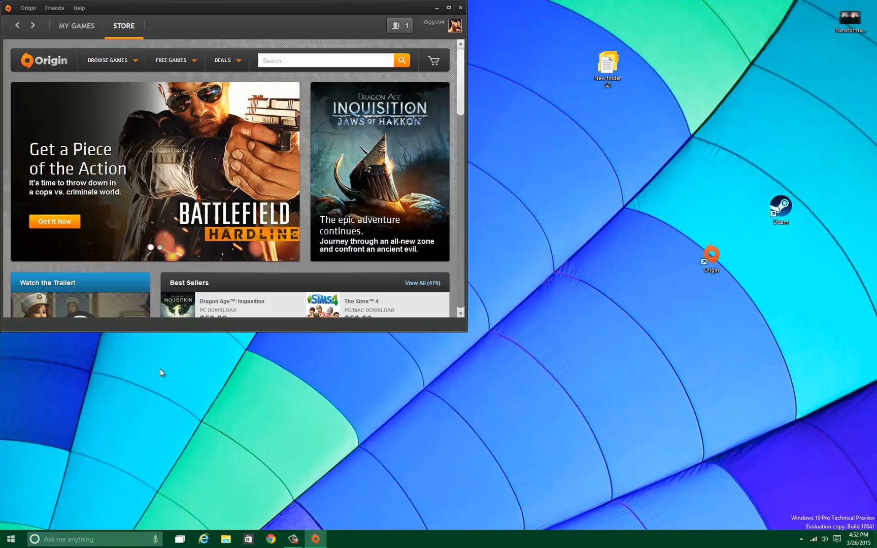
mouse_move(97, 196)
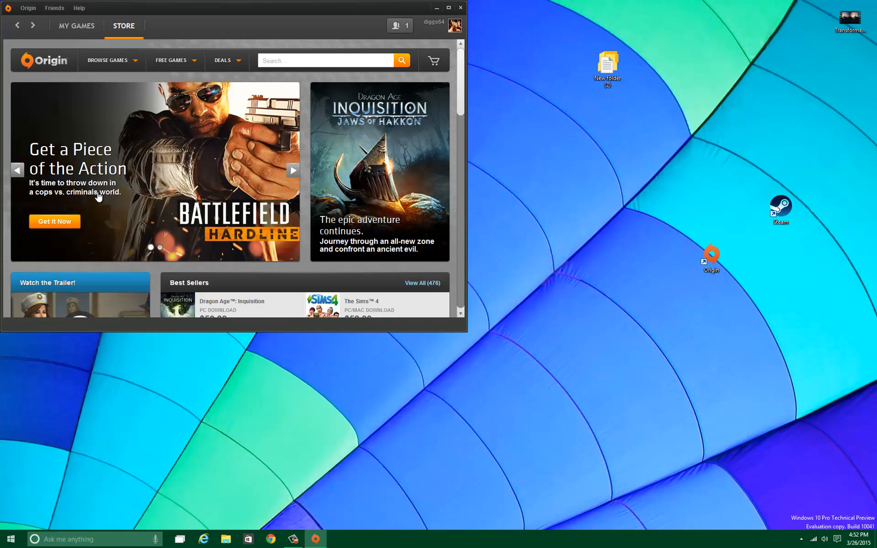
click(447, 7)
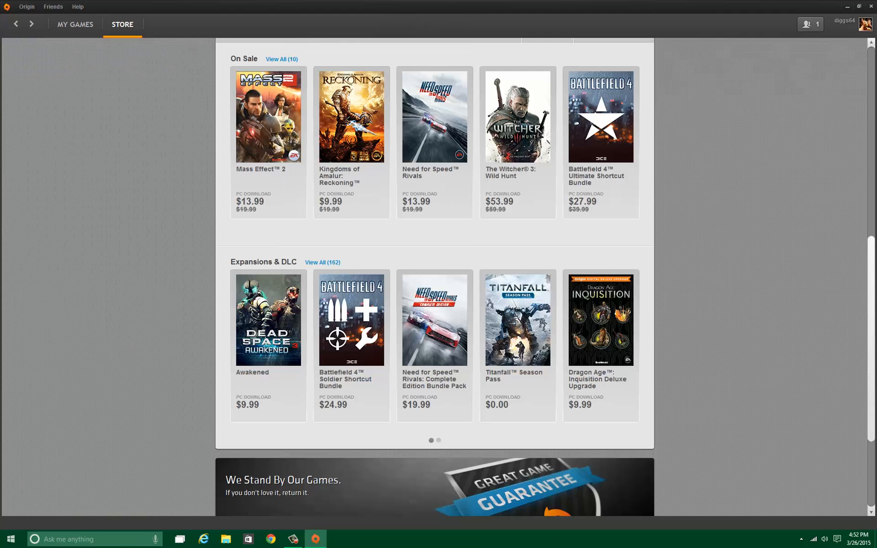
mouse_move(118, 459)
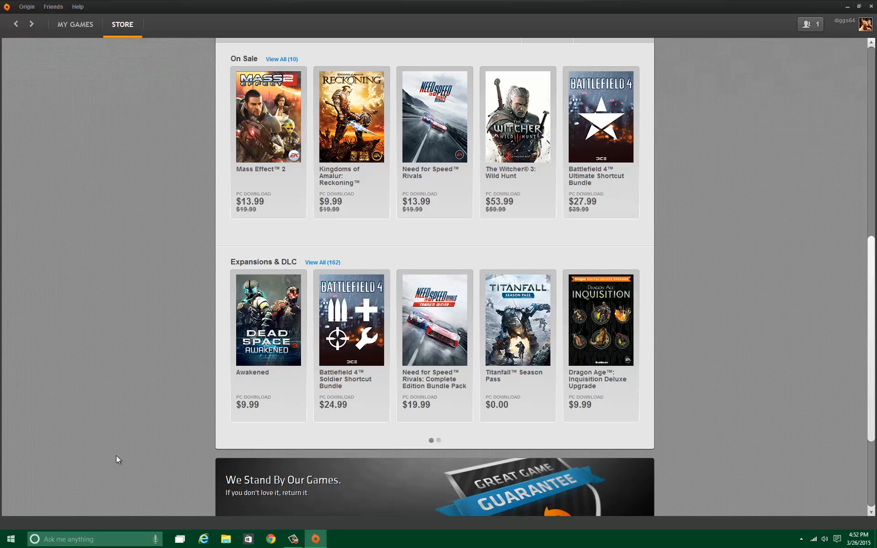
click(179, 538)
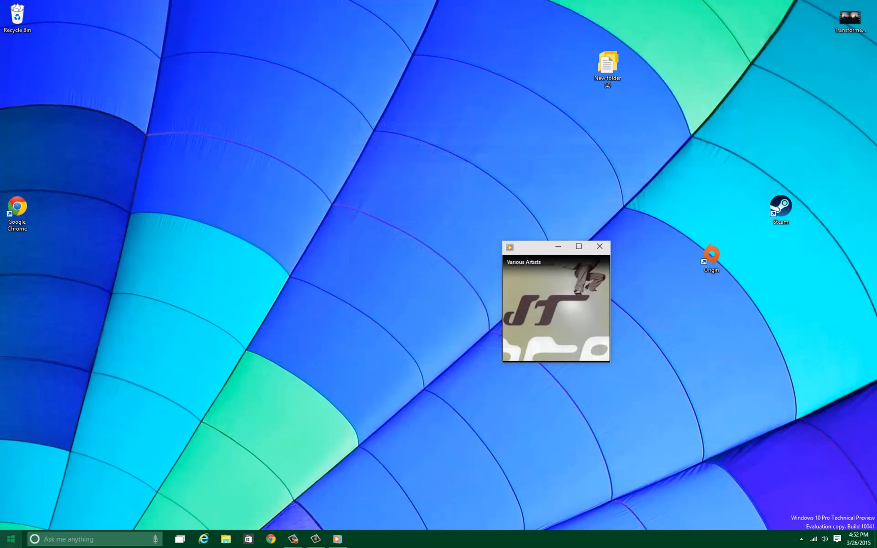
- Show the Start menu expanded to full-screen mode
click(10, 539)
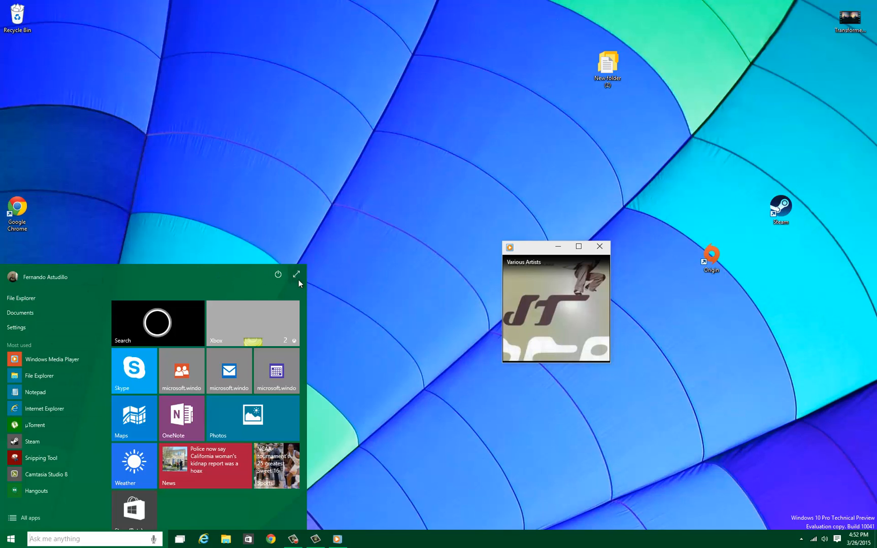
click(297, 274)
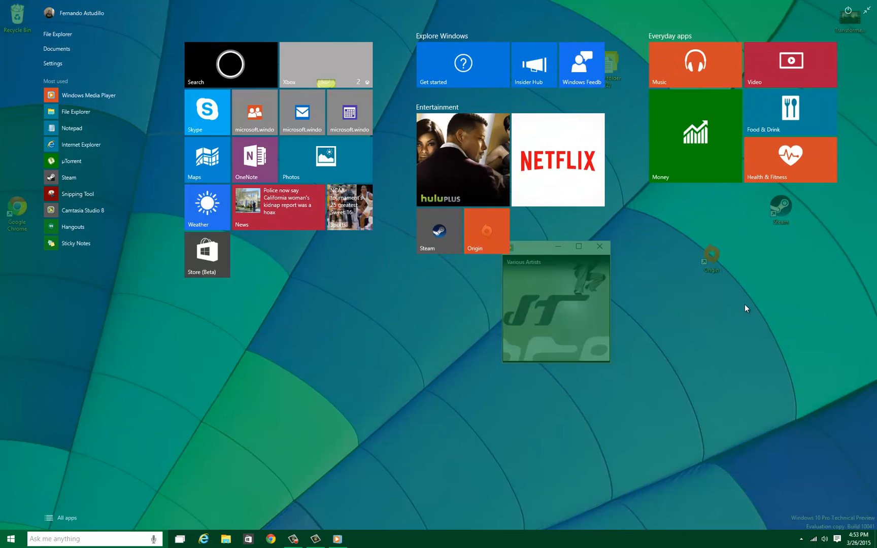
mouse_move(626, 86)
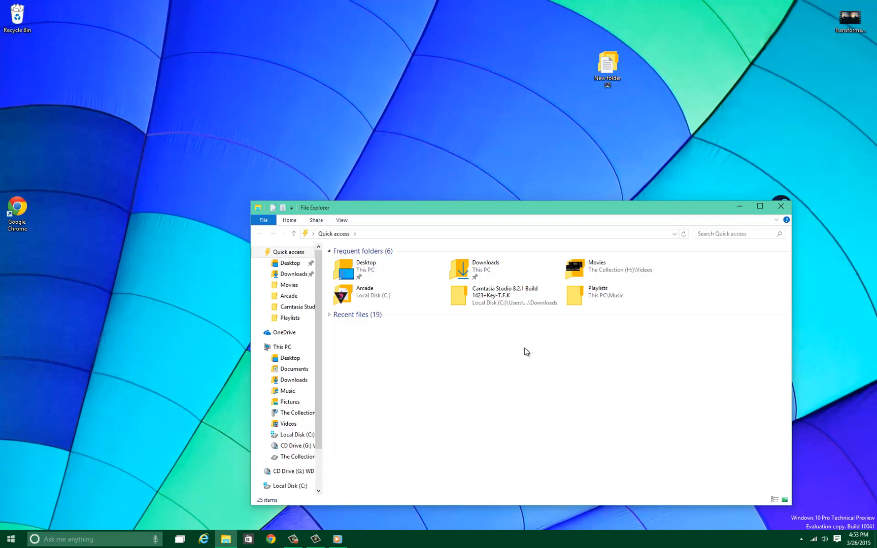
- Show This PC's drives and folders in a maximized File Explorer window
click(282, 347)
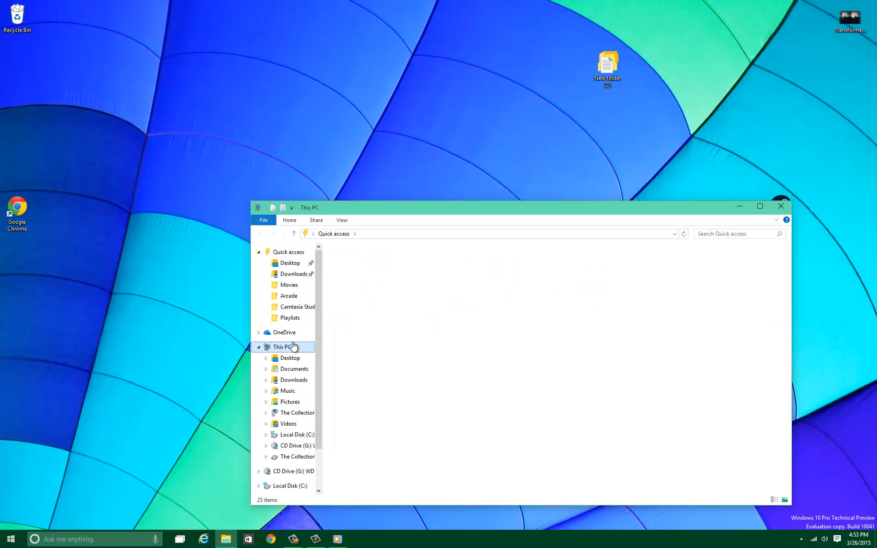
click(282, 346)
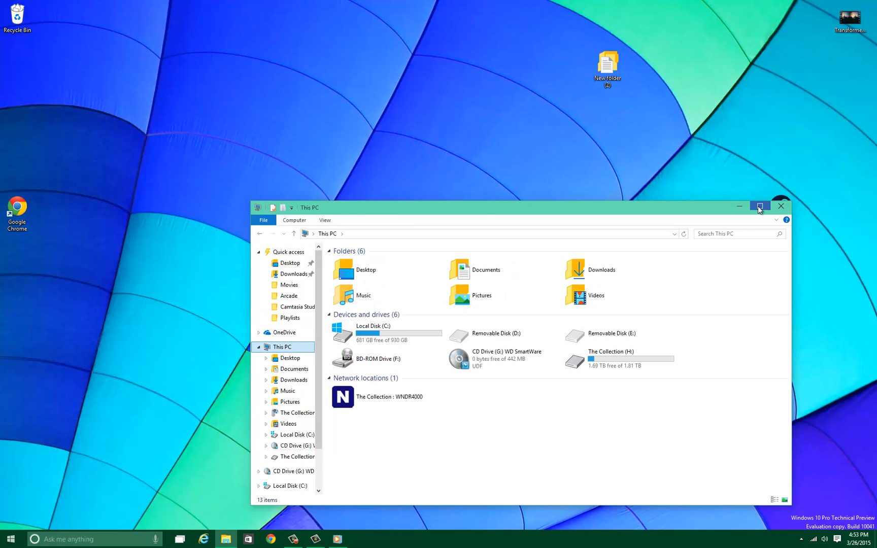
click(760, 206)
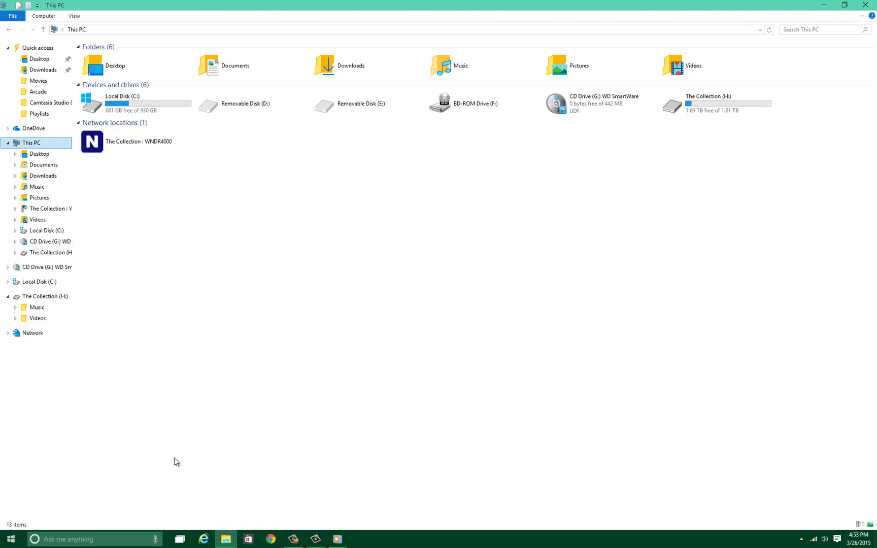
mouse_move(3, 80)
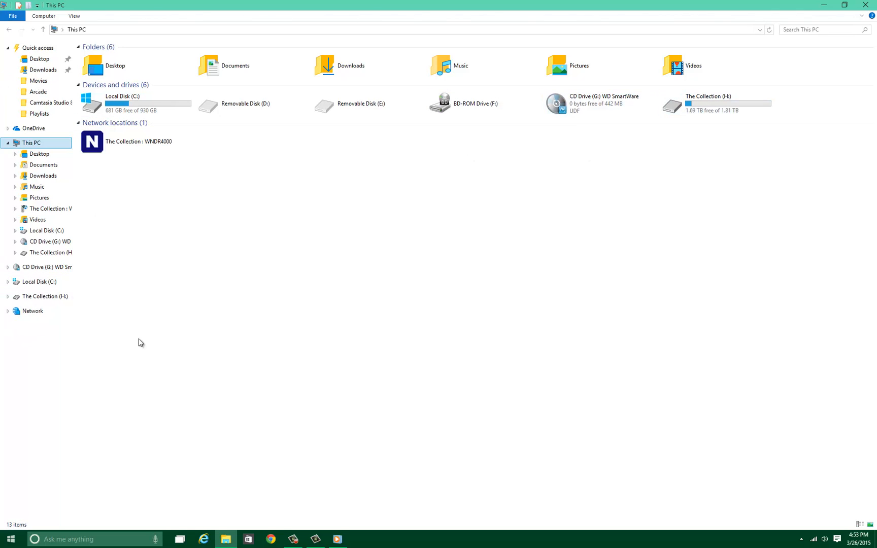
- Bring up Windows Settings from the Computer ribbon commands
click(43, 15)
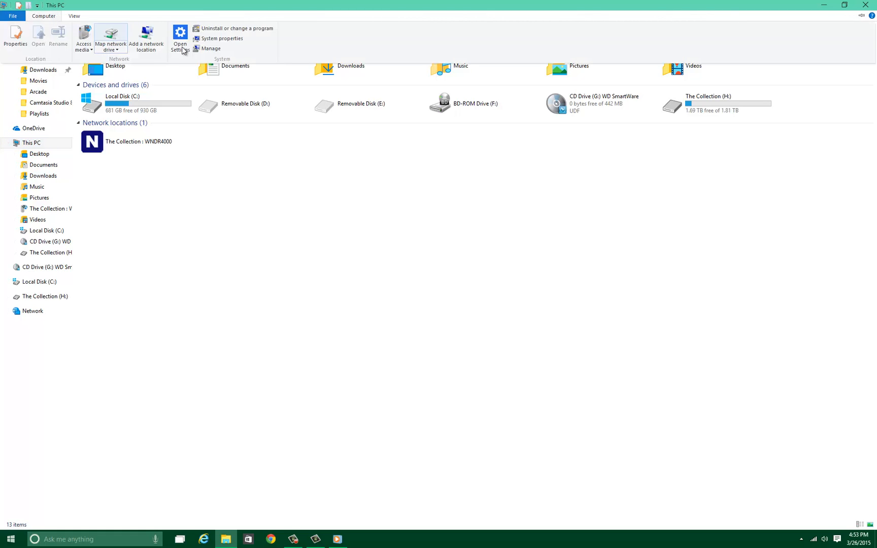
click(180, 38)
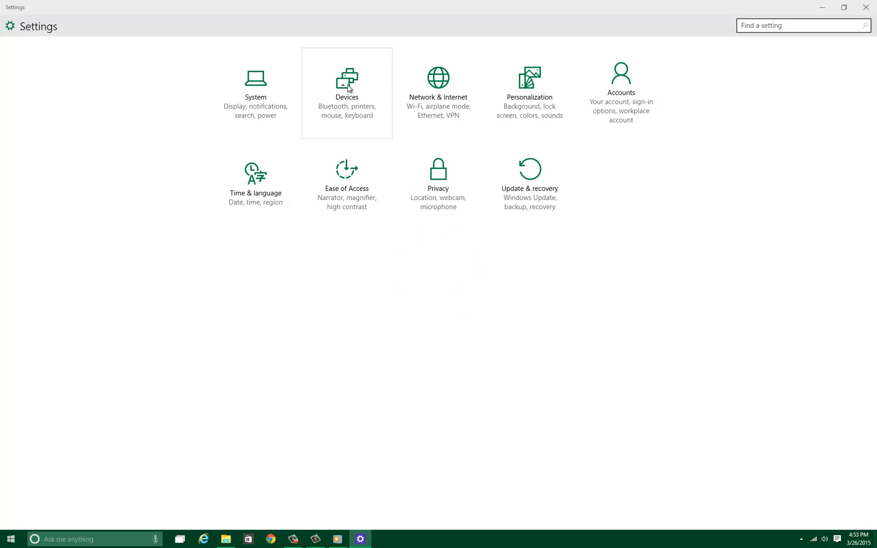
mouse_move(437, 185)
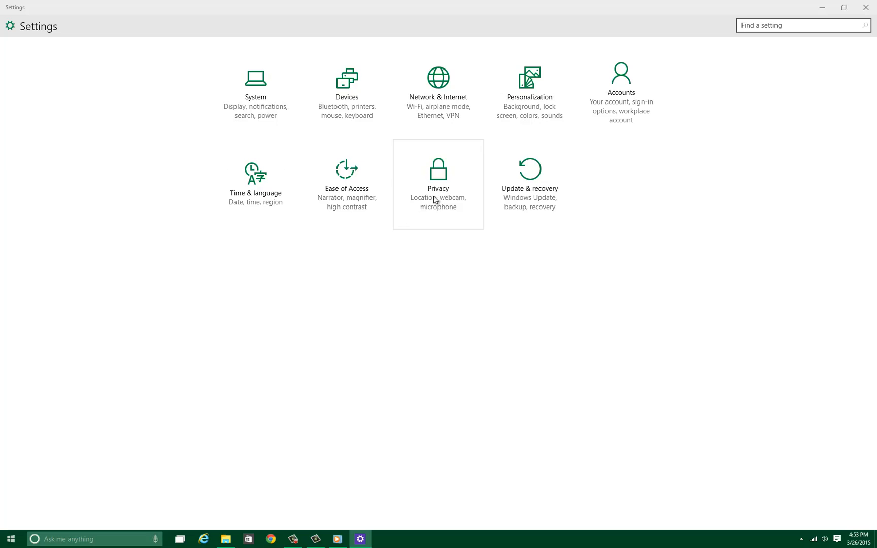
mouse_move(250, 382)
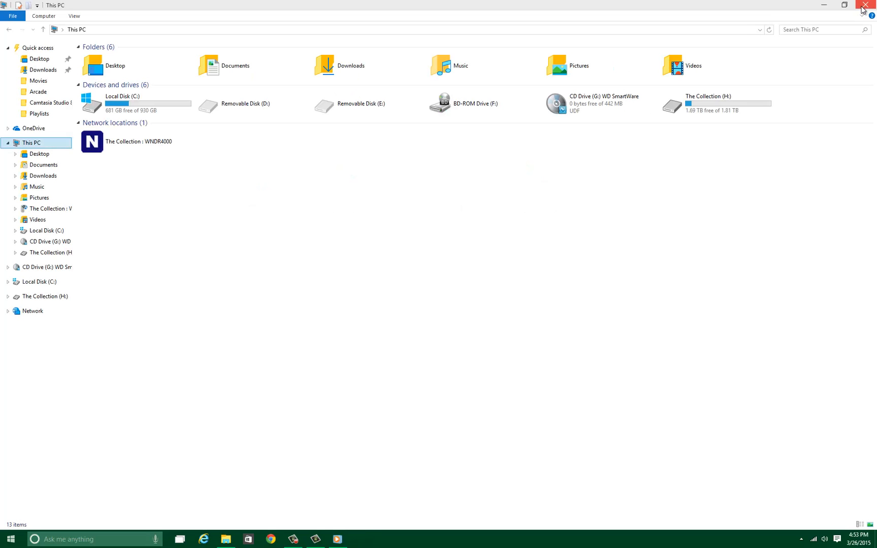
- Close the This PC window and bring up the Start menu over the desktop
click(865, 4)
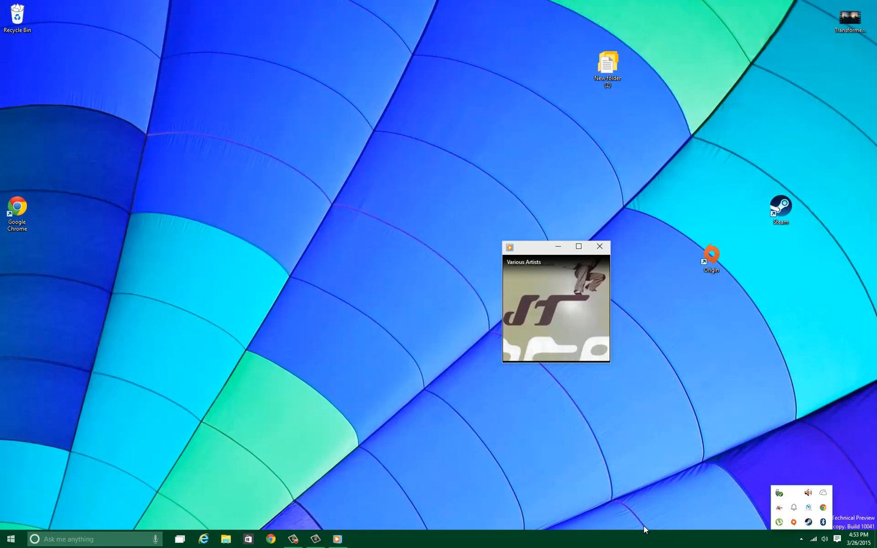
click(10, 539)
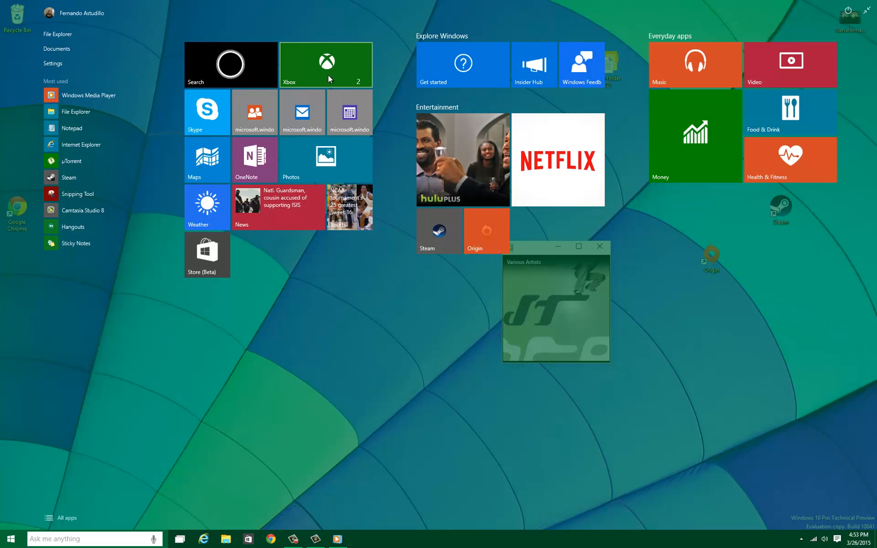
- Launch the Xbox app from Start and move its window toward the screen centre
click(324, 64)
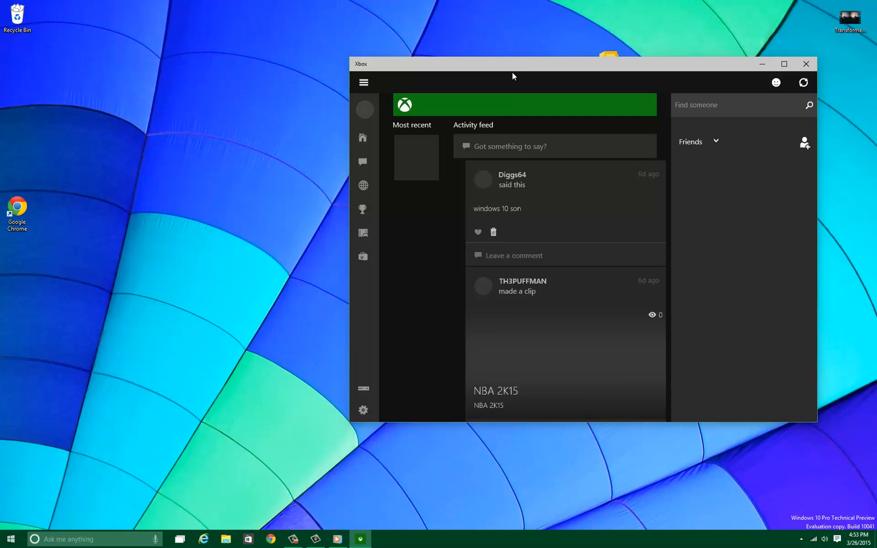
drag(513, 63, 386, 151)
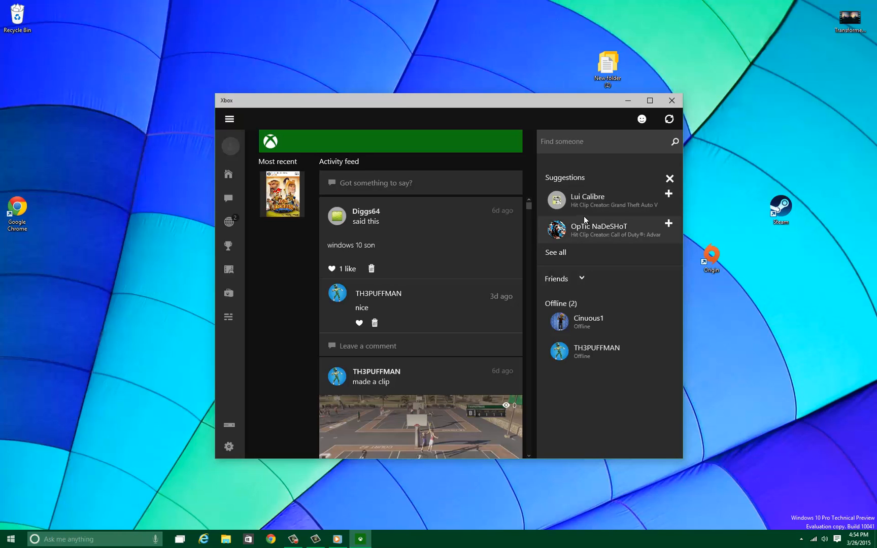
scroll(down, 3)
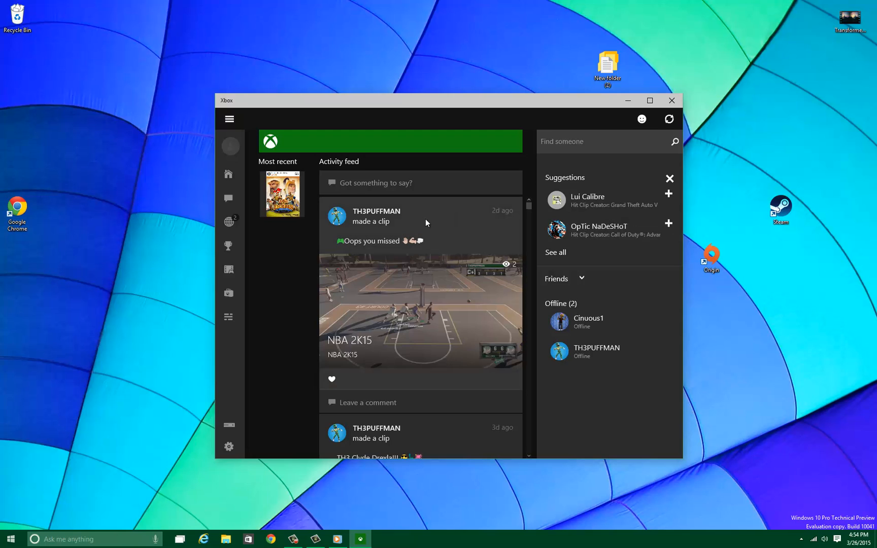
mouse_move(653, 100)
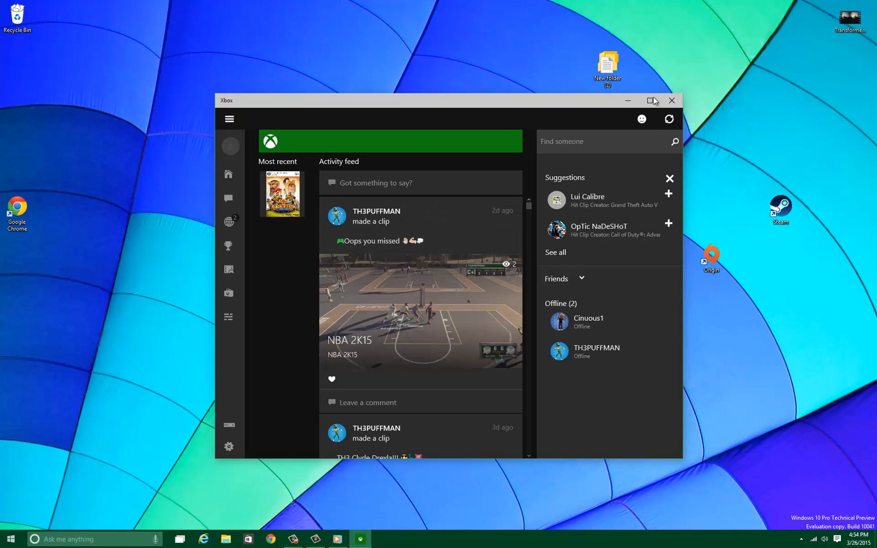
mouse_move(229, 224)
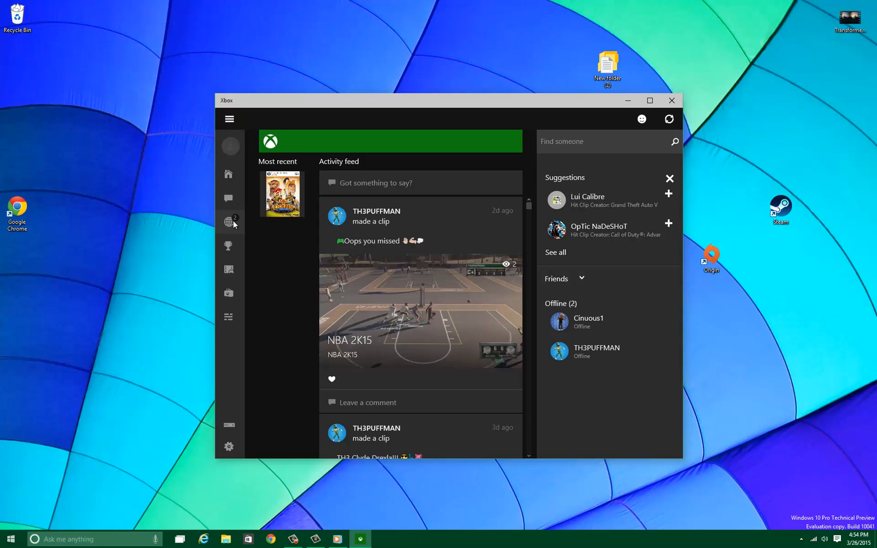
- Browse the Xbox app's Activity alerts, Messages and Game DVR, ending on Activity alerts
click(229, 222)
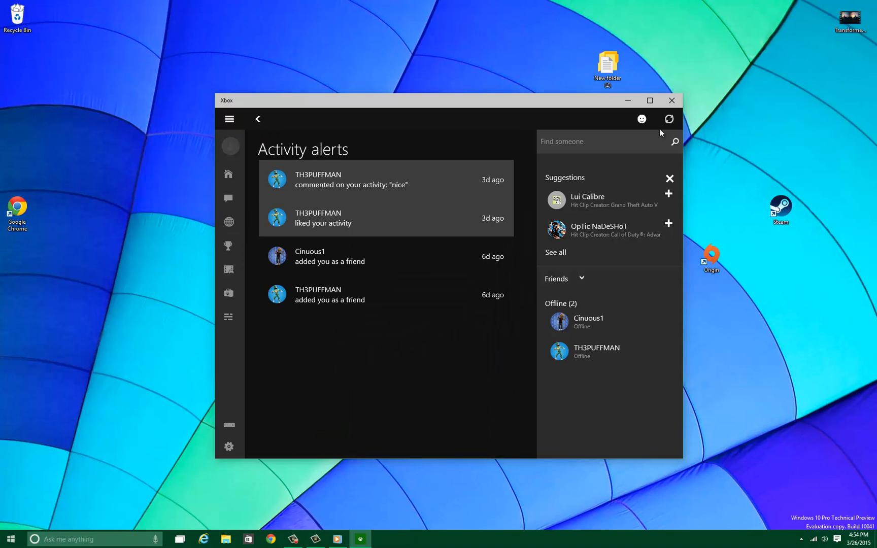
mouse_move(374, 162)
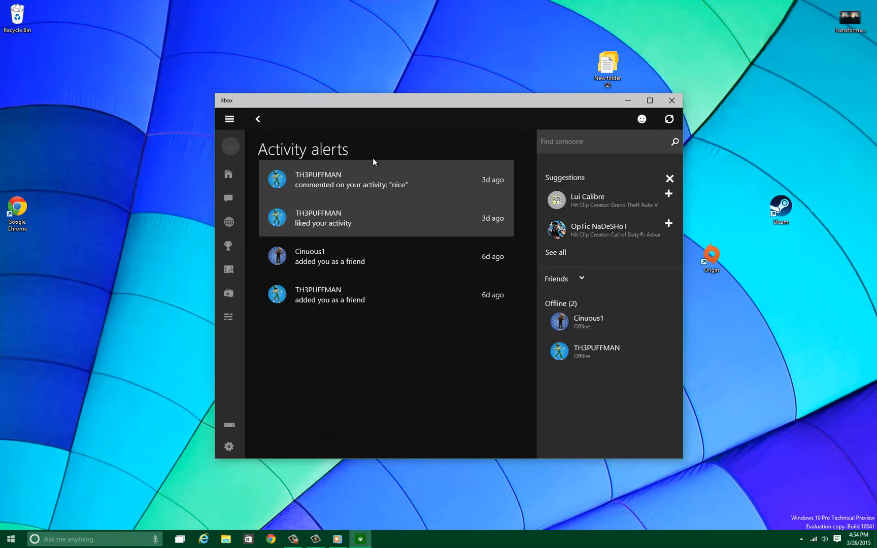
mouse_move(436, 207)
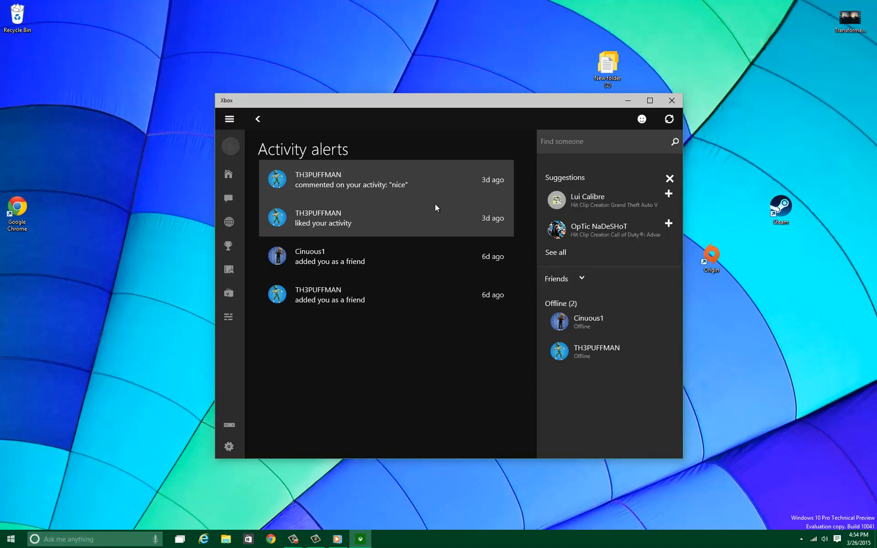
mouse_move(509, 415)
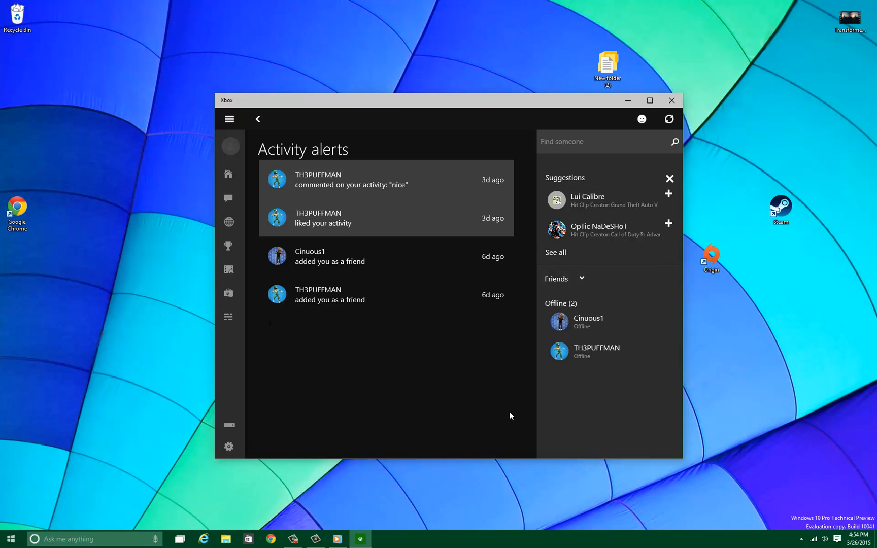
mouse_move(655, 122)
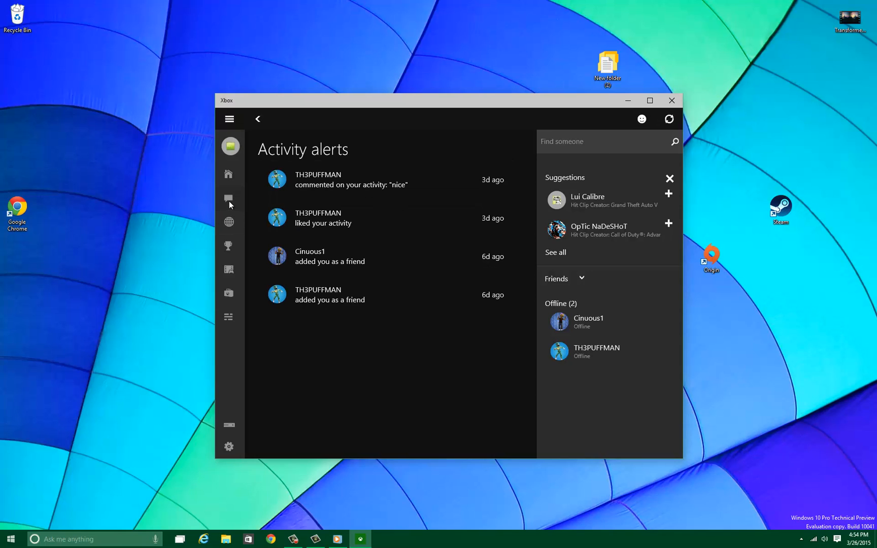
click(228, 200)
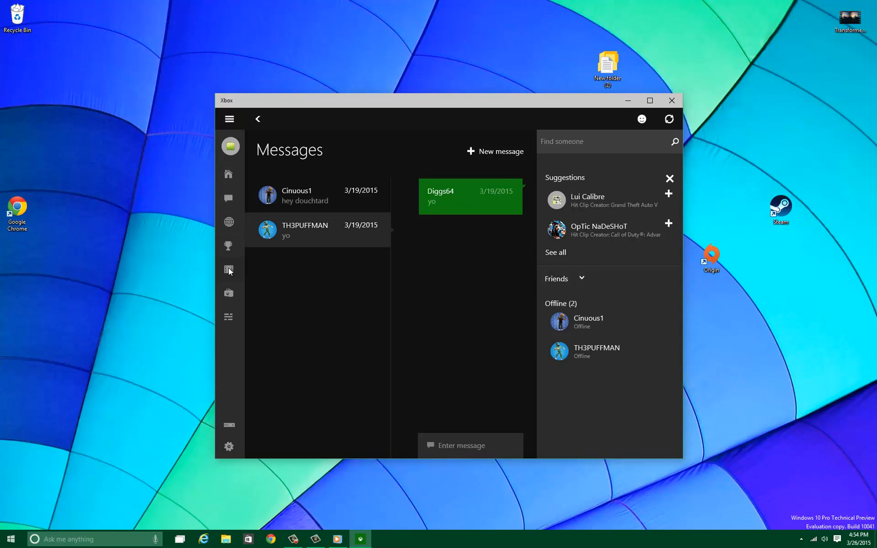
click(228, 222)
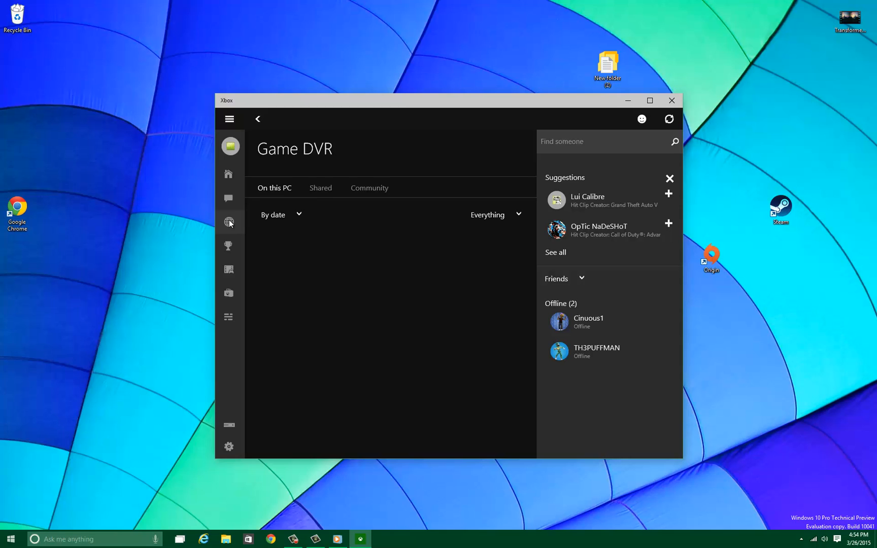
click(228, 199)
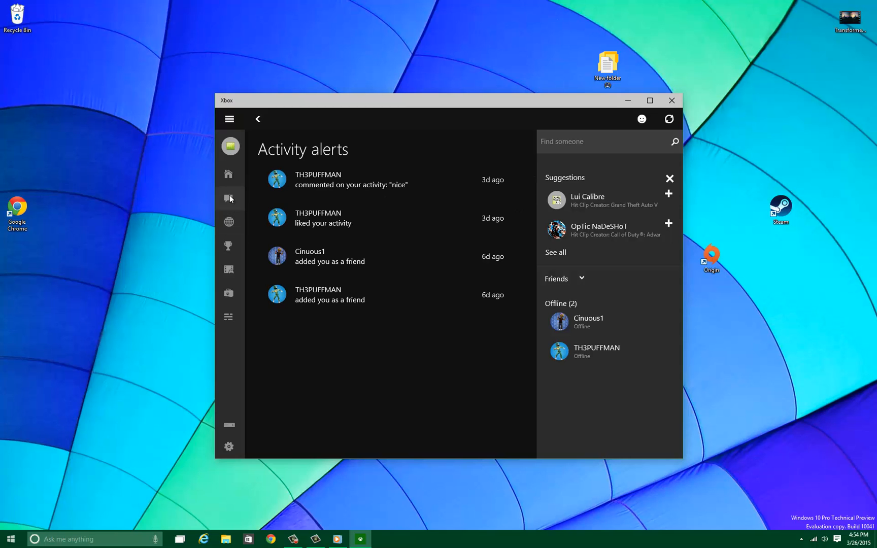
- Play a friend's shared NBA 2K15 clip, pause it partway, then close it
click(229, 147)
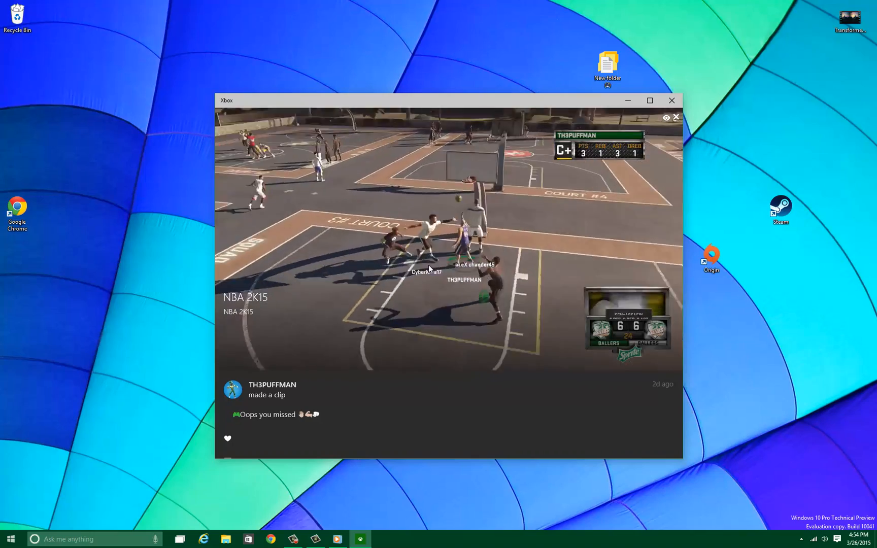
click(448, 223)
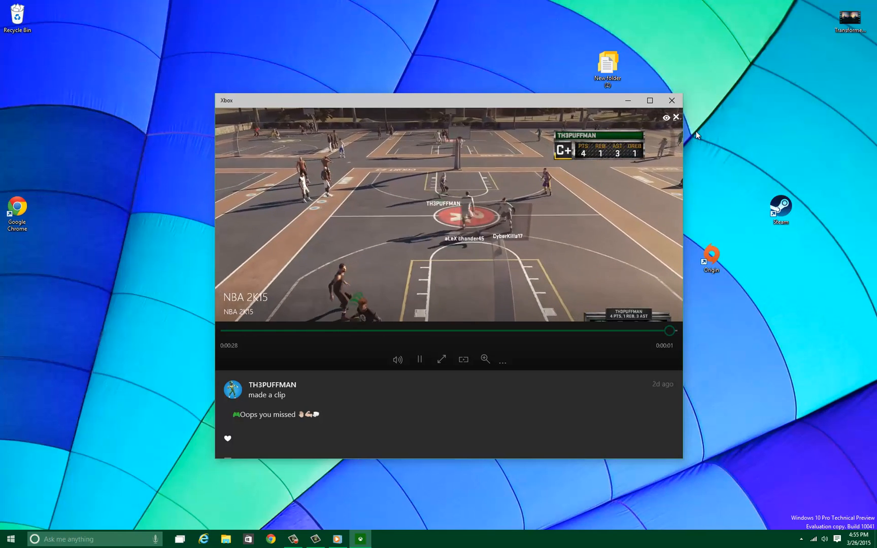
click(420, 359)
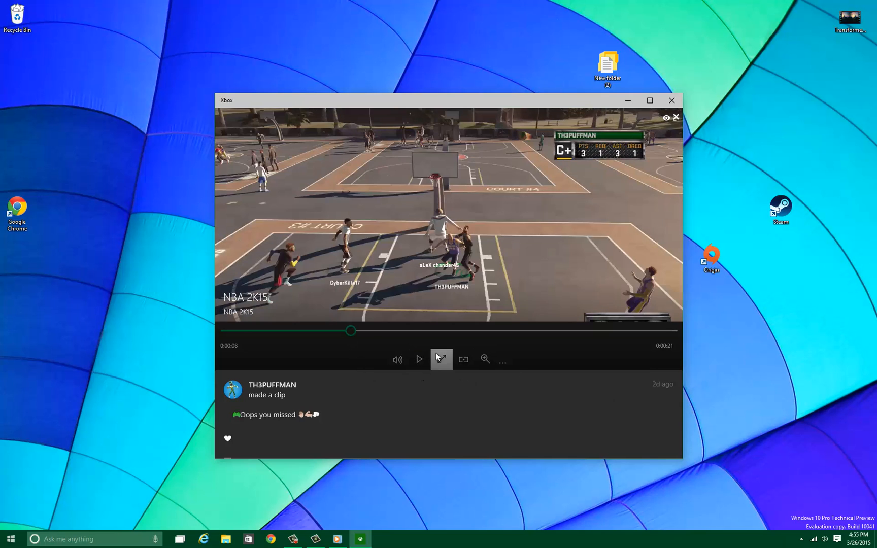
mouse_move(469, 376)
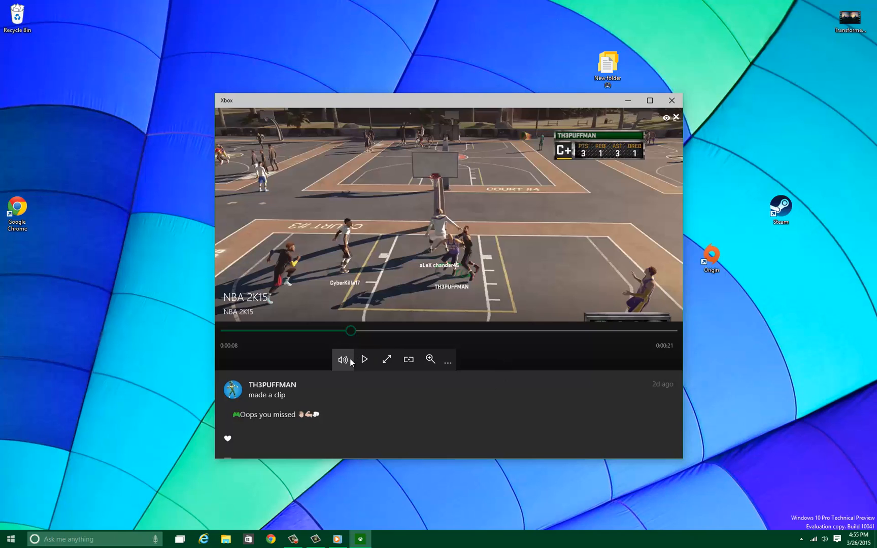
mouse_move(703, 358)
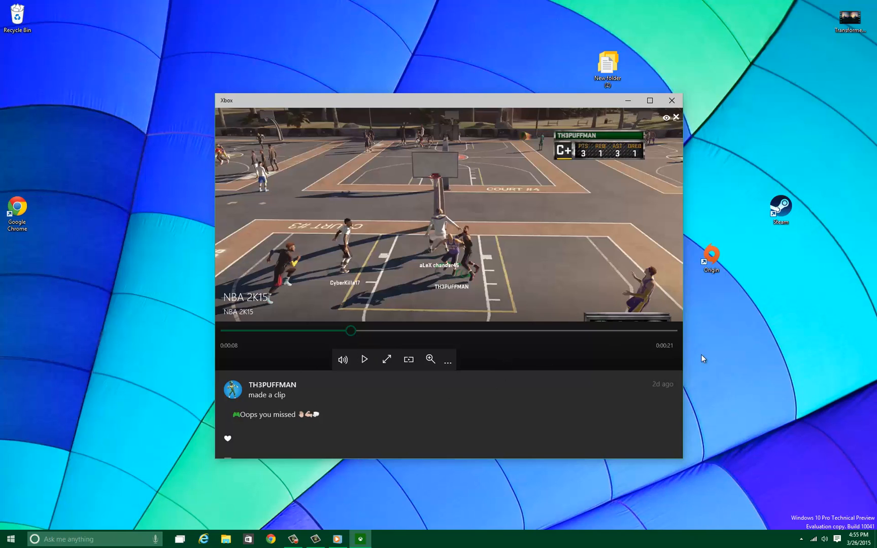
mouse_move(676, 124)
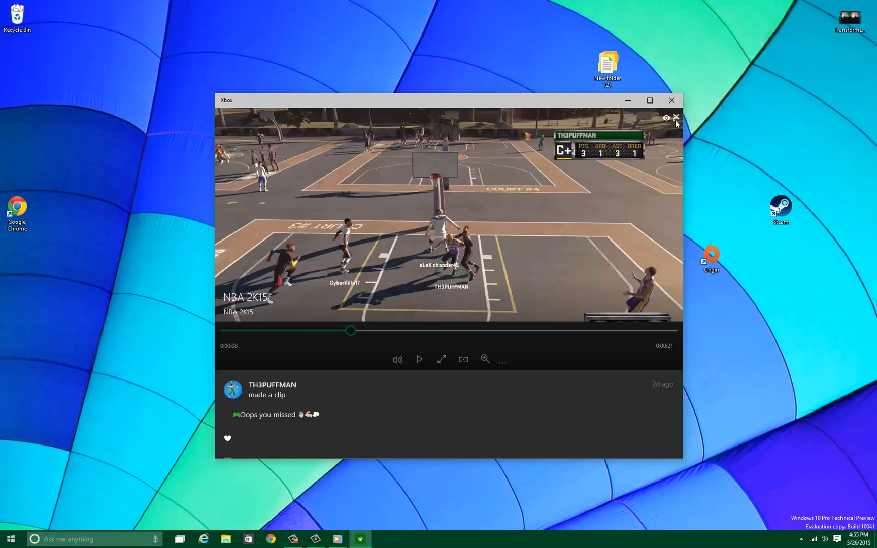
click(675, 118)
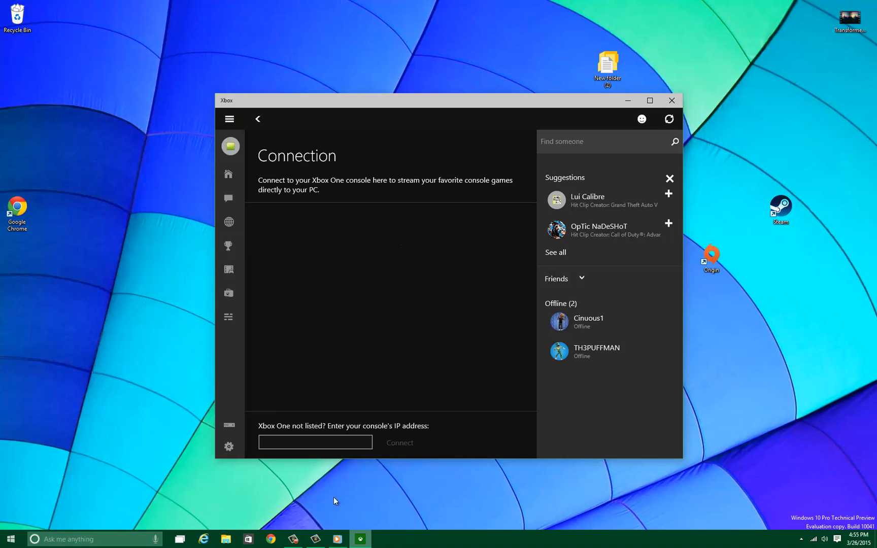
- Activate the console IP address box on the Xbox Connection page
click(314, 441)
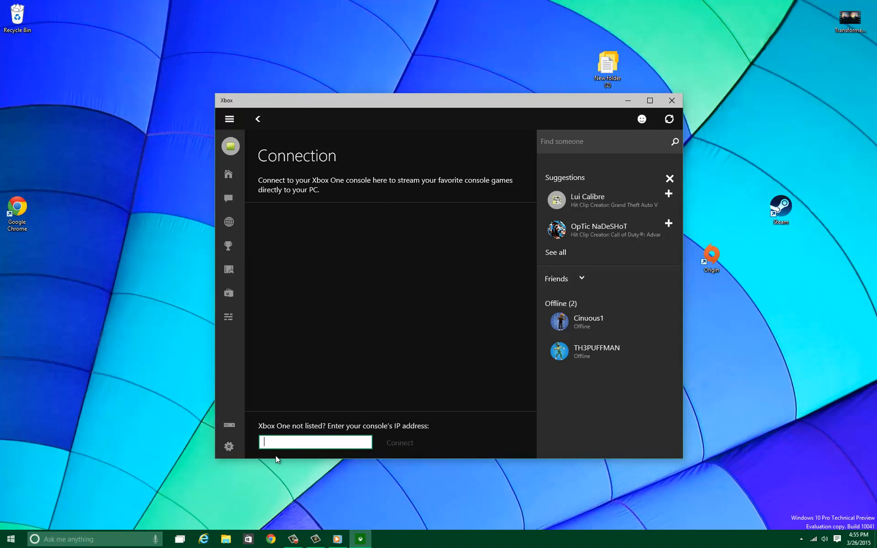
mouse_move(409, 447)
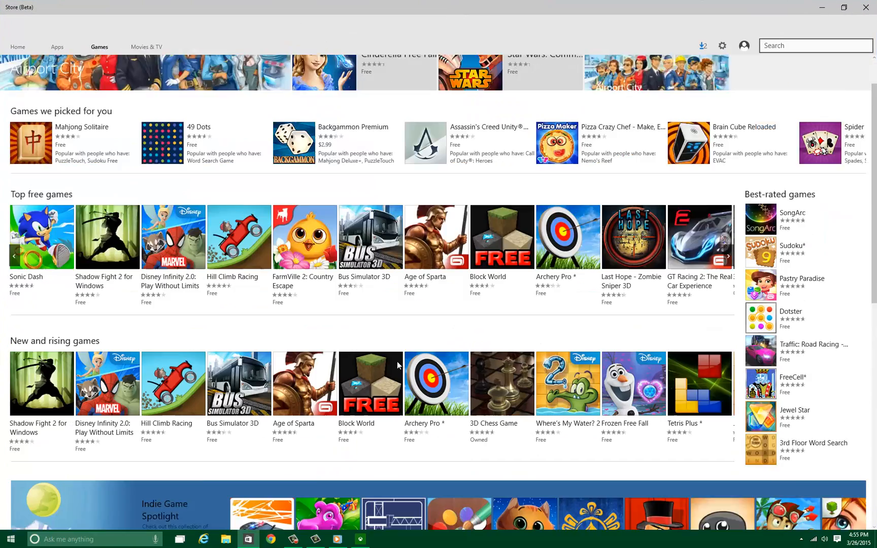
- Scroll the Store (Beta) Games listings, then switch back to the Xbox app
scroll(down, 3)
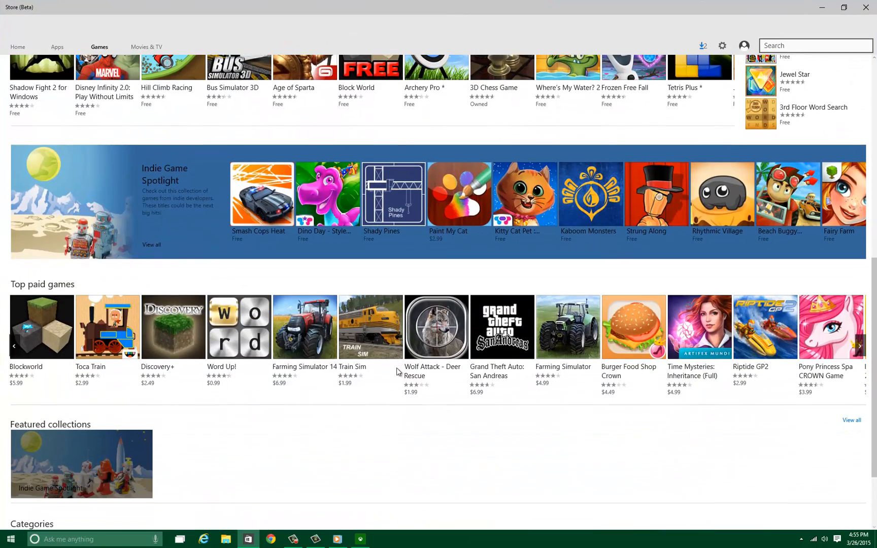
mouse_move(200, 316)
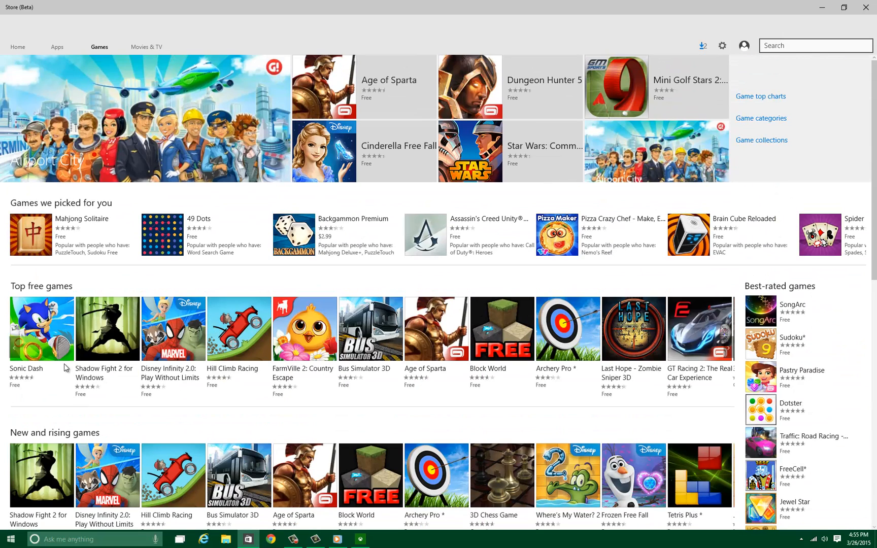
mouse_move(81, 380)
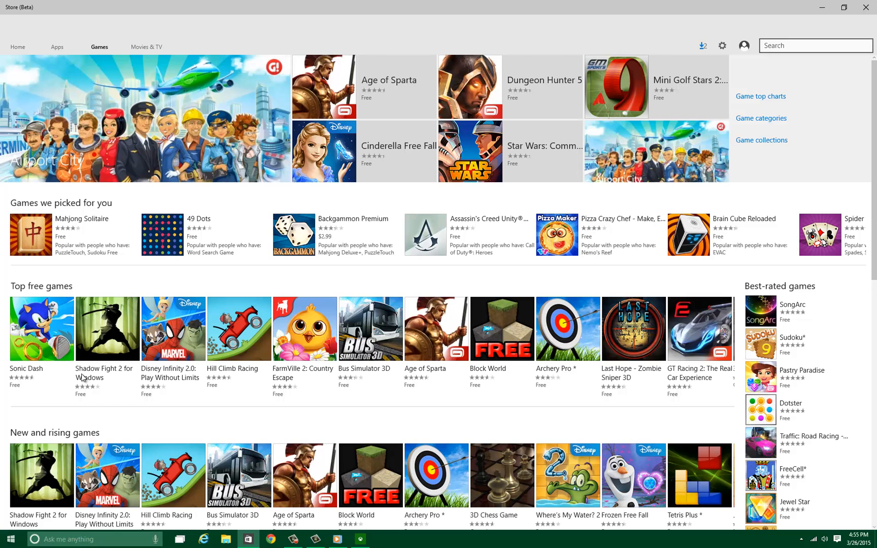
mouse_move(145, 397)
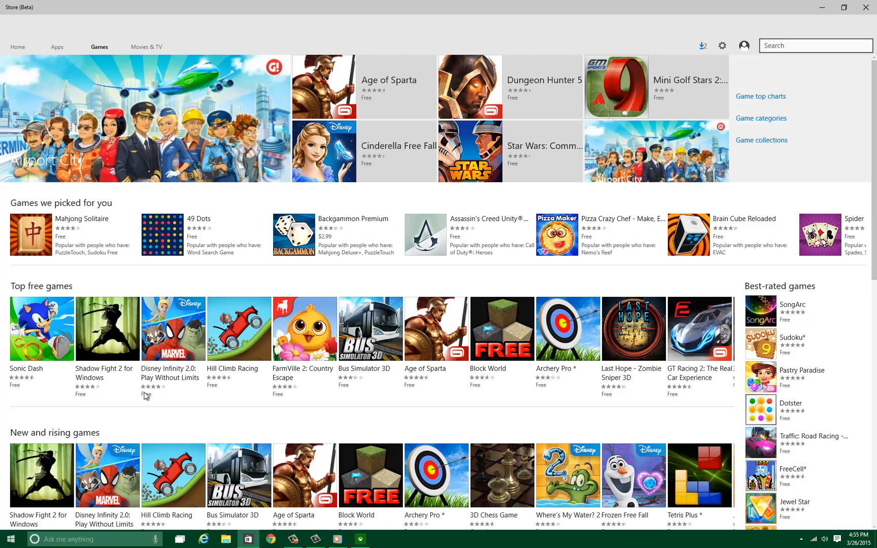
mouse_move(342, 327)
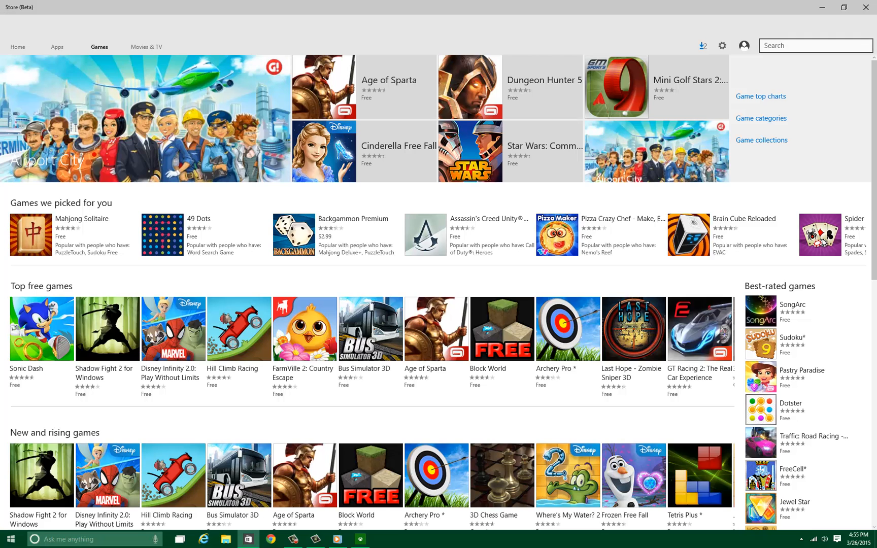
click(359, 538)
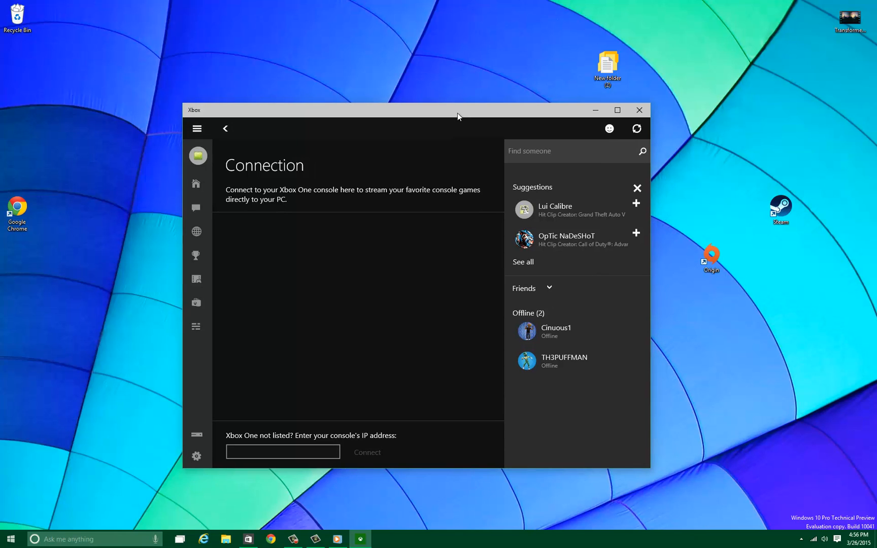
mouse_move(788, 525)
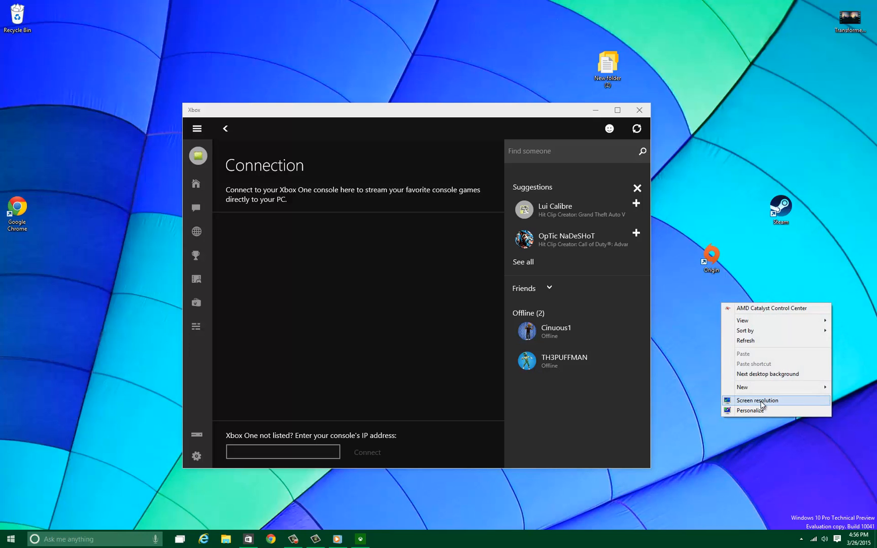
- View Screen Resolution, select display 2 and inspect its adapter properties without changes
click(757, 399)
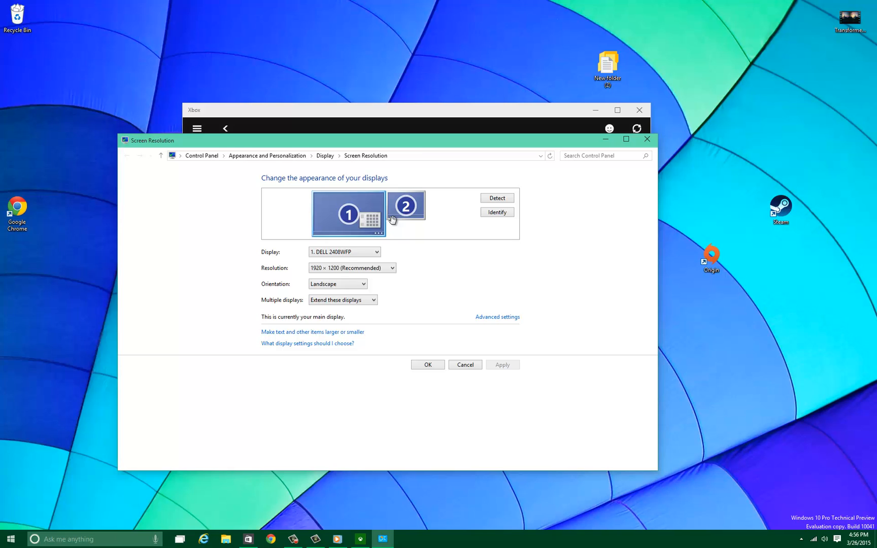
click(404, 206)
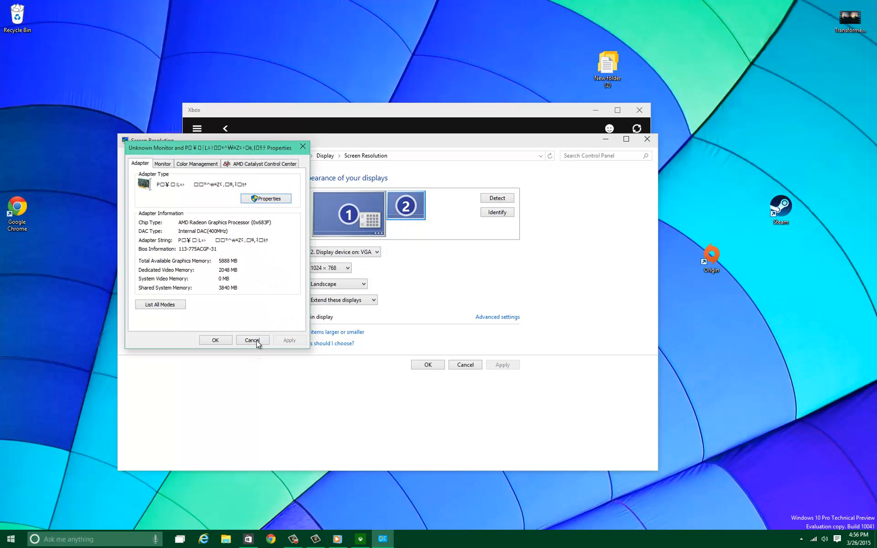
click(252, 340)
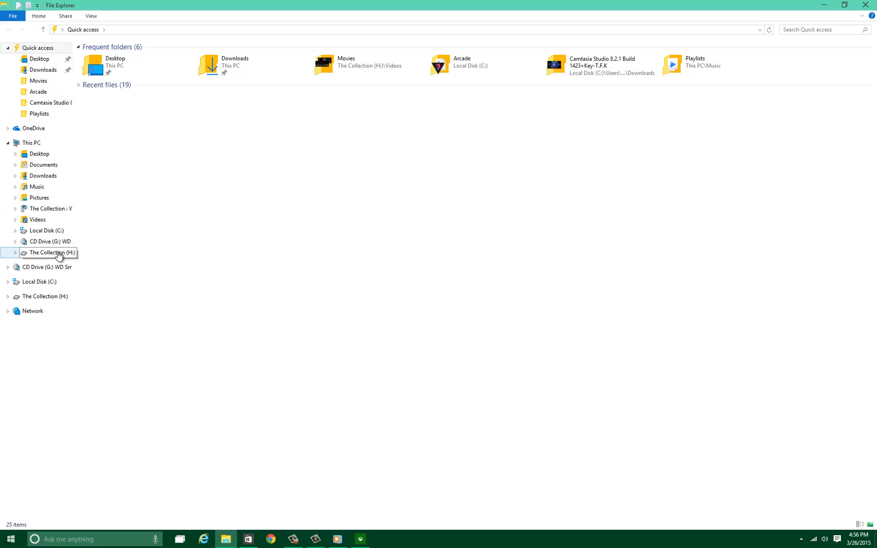
mouse_move(44, 255)
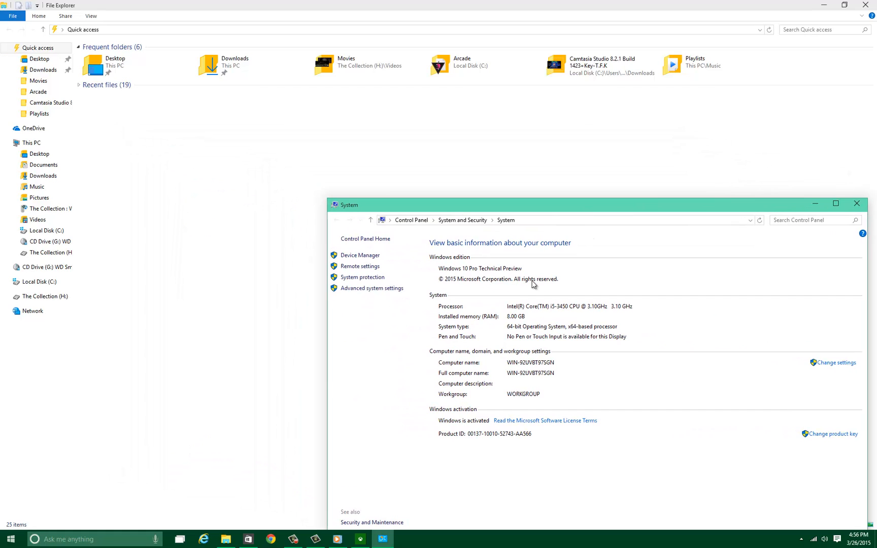
mouse_move(607, 200)
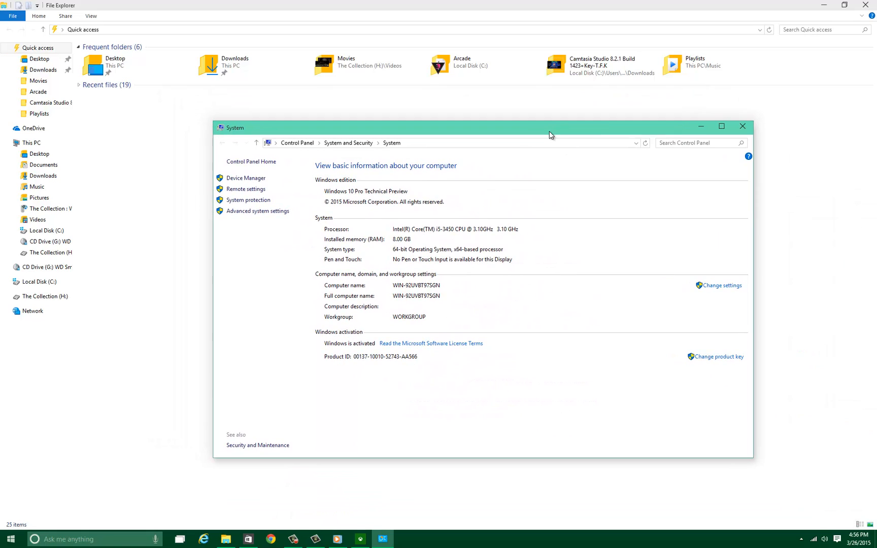
mouse_move(380, 260)
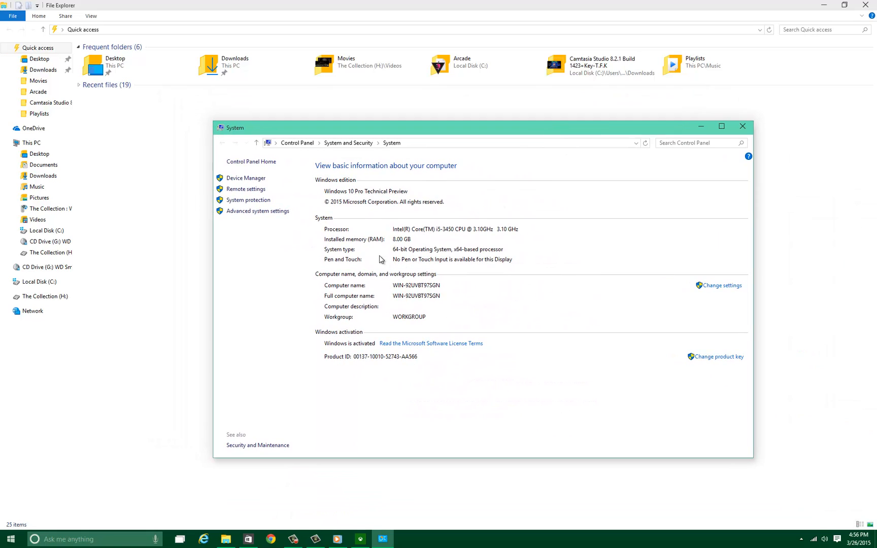
mouse_move(409, 319)
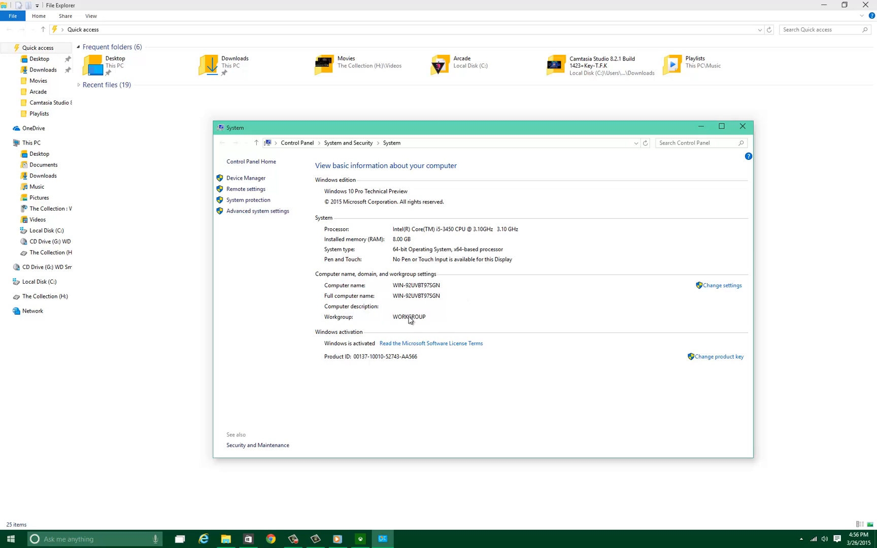
mouse_move(748, 215)
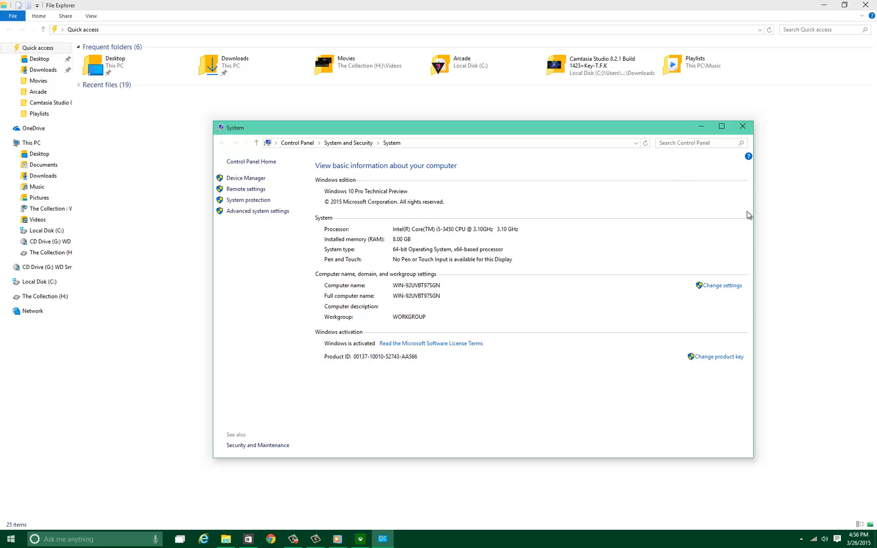
- Move the Control Panel System window to the centre of the screen
click(742, 126)
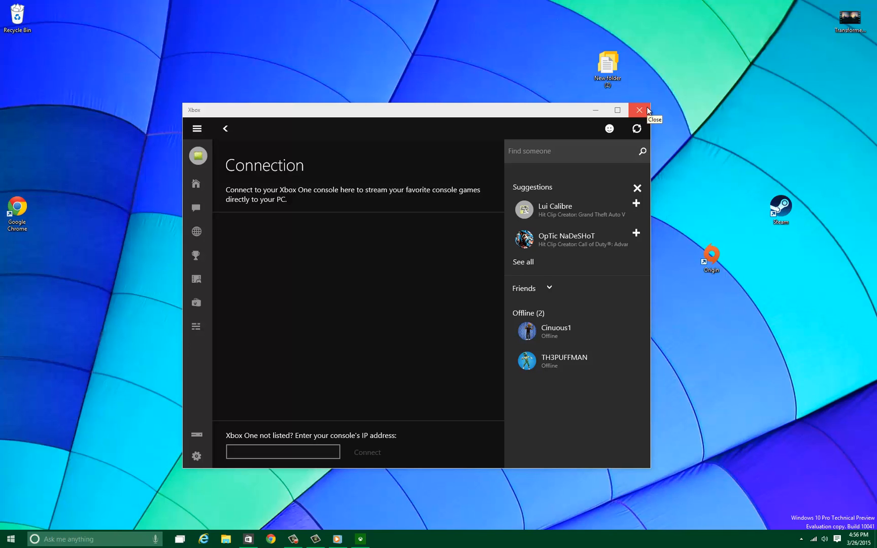
mouse_move(639, 109)
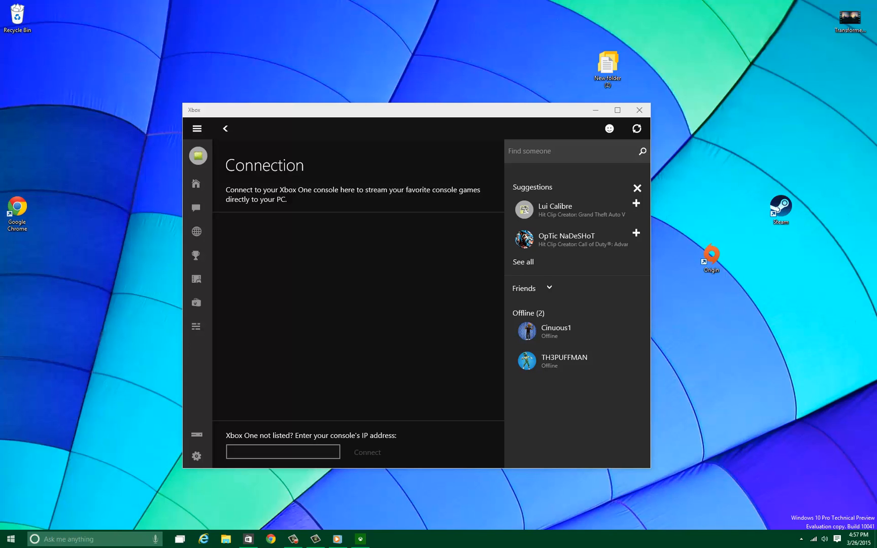
- Launch the Netflix app from the Start menu's Entertainment tiles
click(801, 539)
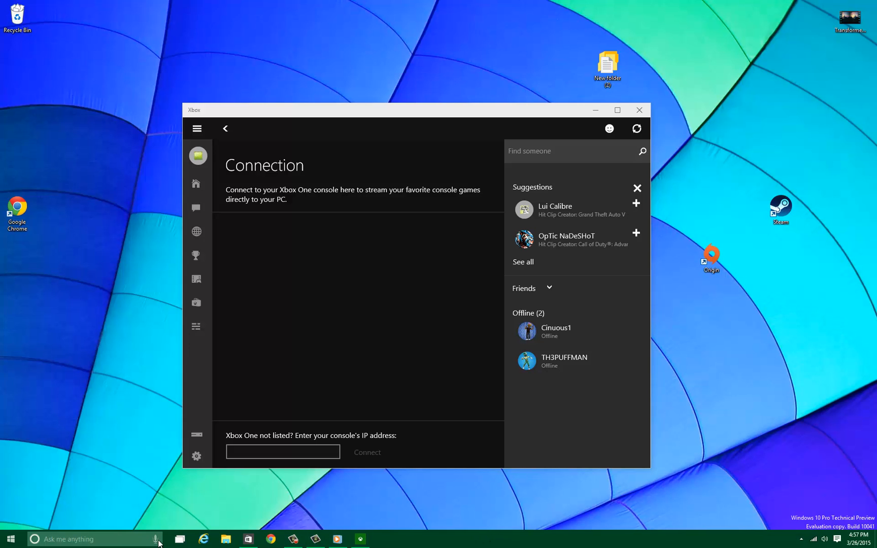
click(10, 539)
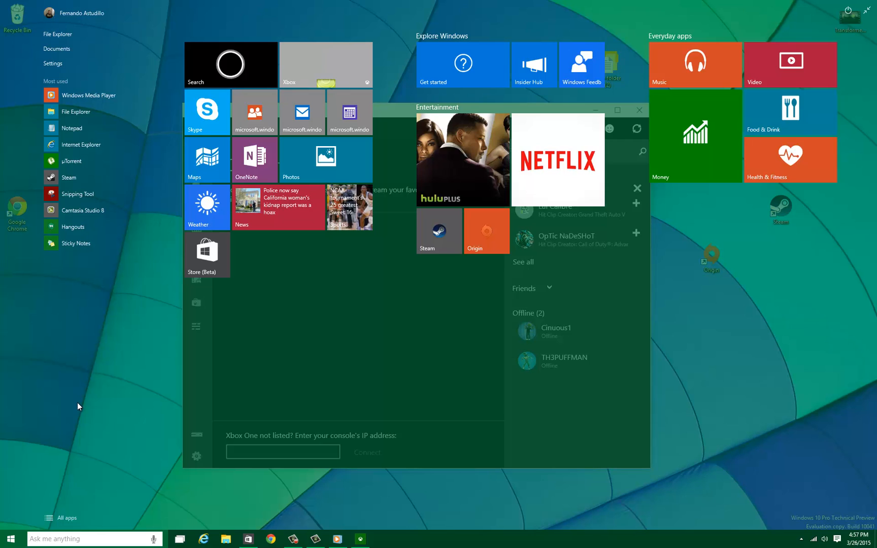
mouse_move(230, 264)
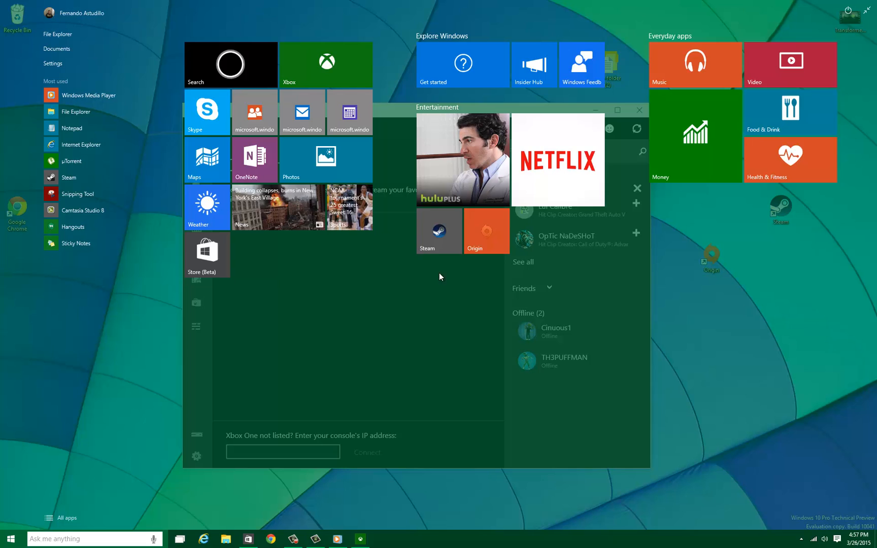
mouse_move(469, 198)
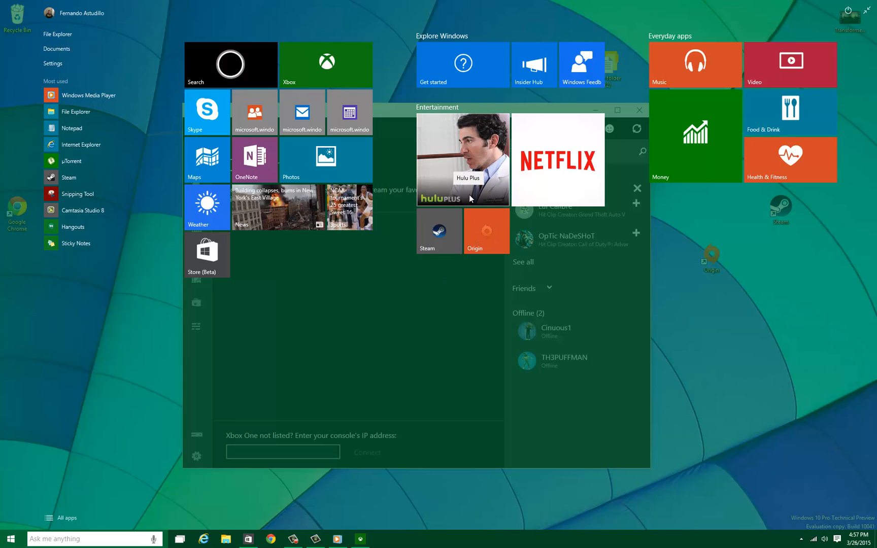
mouse_move(570, 173)
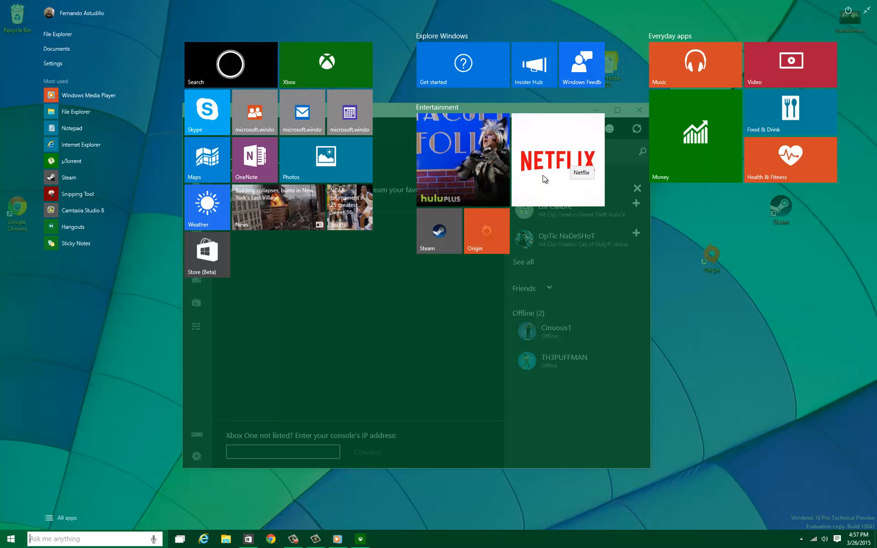
mouse_move(486, 160)
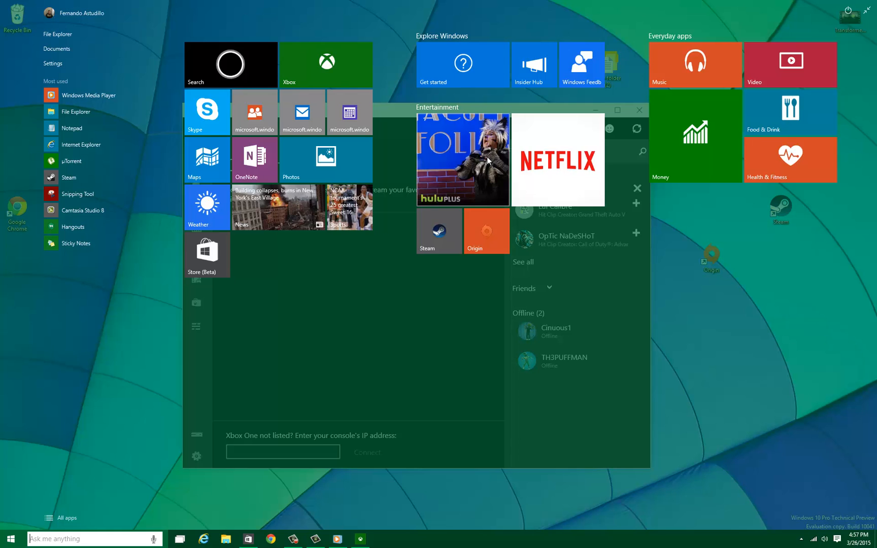
click(556, 160)
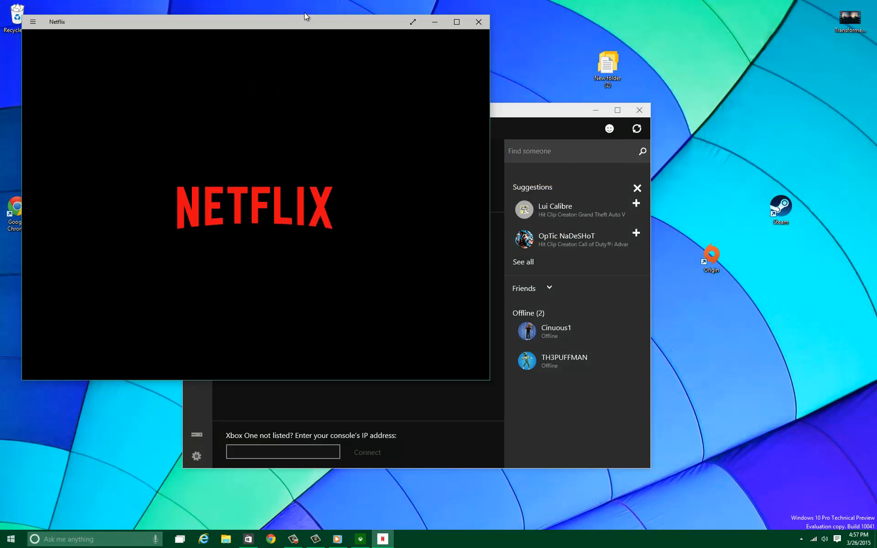
- Maximize the Netflix window to show the Continue Watching and My List rows
drag(304, 17, 463, 79)
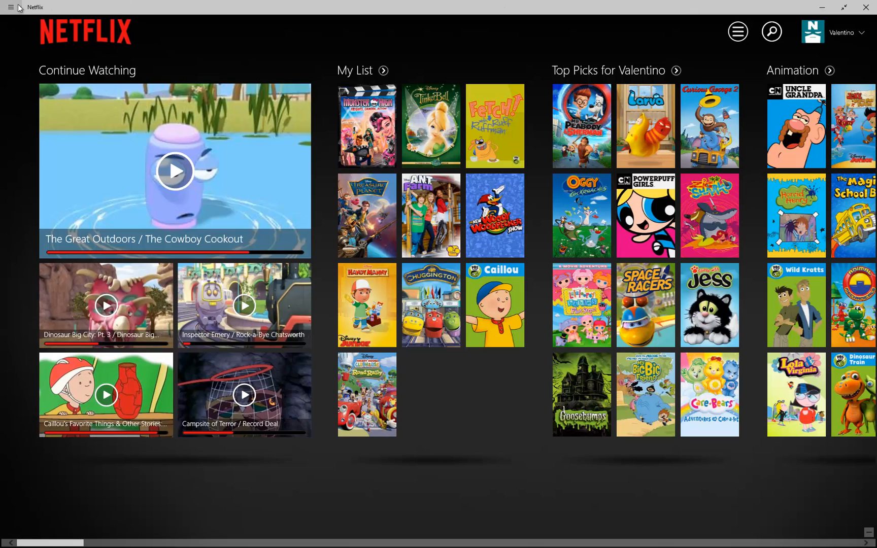
click(10, 8)
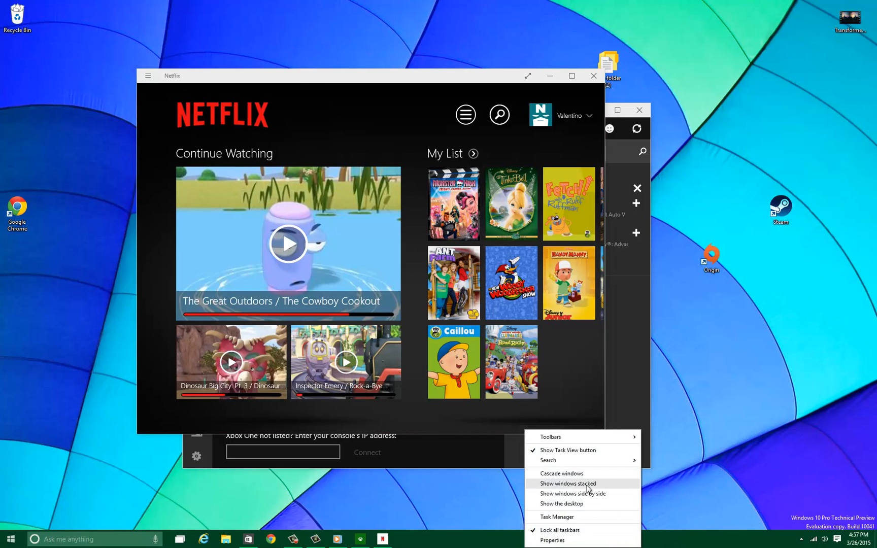
mouse_move(514, 14)
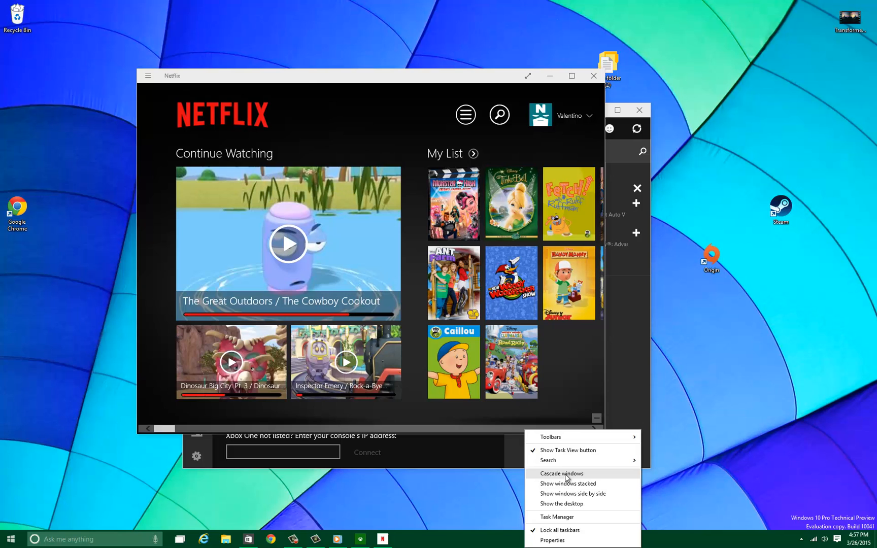
- Cascade the open Netflix and Xbox windows from the taskbar menu
click(561, 474)
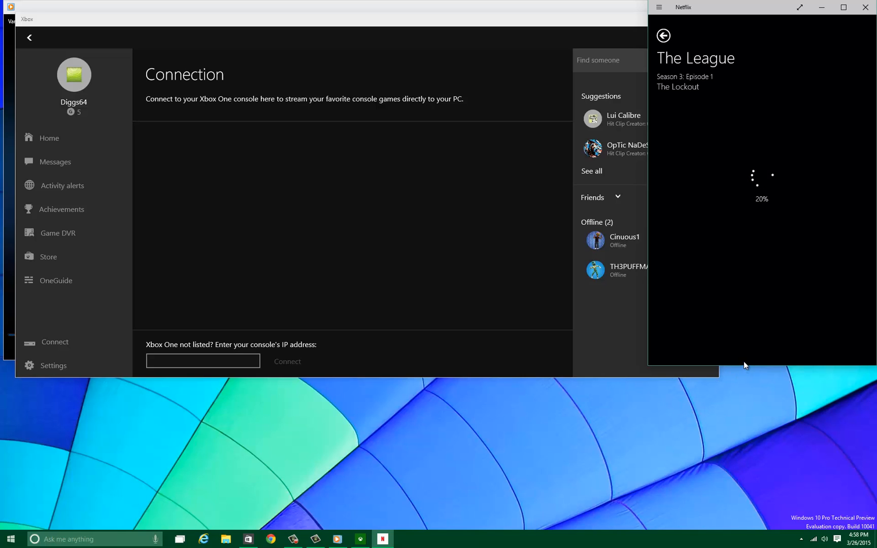
mouse_move(742, 415)
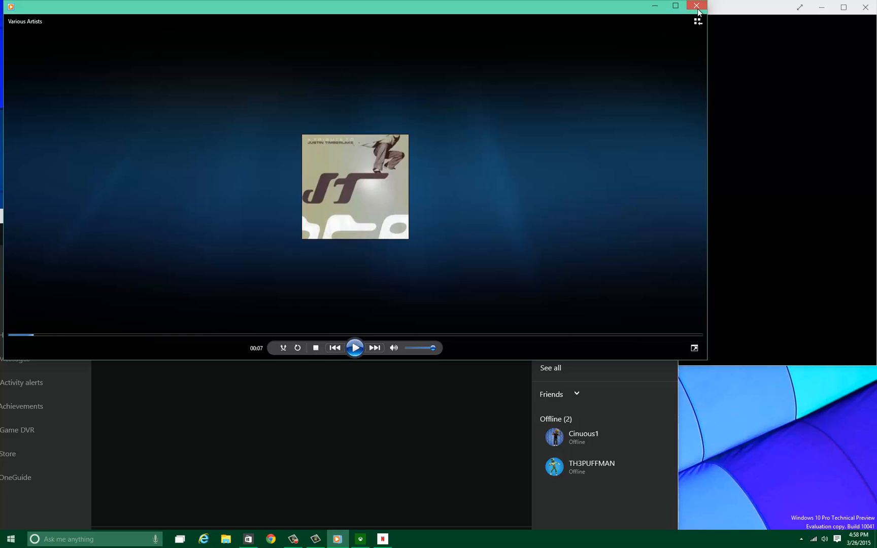
- Close Windows Media Player and pause The League episode playing in Netflix
click(697, 6)
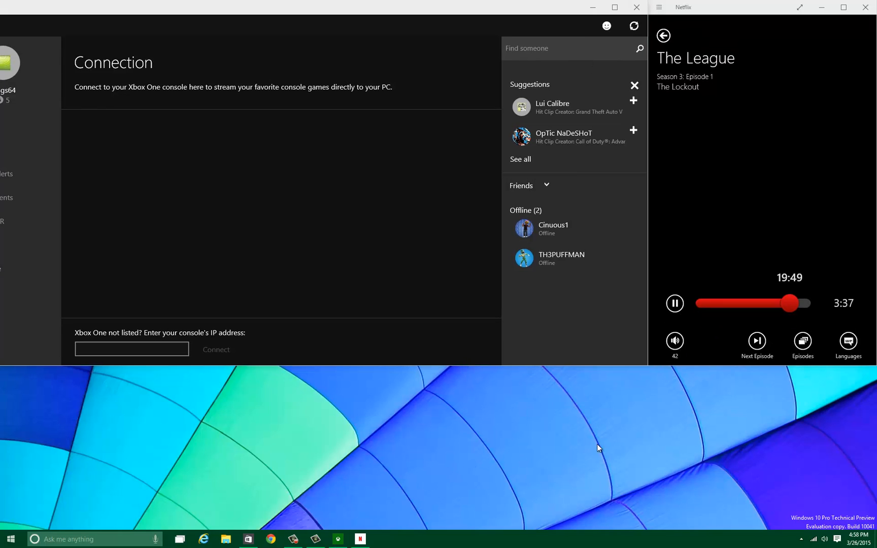
mouse_move(434, 486)
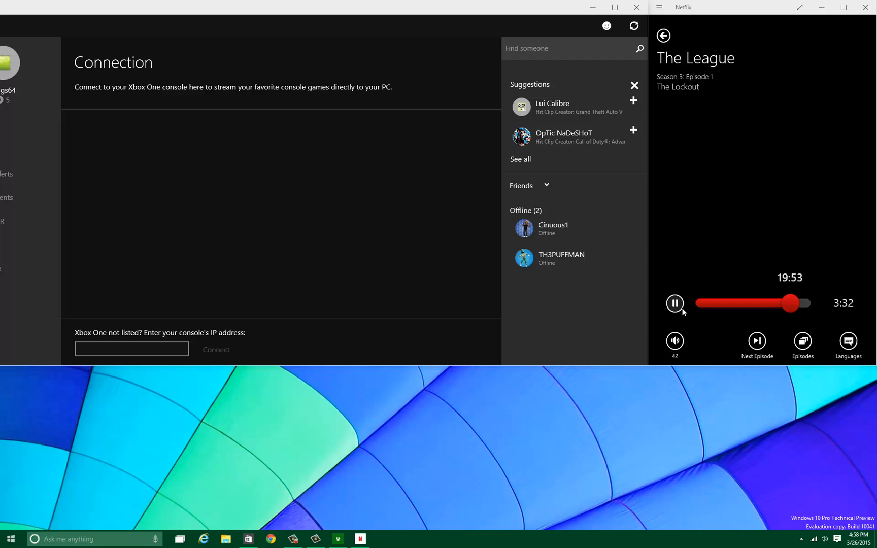
click(675, 303)
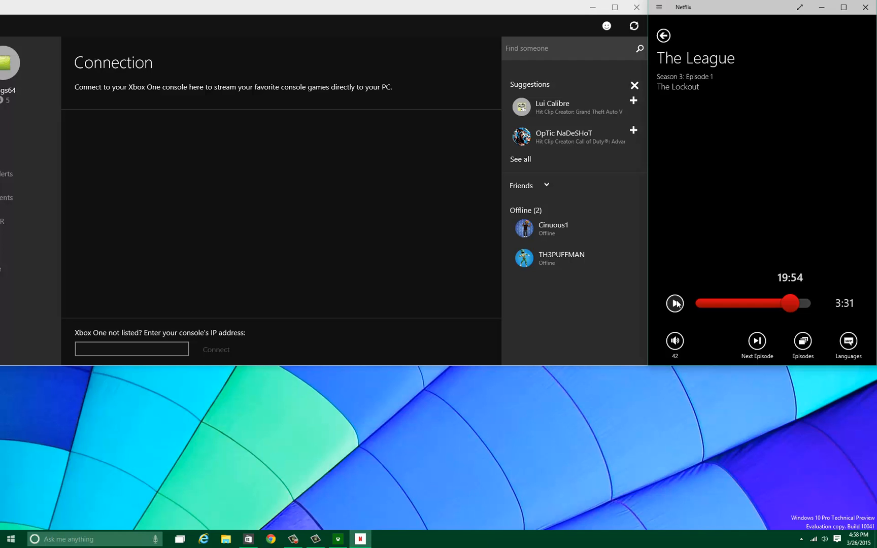